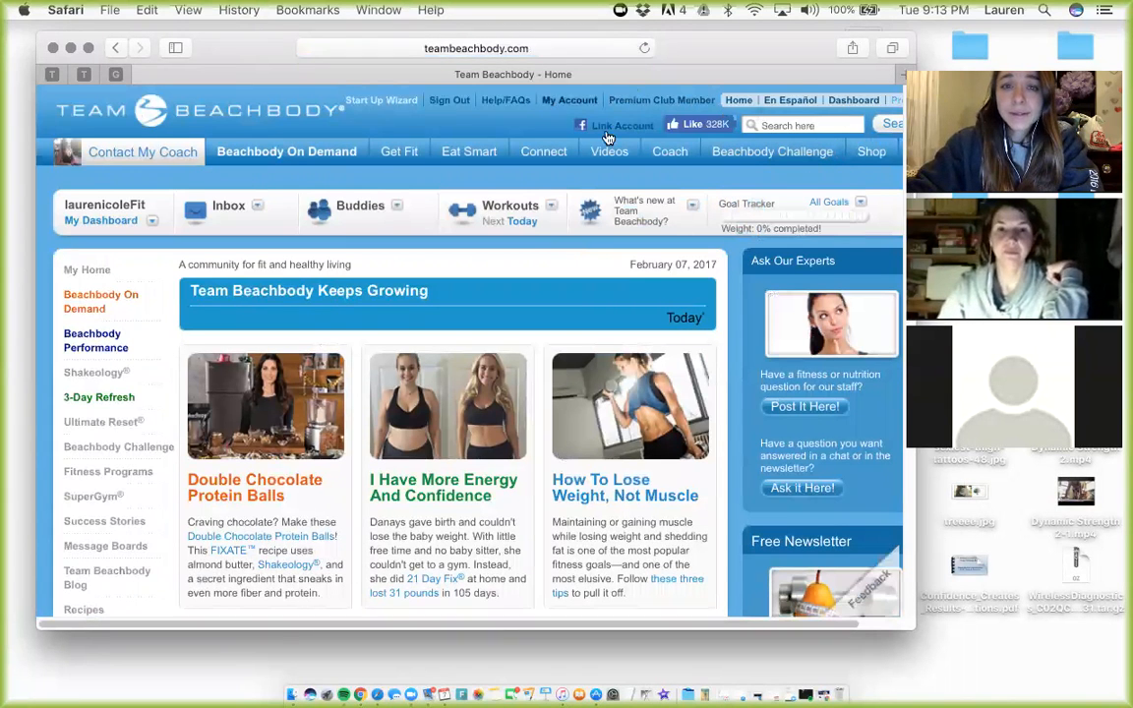
- Go from the Team Beachbody home page to the Coach Online Office via the Coach menu
left_click(670, 151)
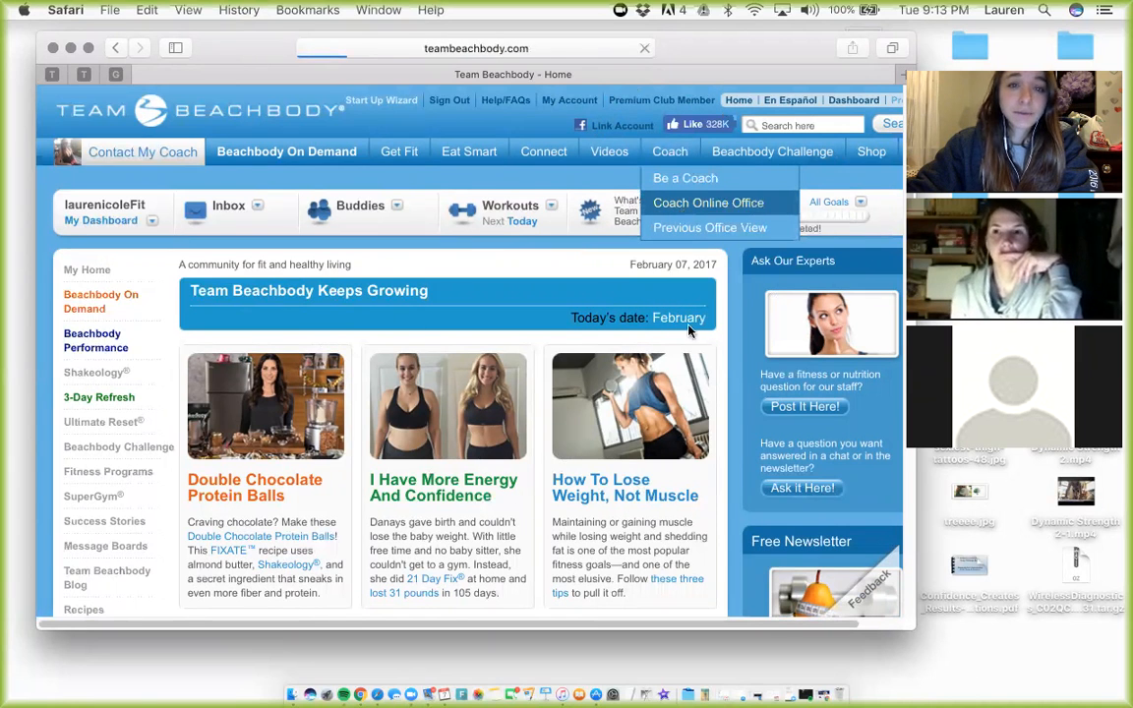
left_click(708, 203)
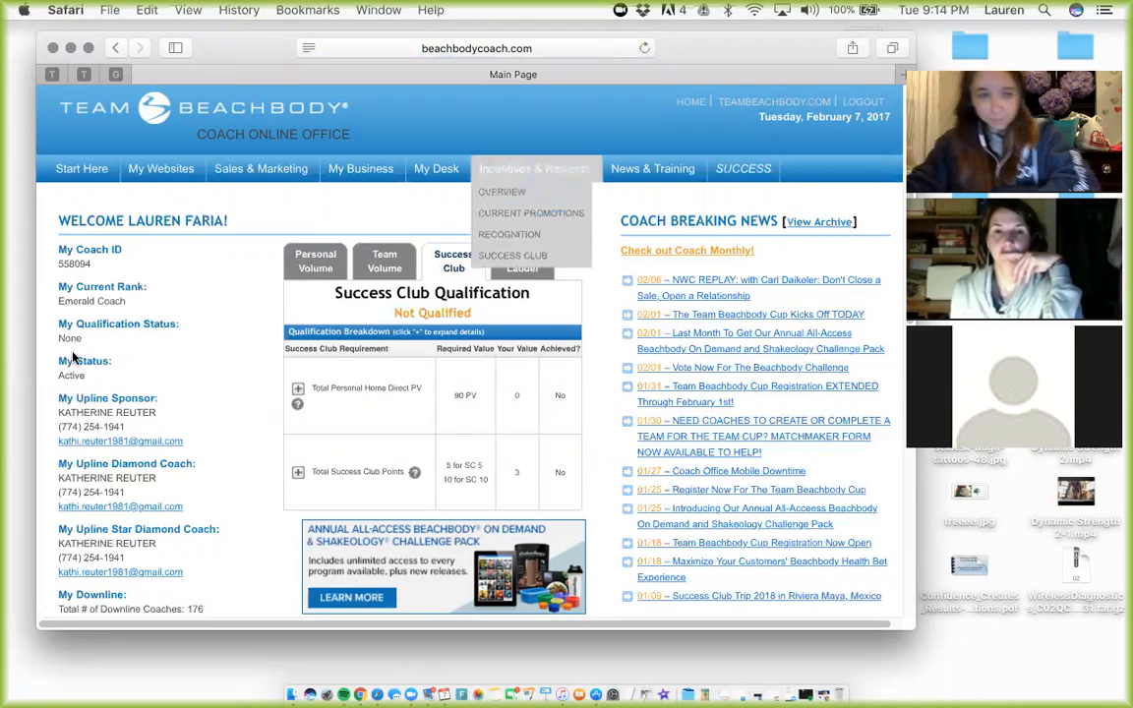
mouse_move(141, 328)
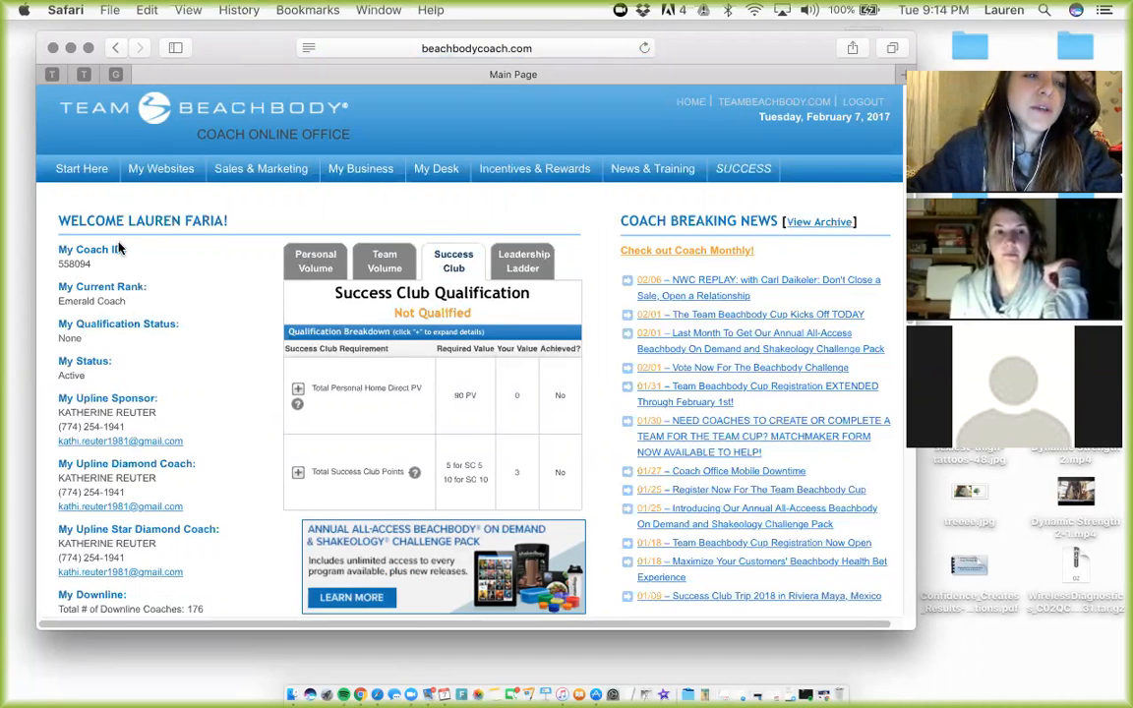
mouse_move(215, 376)
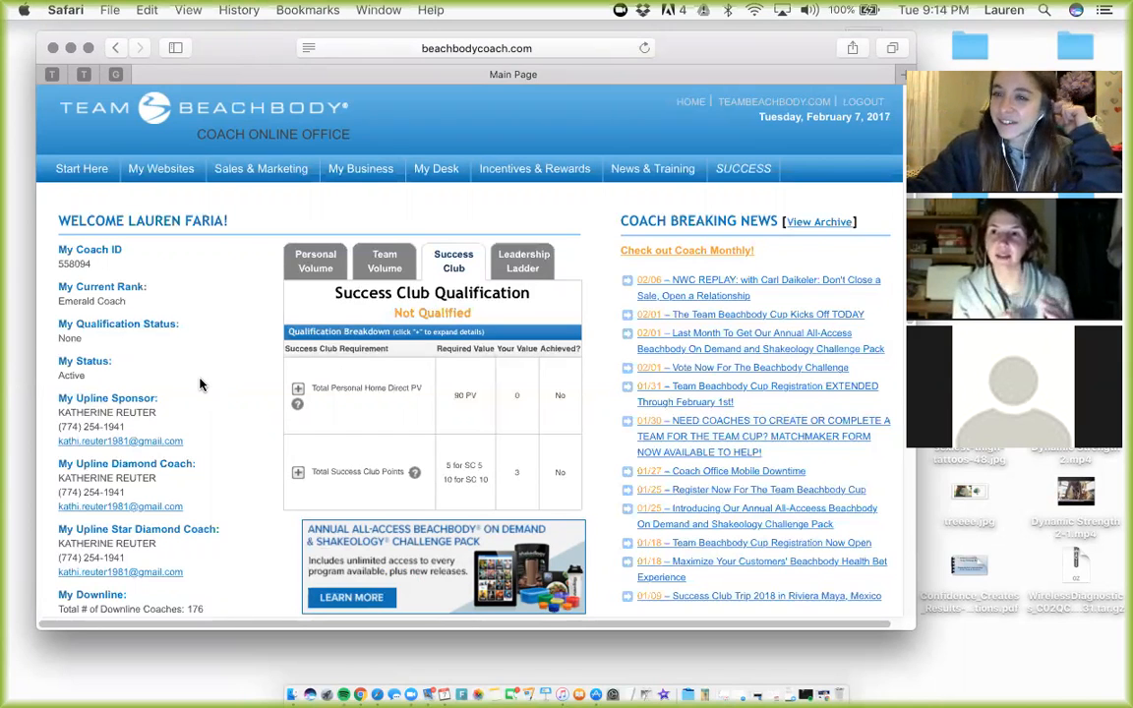
mouse_move(185, 389)
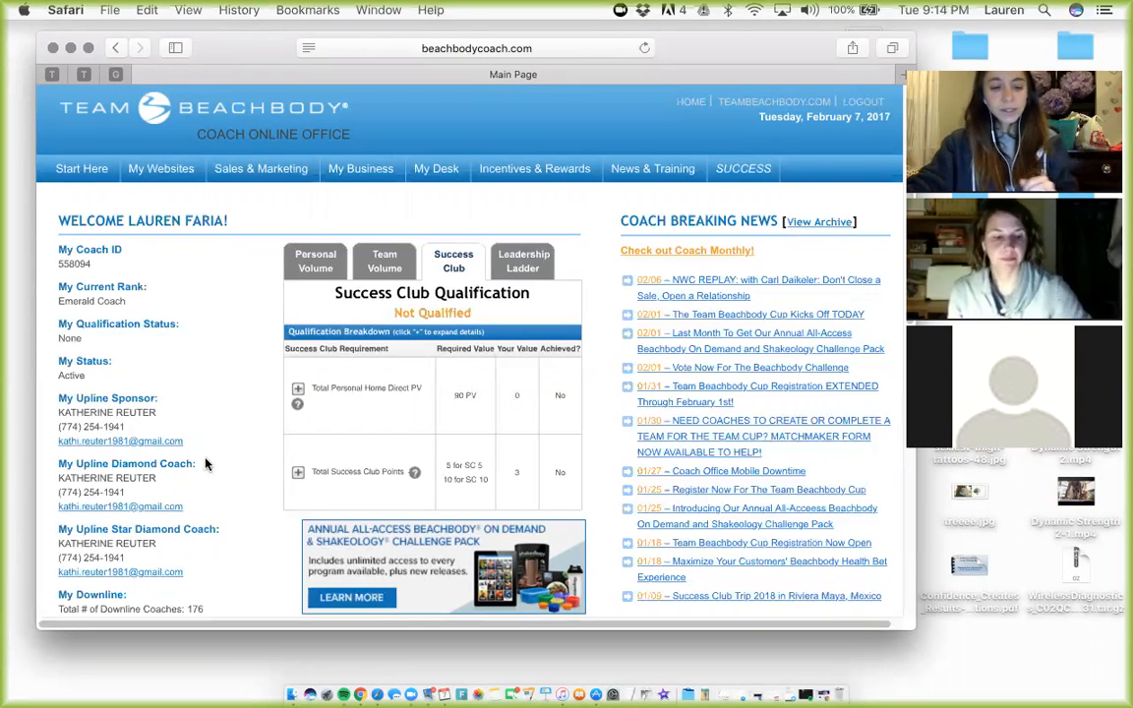
- Expand Total Personal Home Direct PV in the Success Club Qualification table to show its sub-rows
scroll("down", 3)
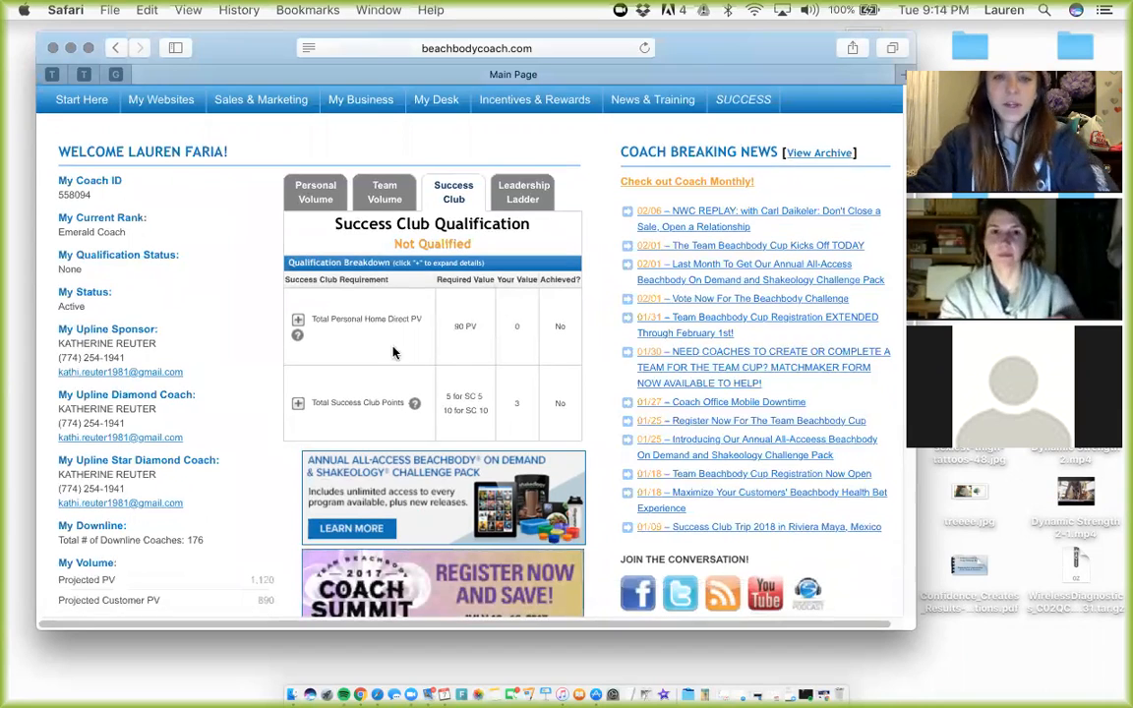
mouse_move(524, 145)
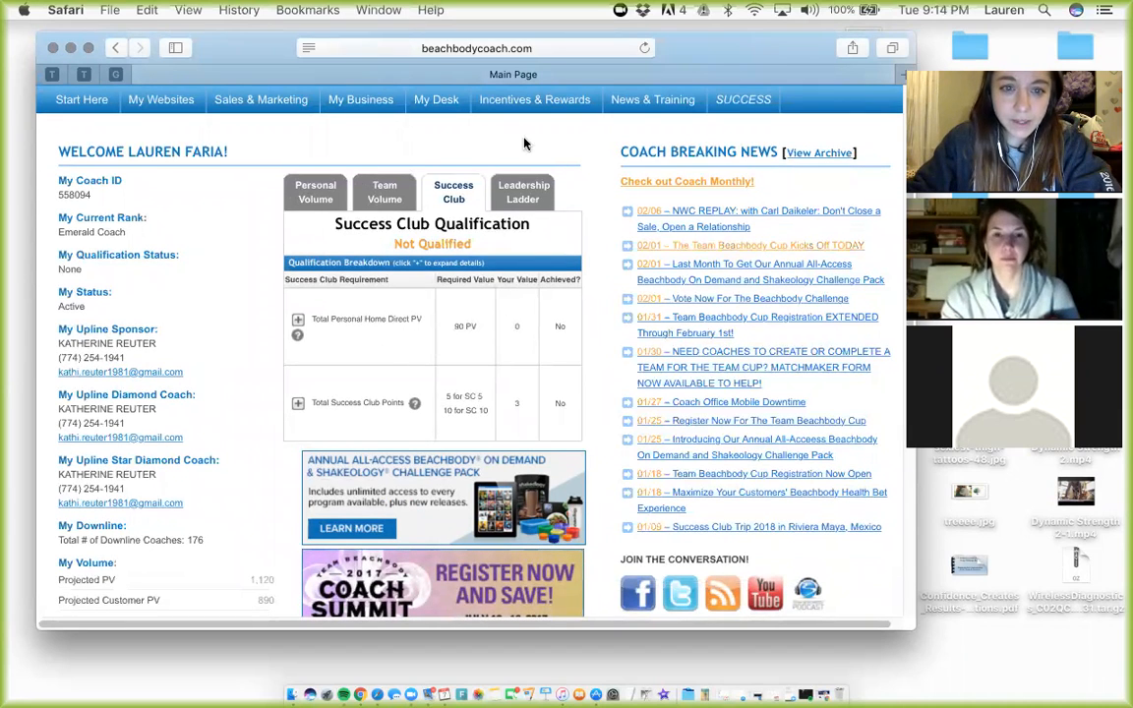
mouse_move(376, 354)
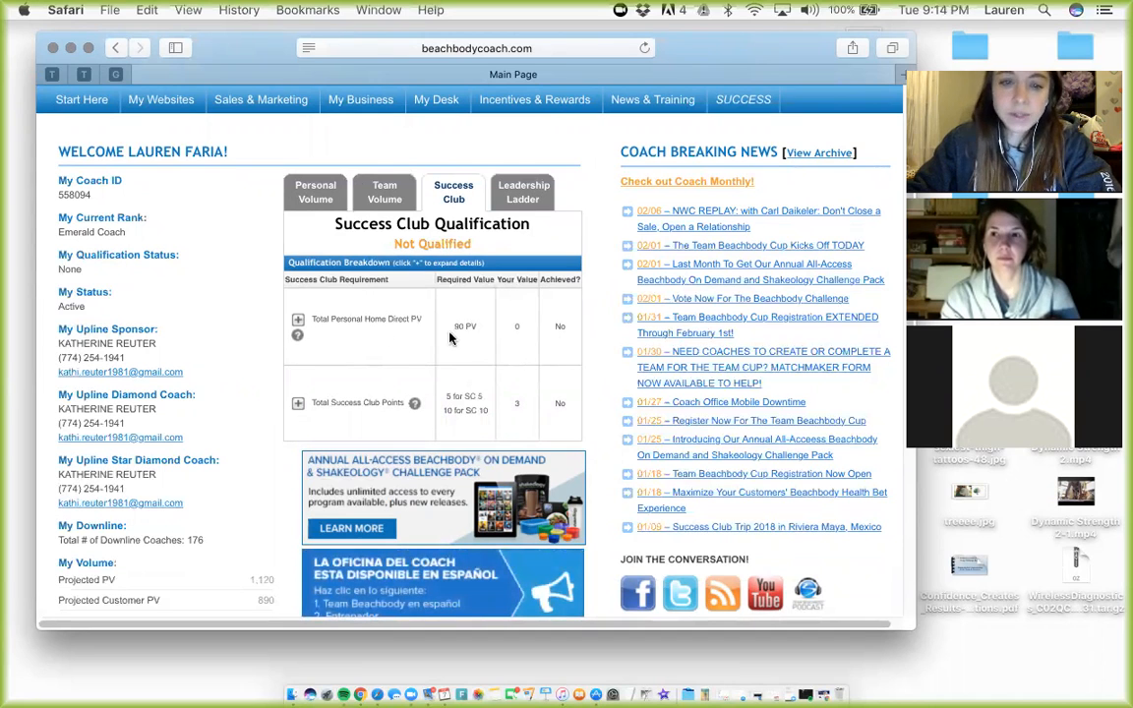
left_click(298, 319)
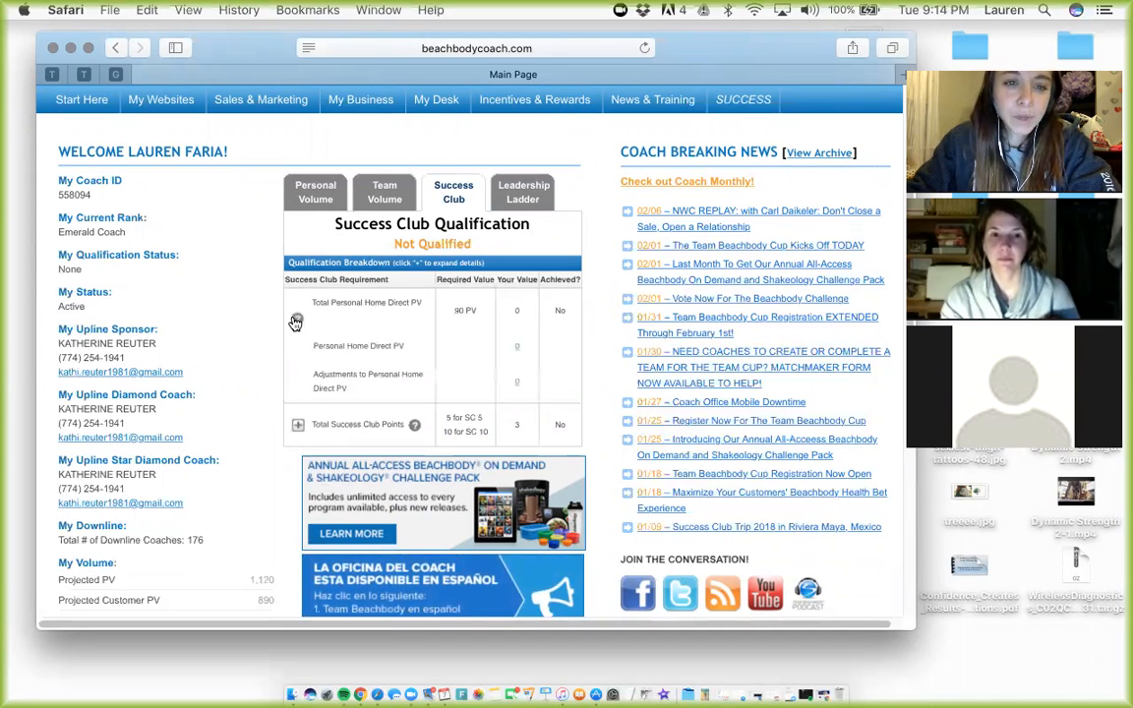
left_click(298, 302)
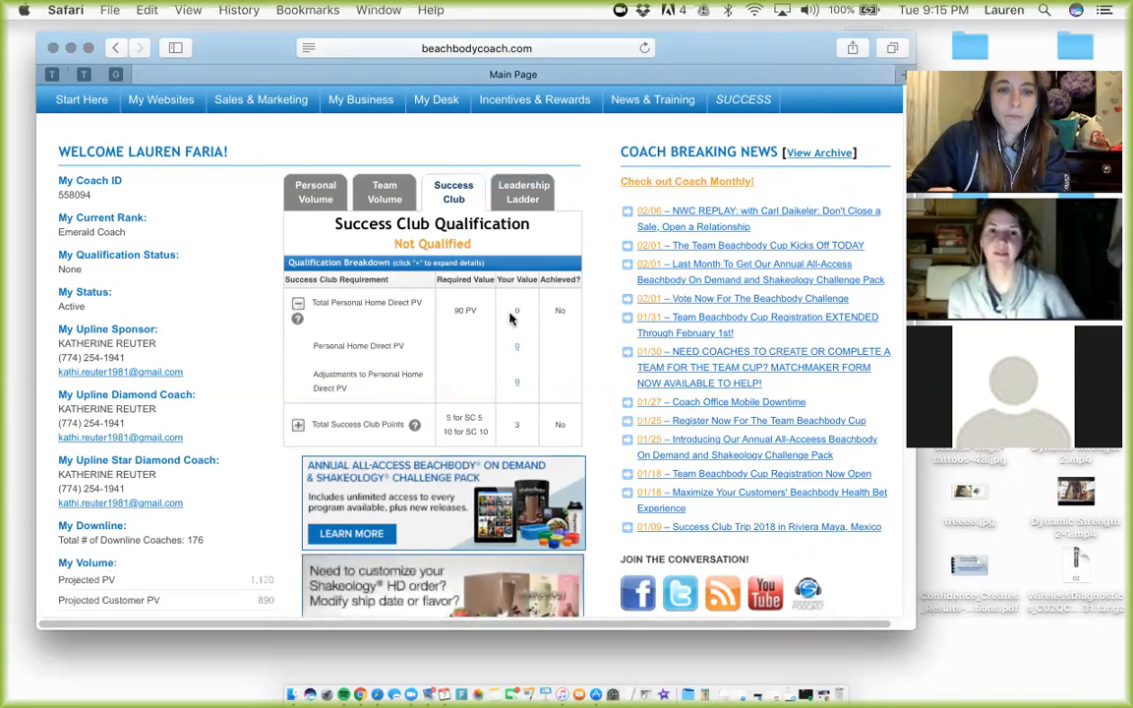
mouse_move(297, 309)
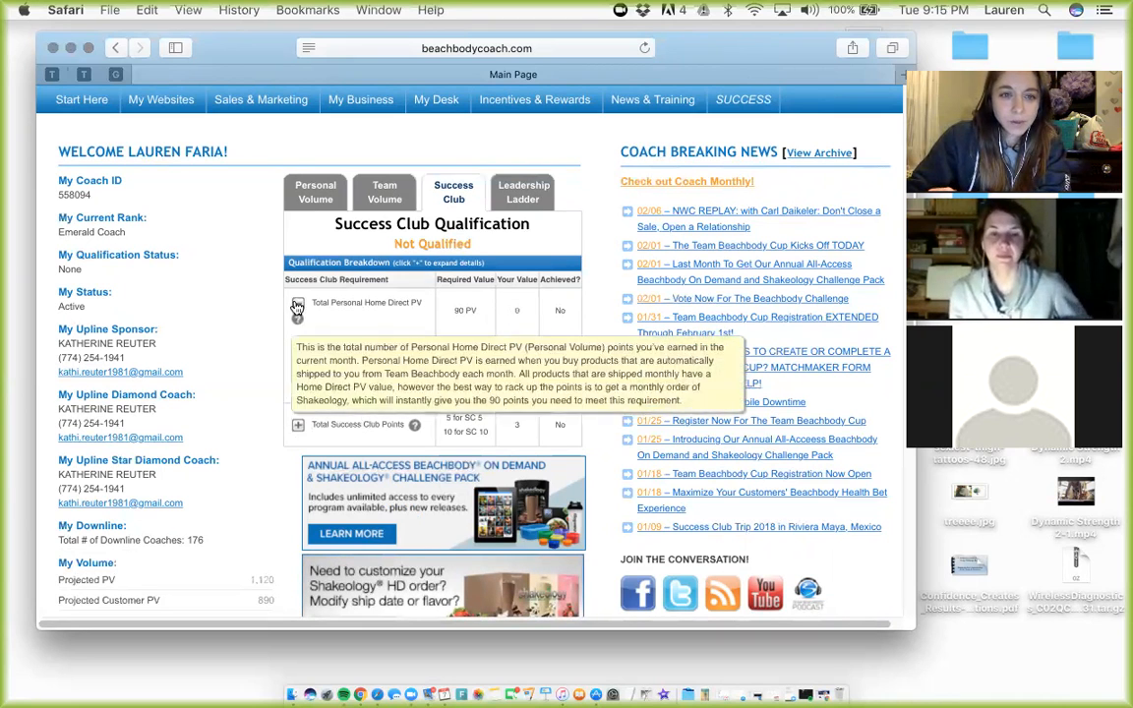
- Open the February 2017 Customer Points report listing one 180 PV customer order
left_click(297, 353)
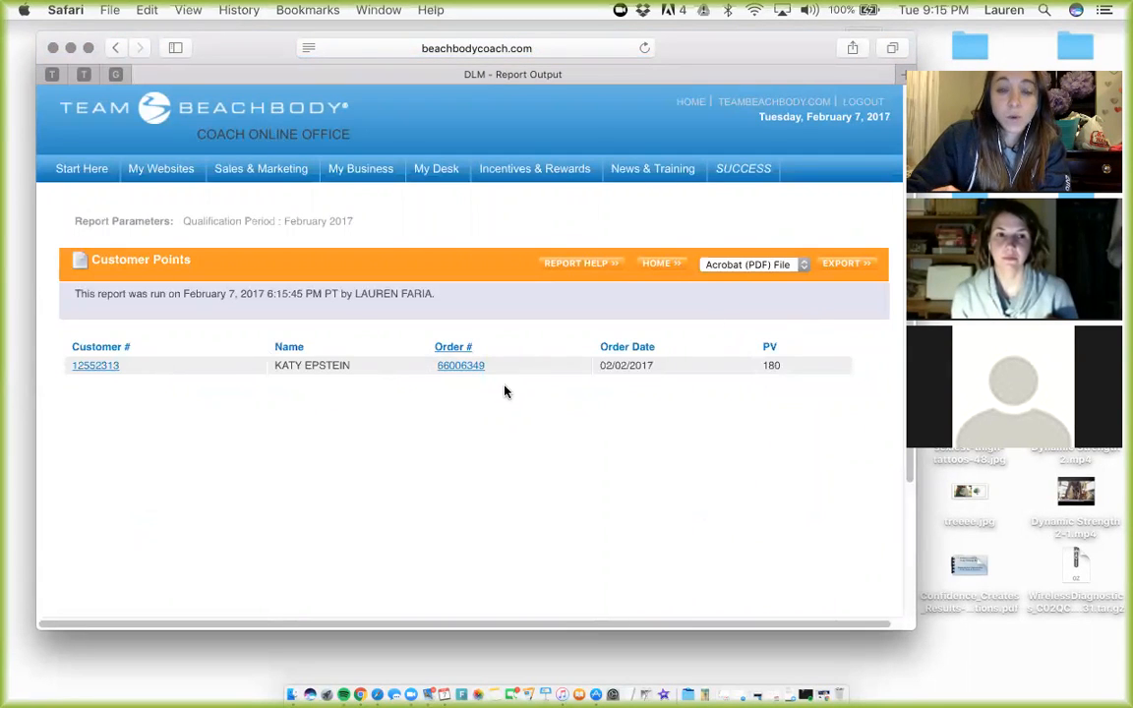
mouse_move(401, 393)
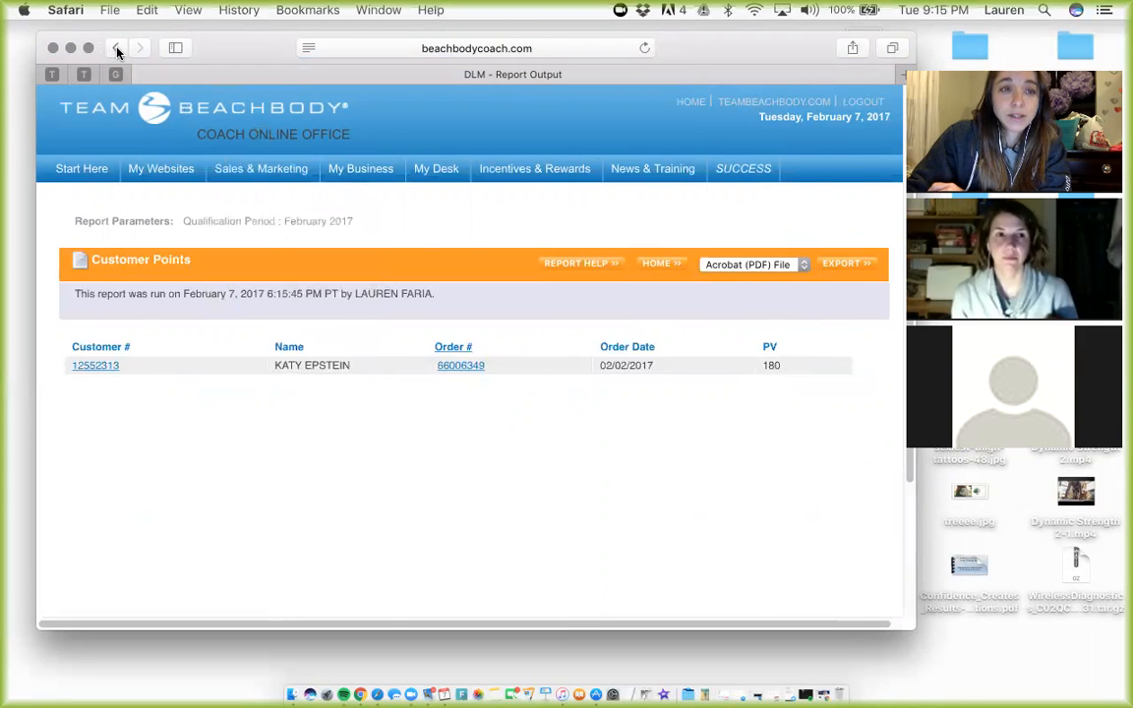
- Go back to the Main Page with the Total Success Club Points rows expanded
left_click(116, 48)
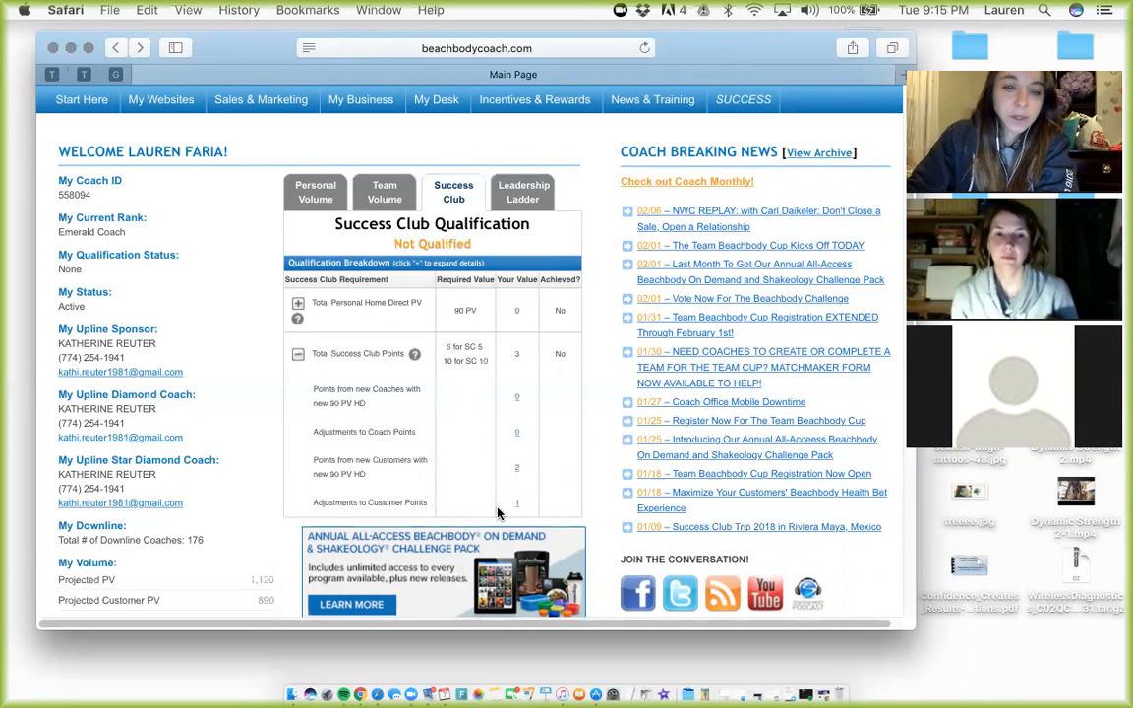
mouse_move(520, 394)
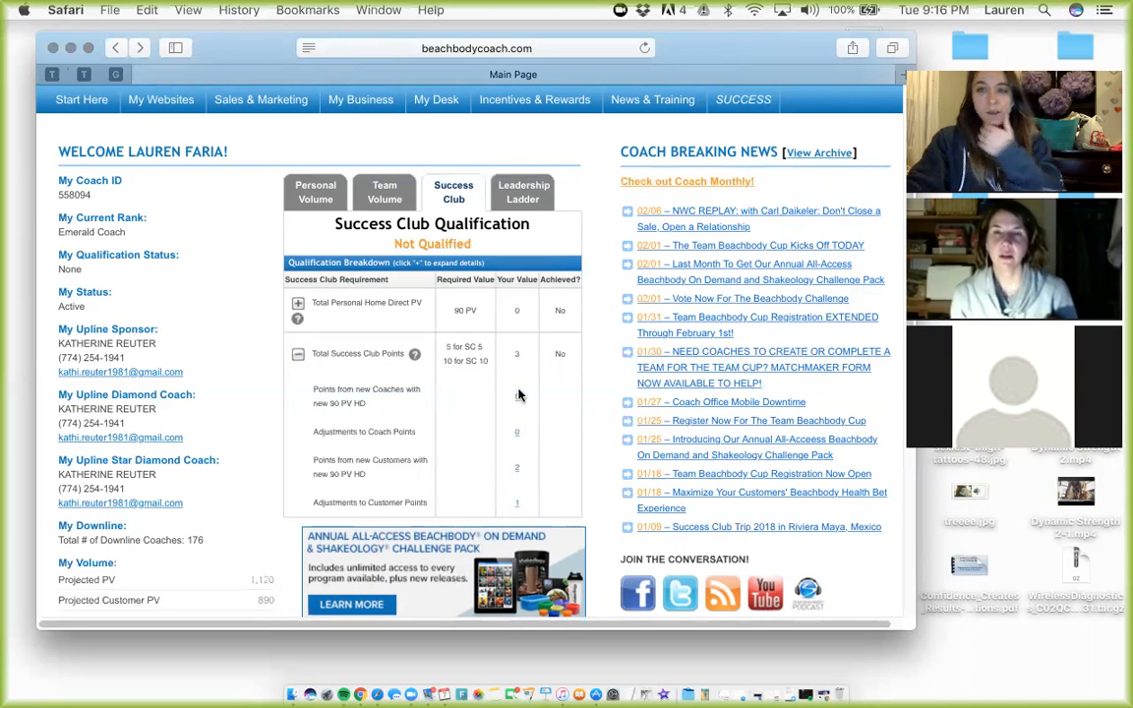
mouse_move(529, 414)
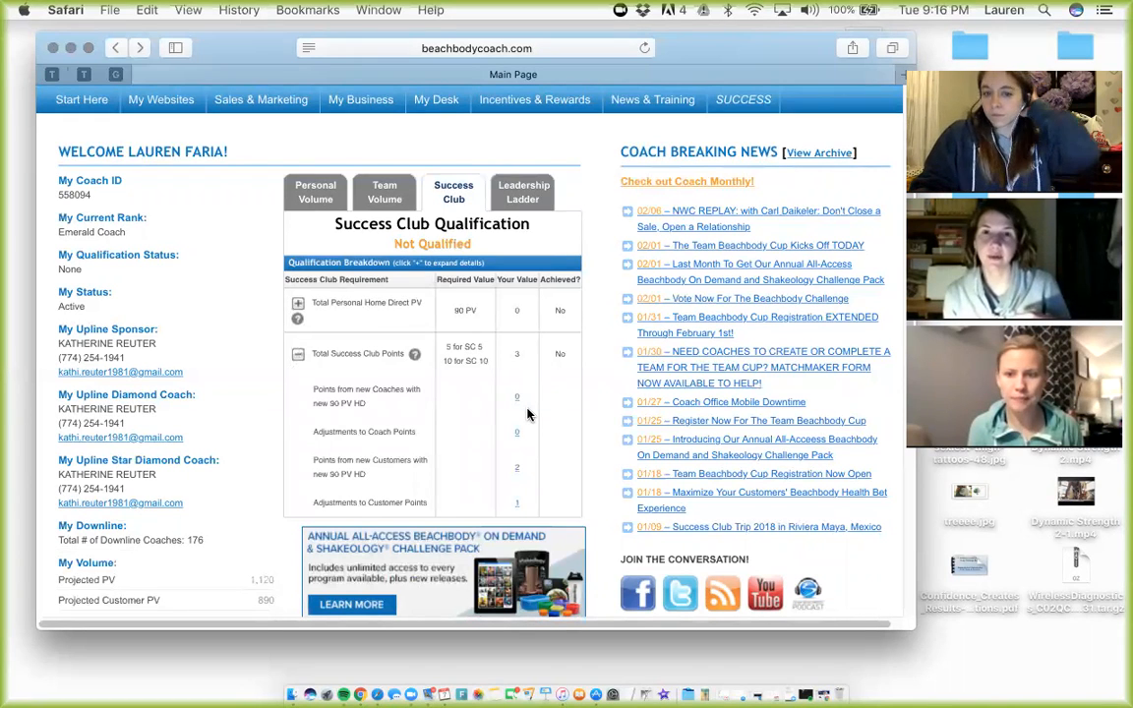
mouse_move(521, 408)
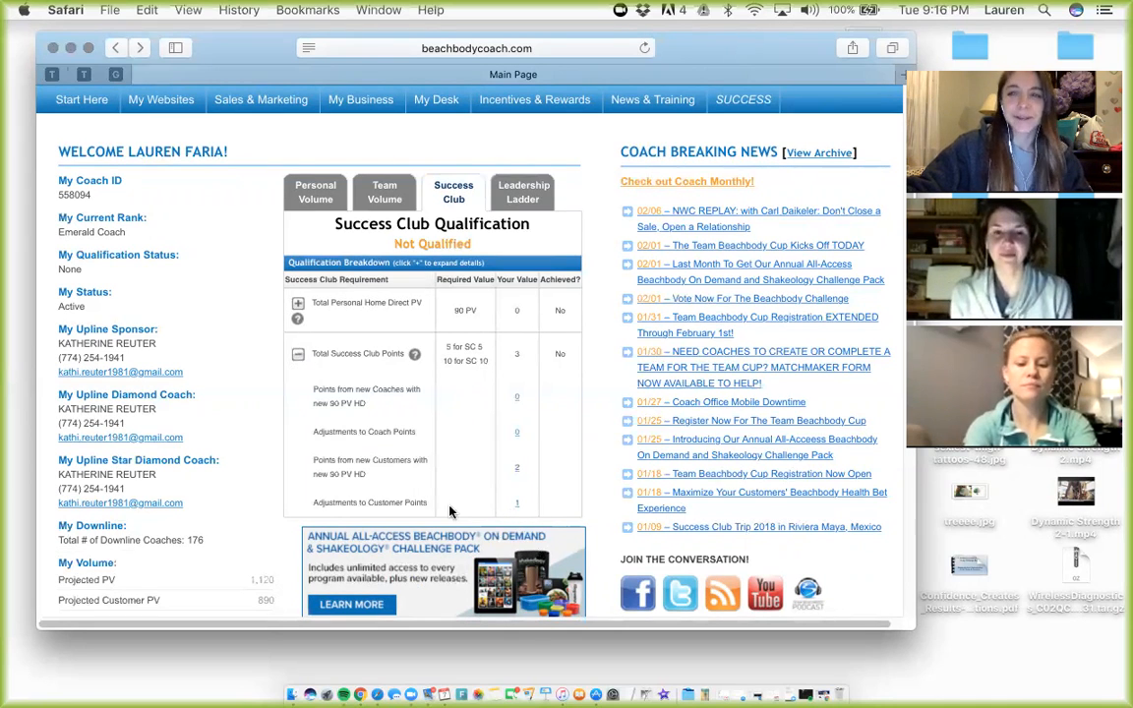
mouse_move(439, 497)
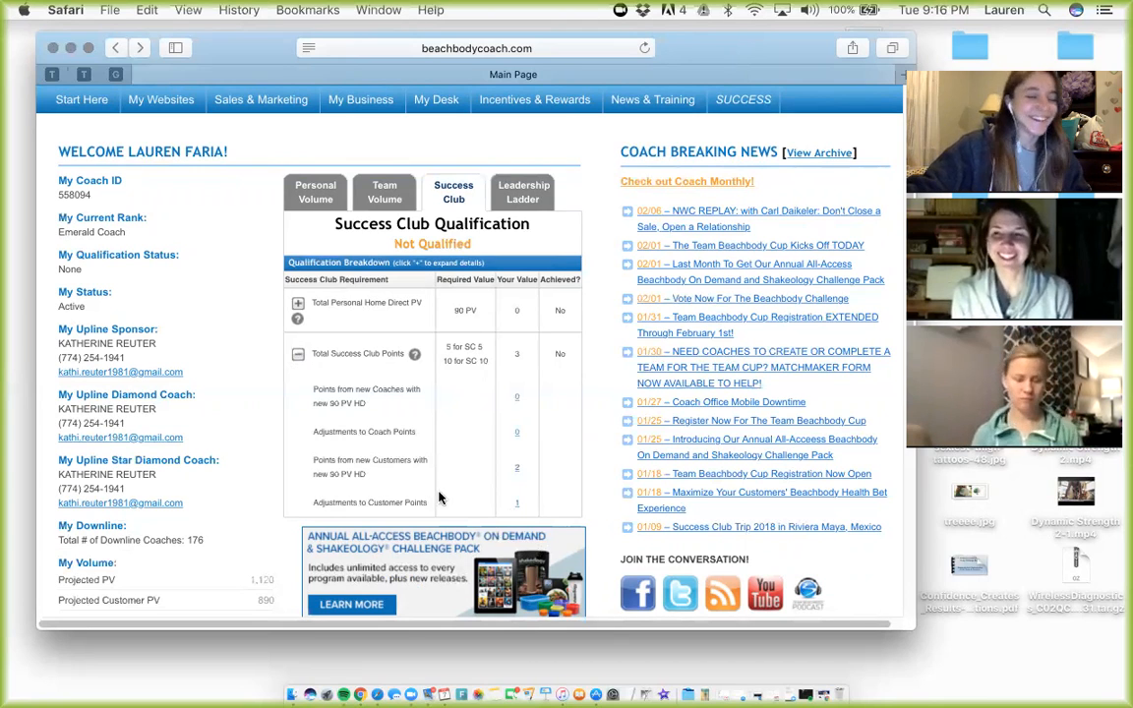
- Show the Leadership Ladder Benchmarks tab with last rung NONE and next rung Business Starter
scroll("down", 3)
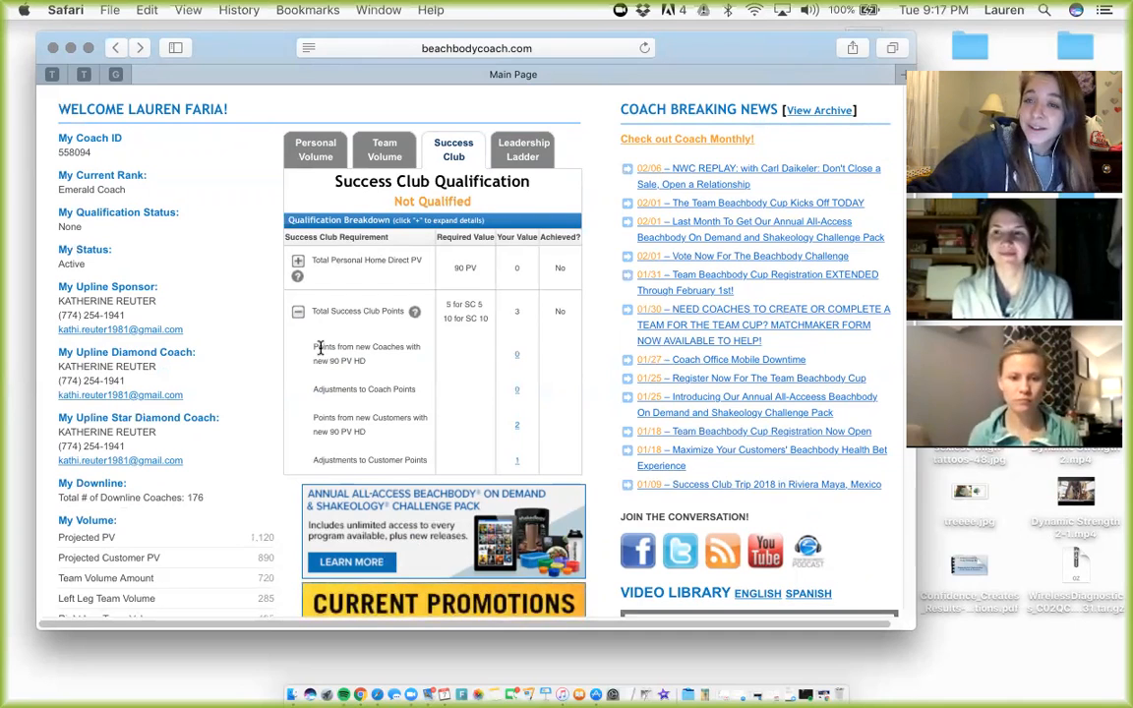
mouse_move(317, 347)
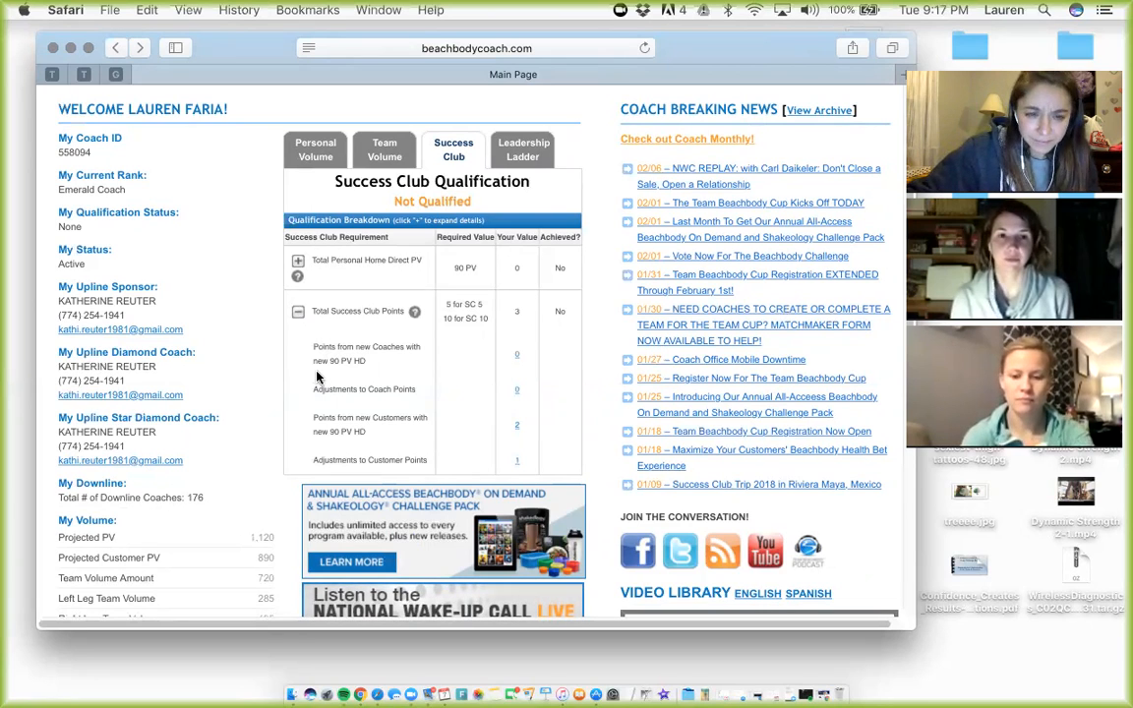
scroll("down", 3)
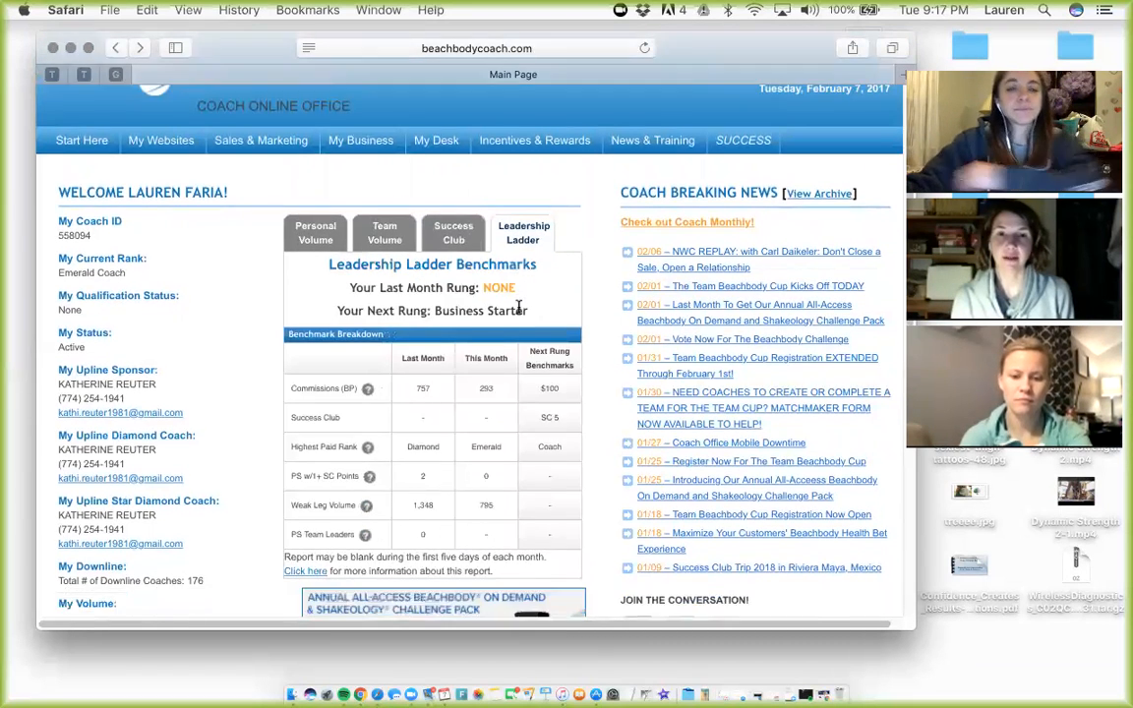
scroll("down", 3)
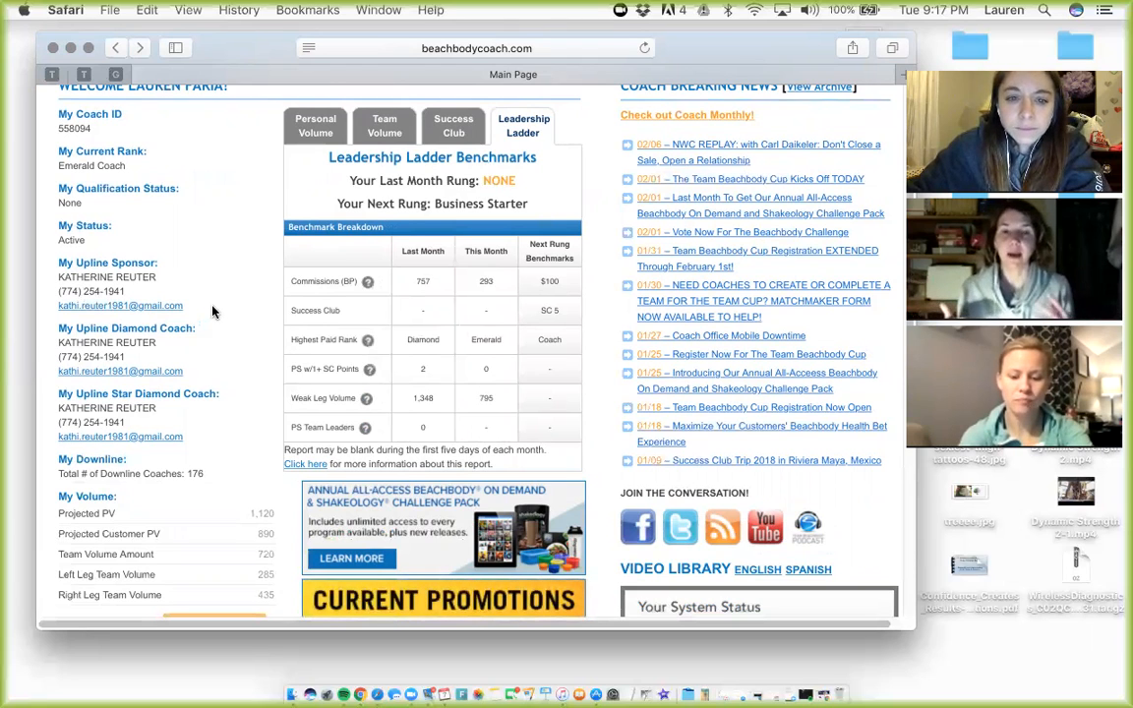
mouse_move(532, 279)
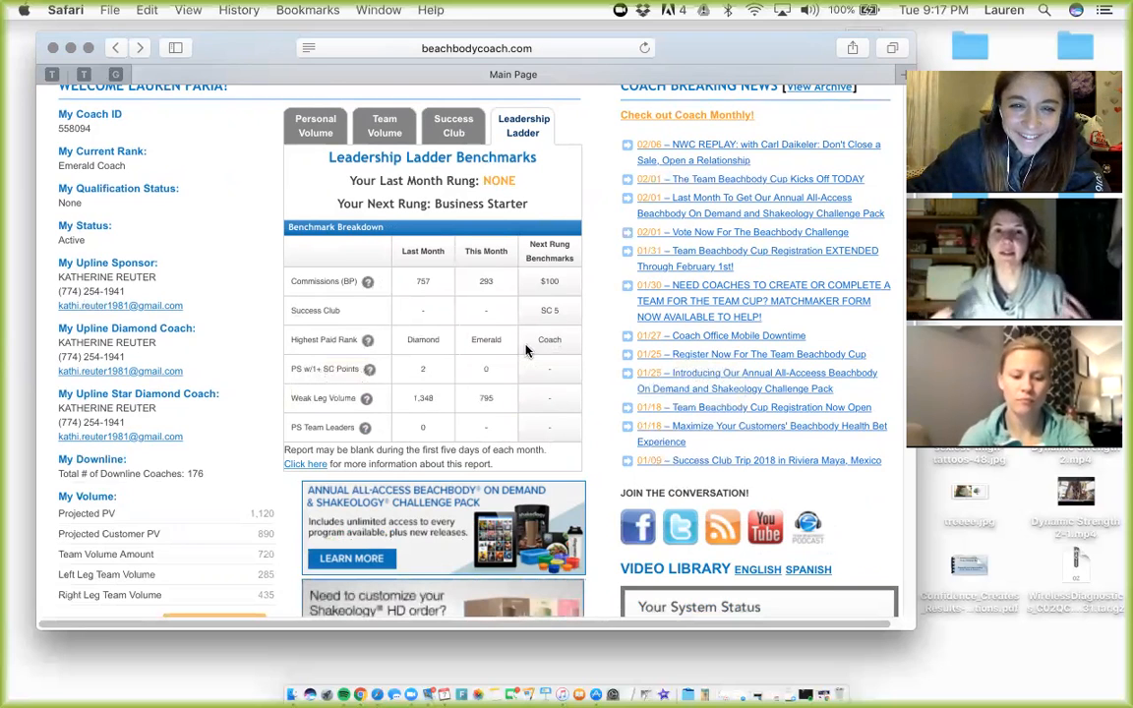
mouse_move(602, 406)
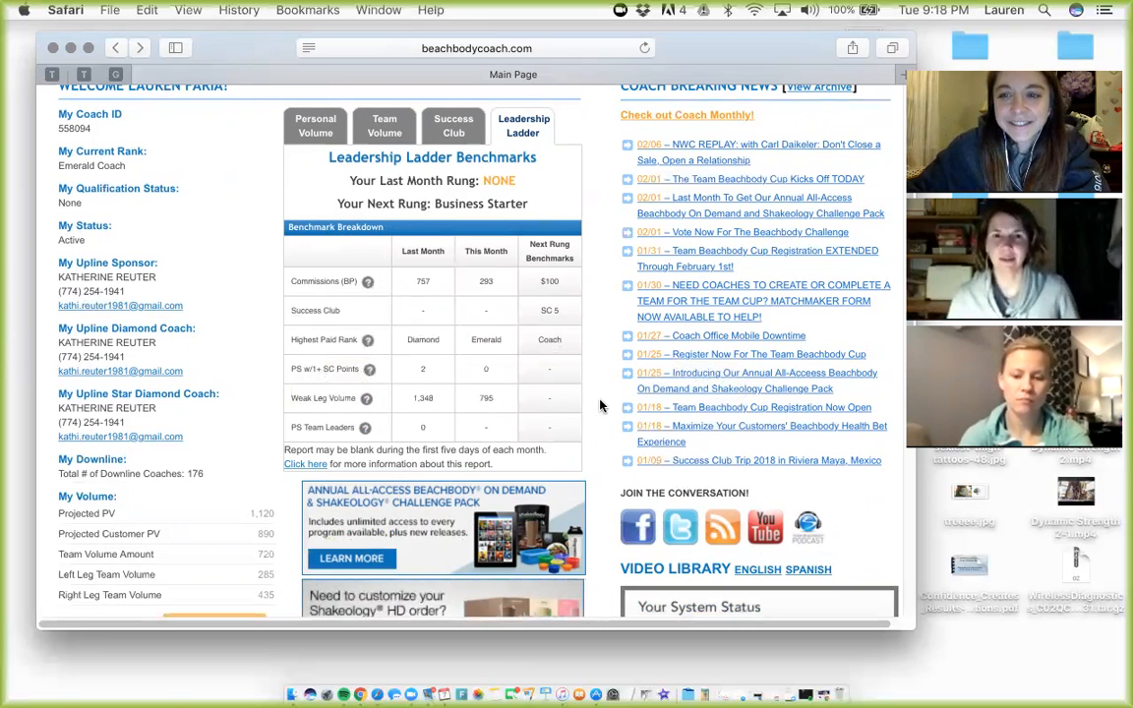
mouse_move(595, 402)
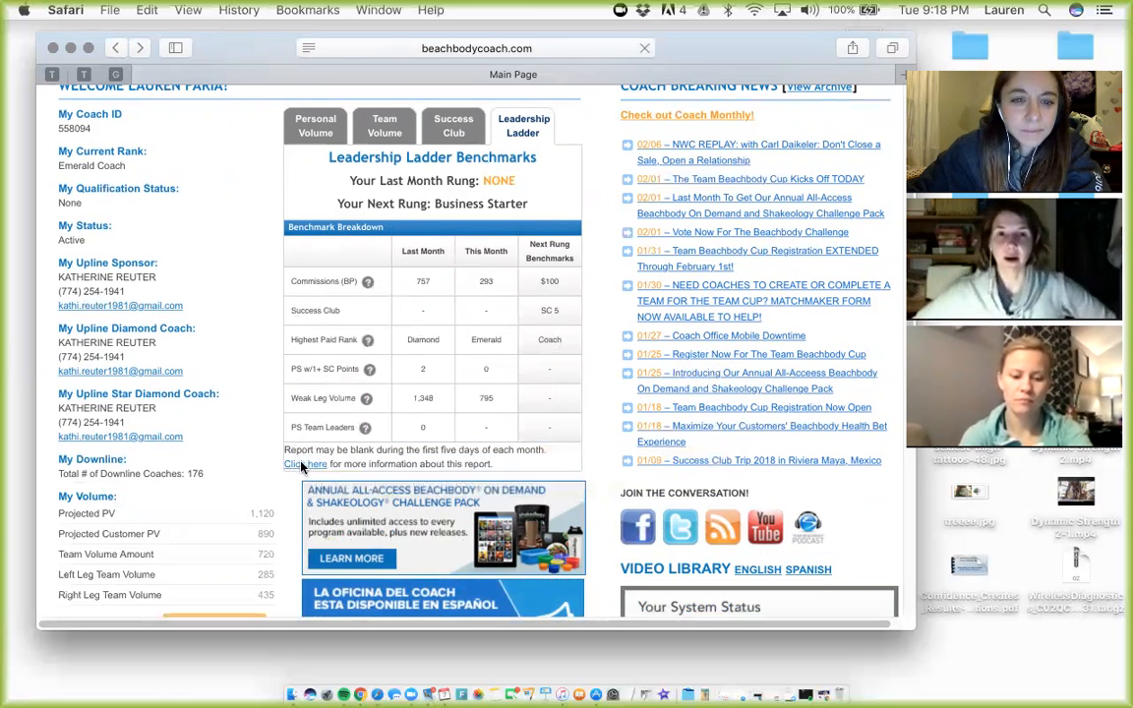
- View the Leadership Ladder Report Guide PDF down to the before/after-the-5th examples and tips
left_click(304, 464)
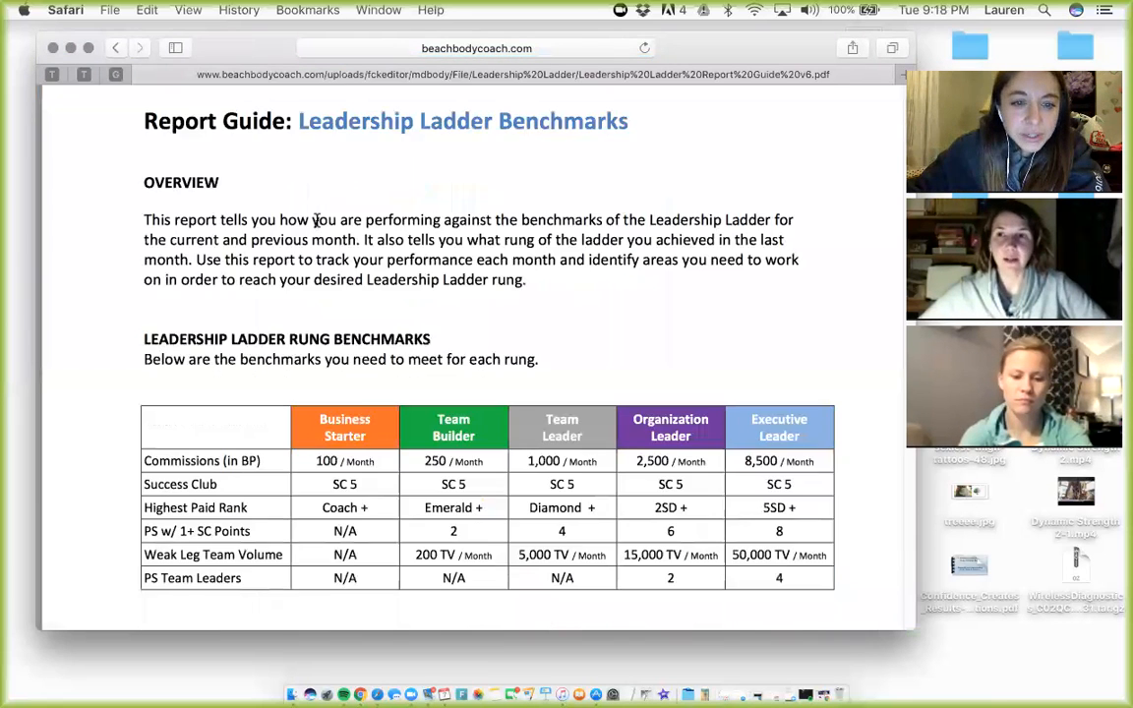
scroll("down", 3)
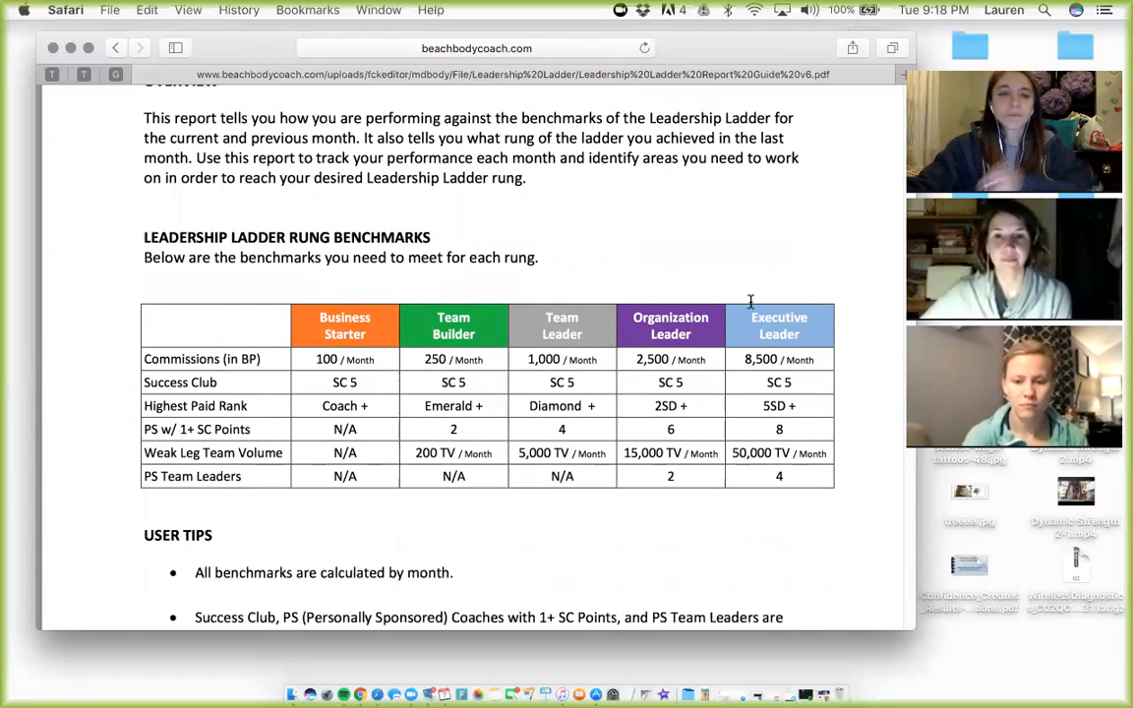
scroll("down", 3)
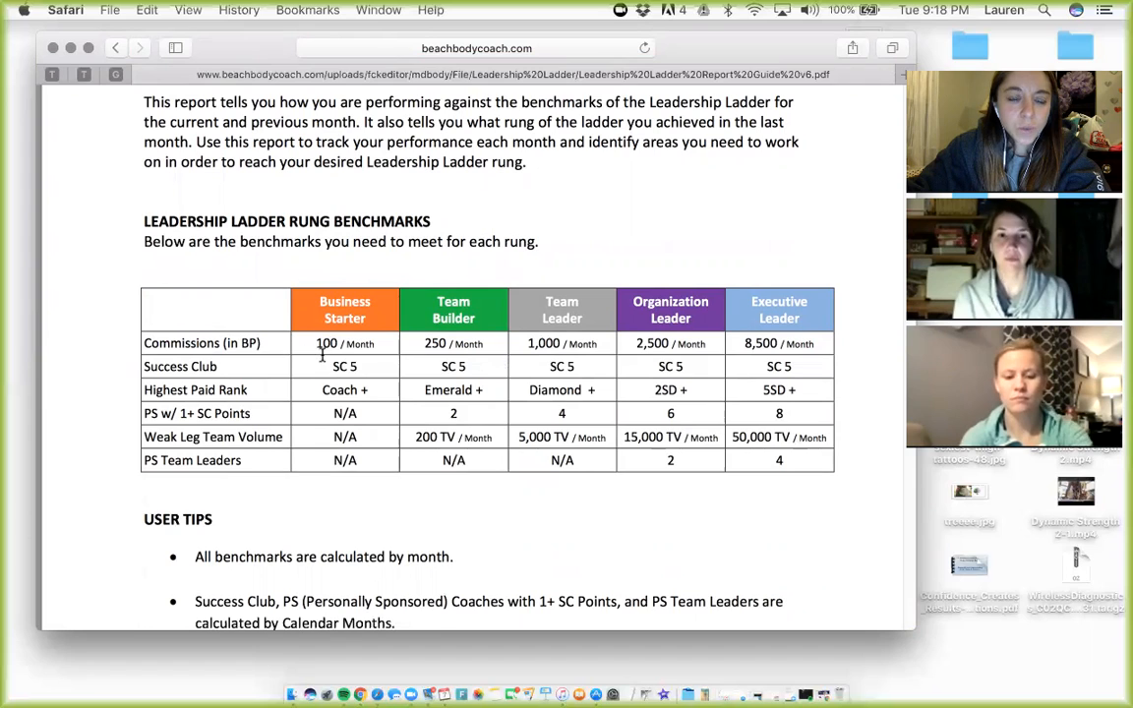
mouse_move(319, 354)
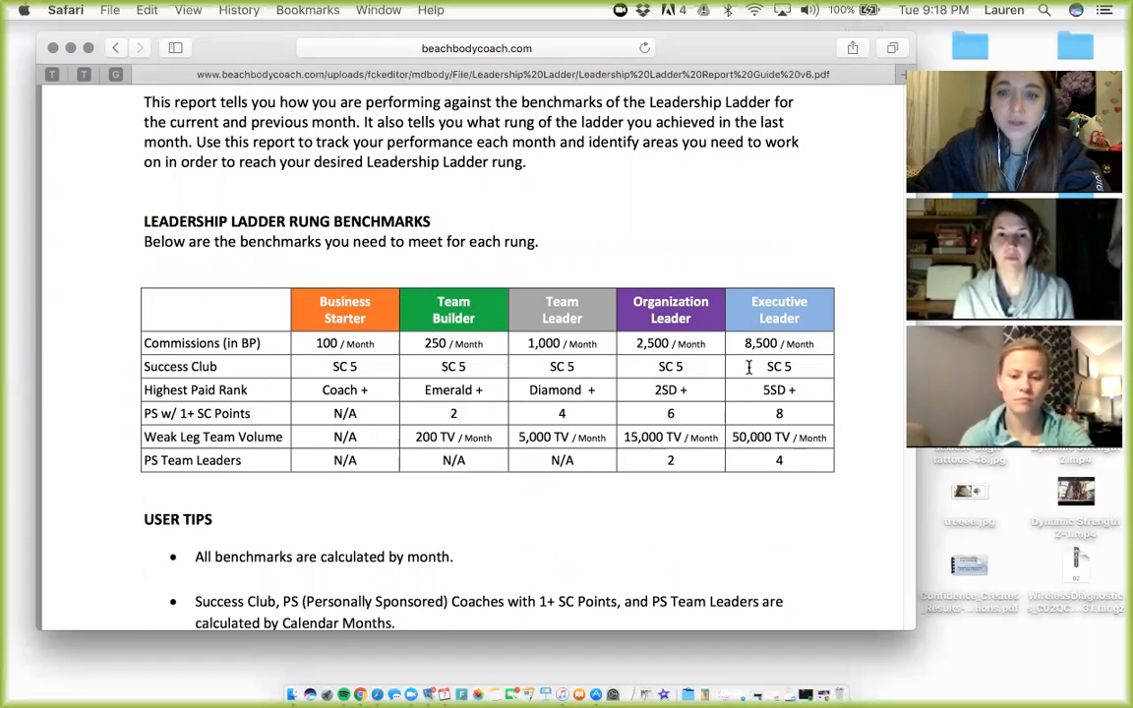
scroll("down", 3)
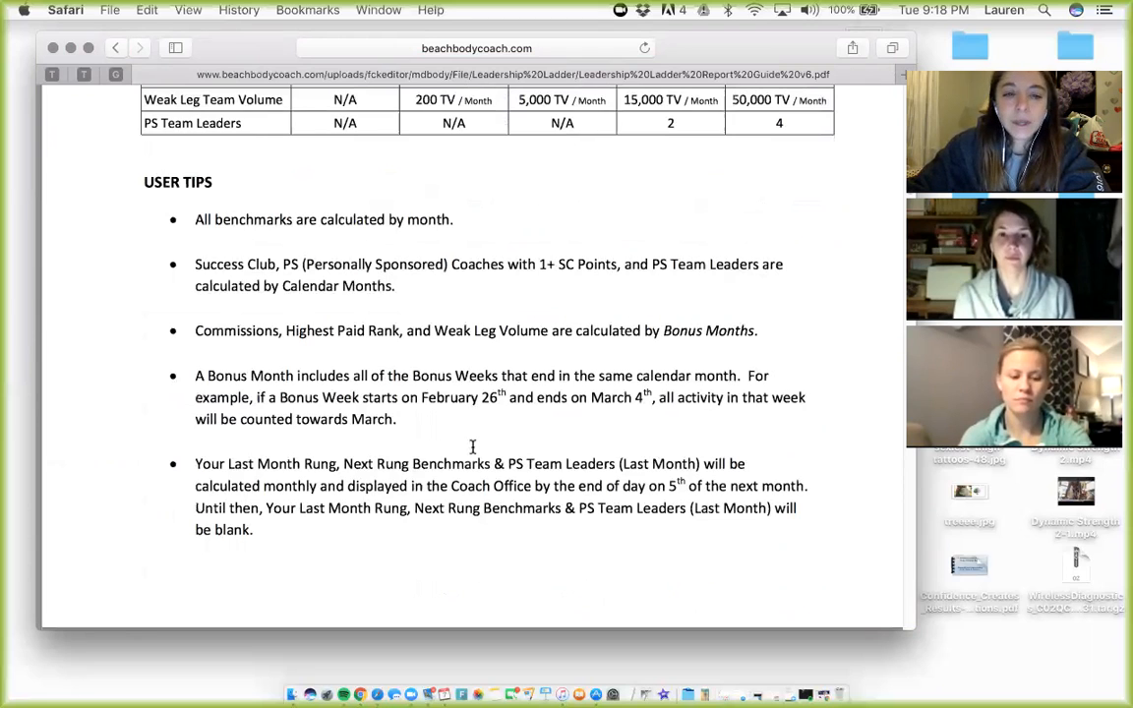
scroll("down", 3)
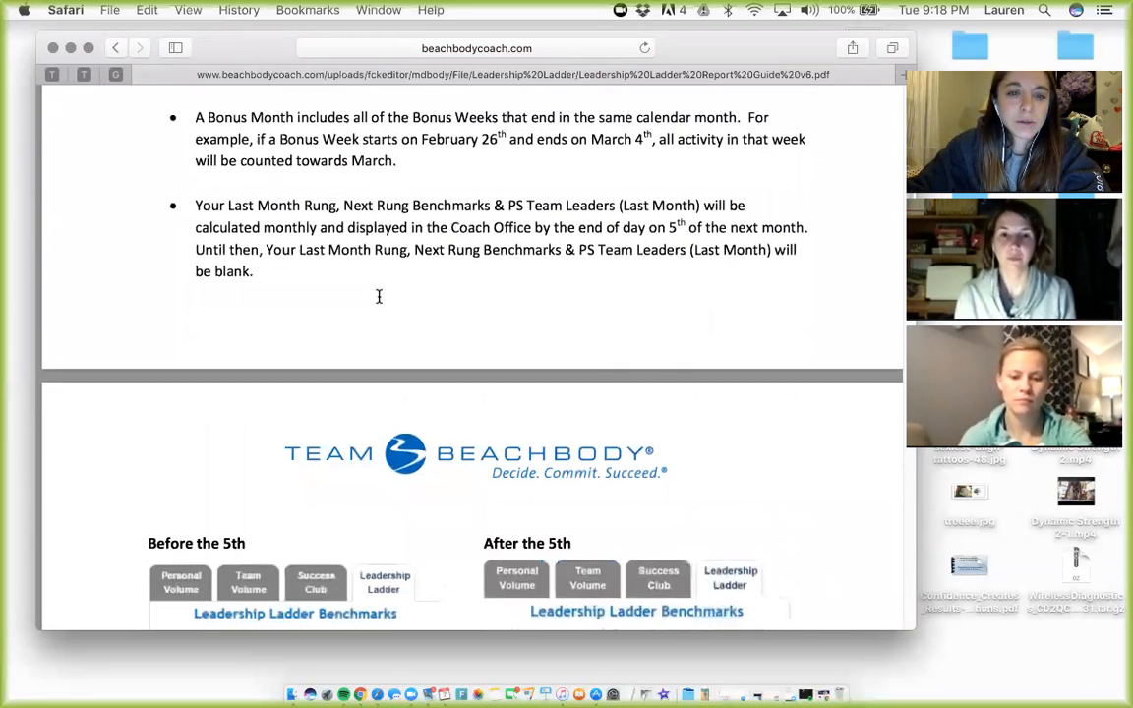
scroll("down", 3)
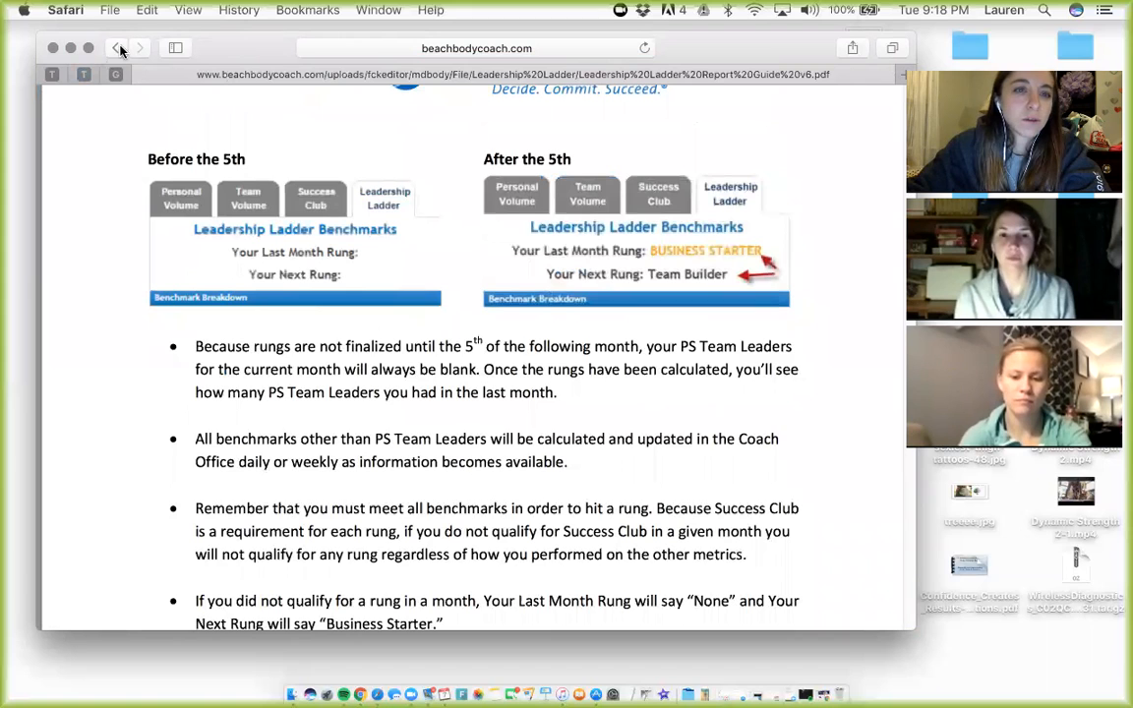
- Go back from the guide to the Main Page's Leadership Ladder Benchmarks breakdown
left_click(116, 47)
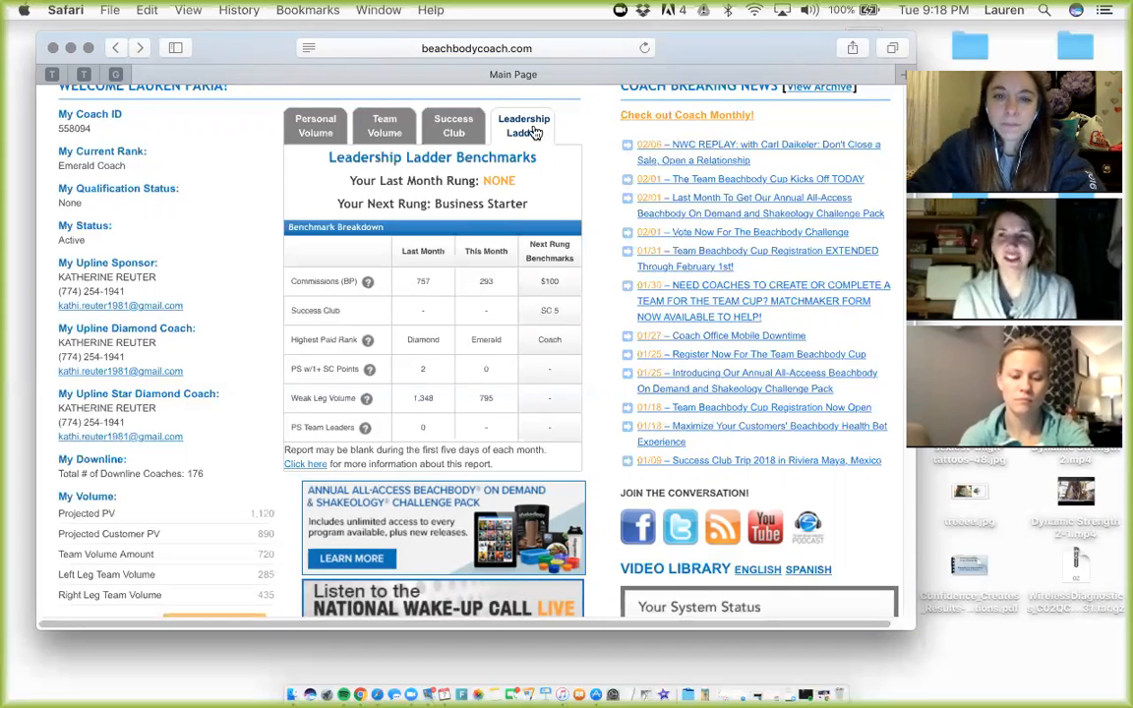
mouse_move(475, 282)
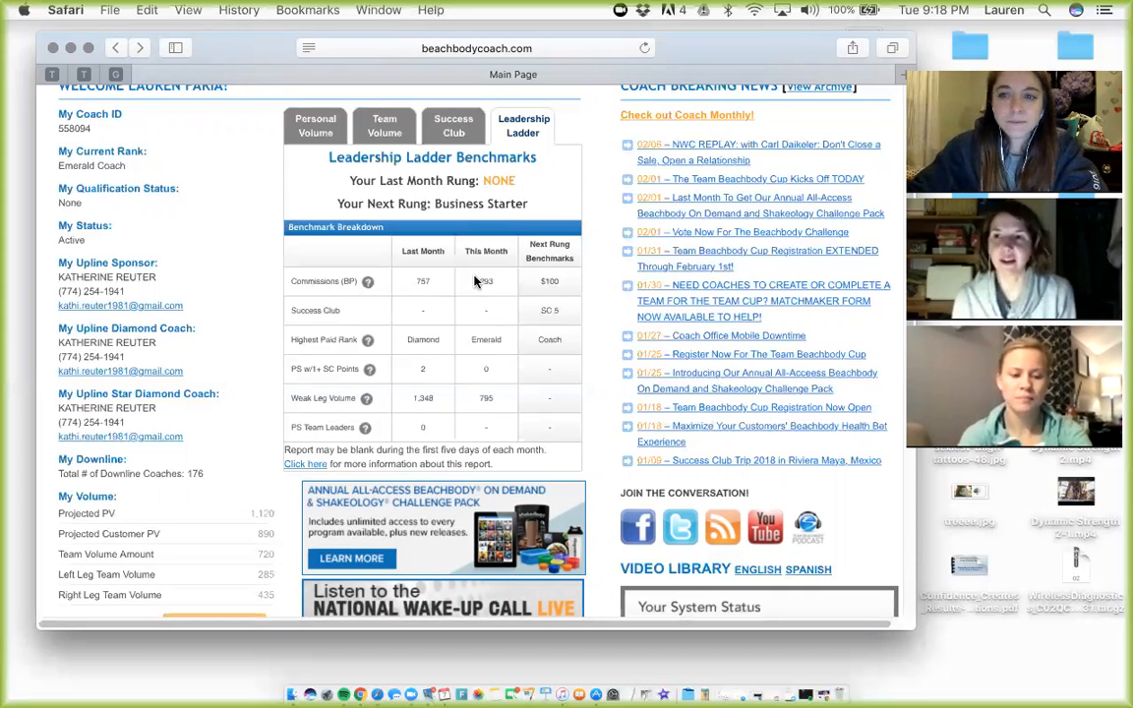
scroll("down", 3)
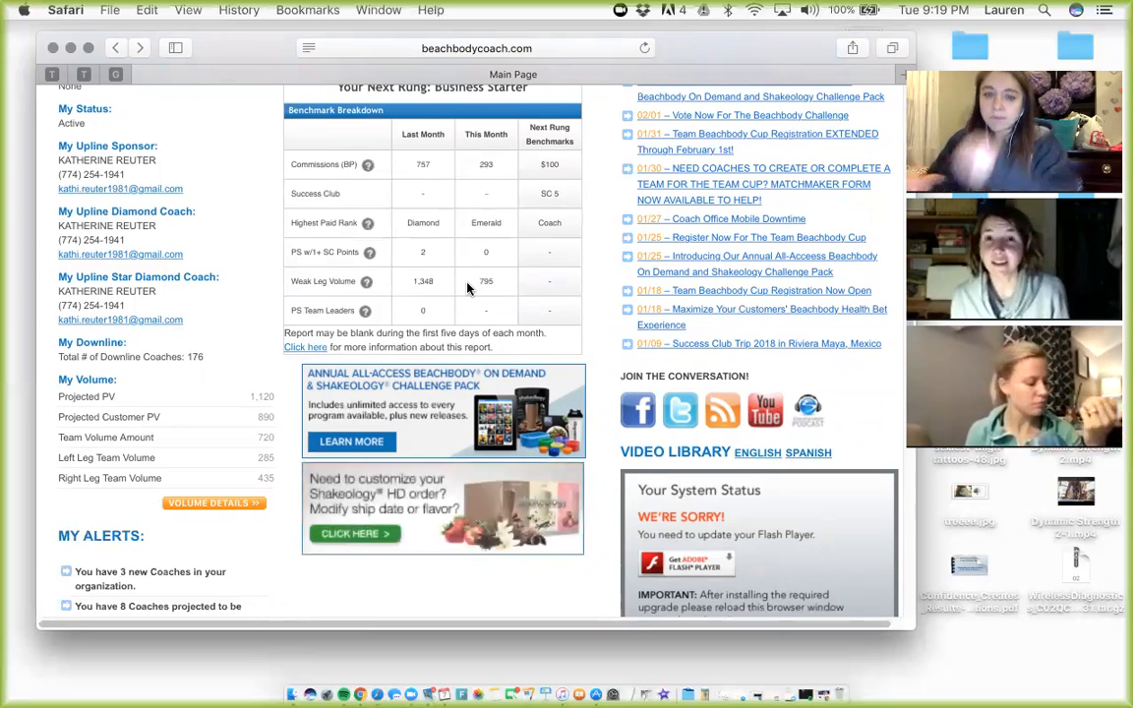
scroll("up", 3)
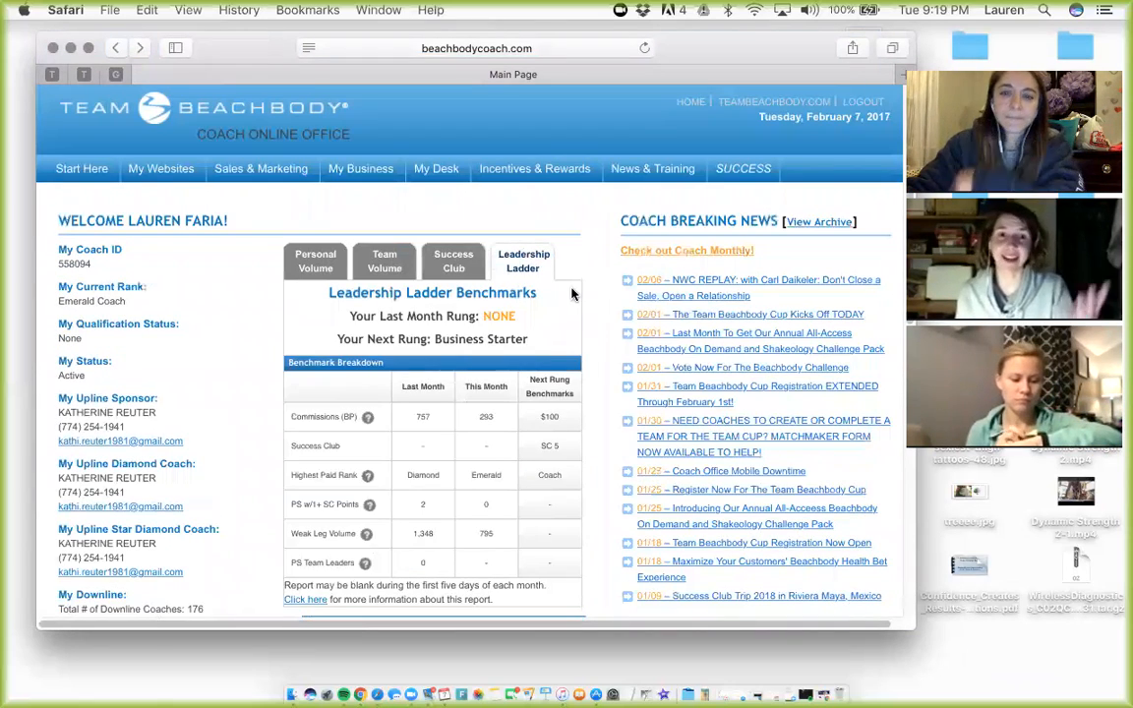
- Go to News & Training > Training and open the Getting Started page with its Learn How trainings
left_click(652, 169)
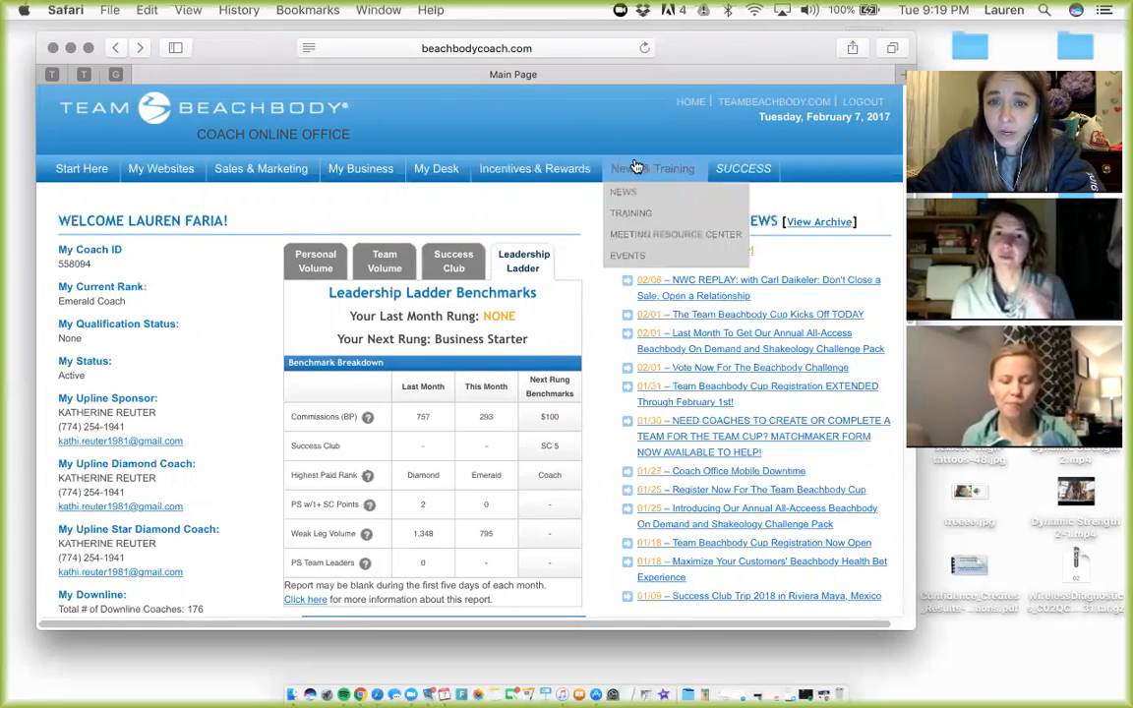
left_click(630, 212)
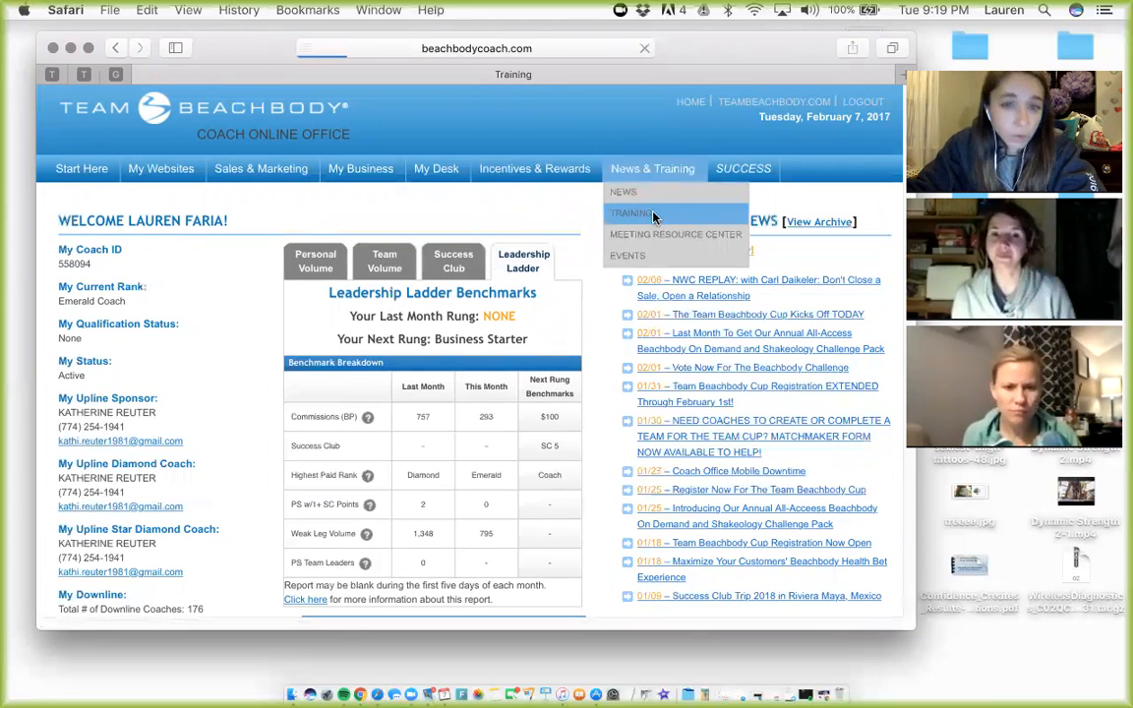
left_click(632, 213)
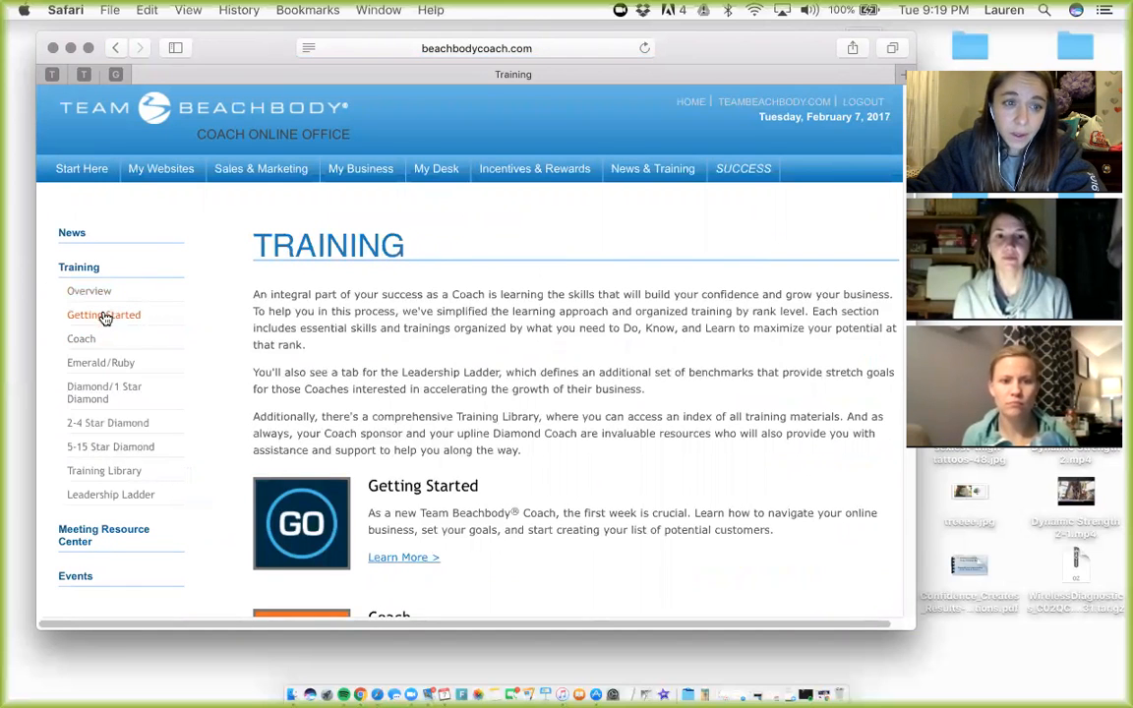
left_click(104, 314)
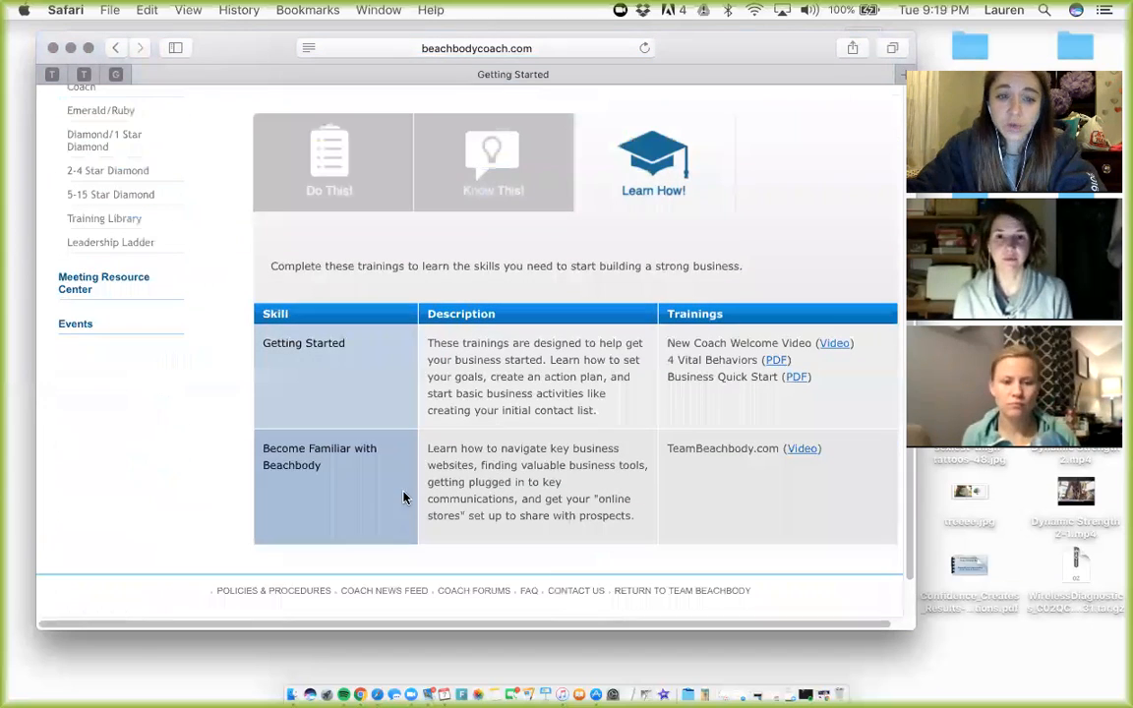
mouse_move(784, 367)
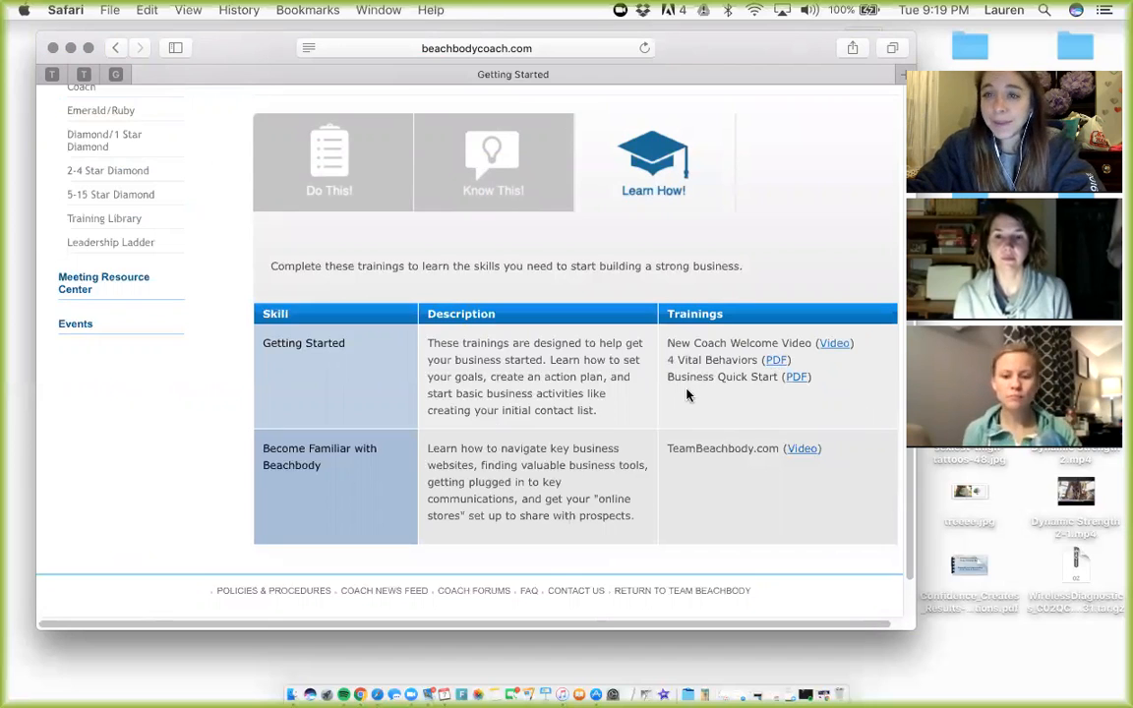
mouse_move(659, 397)
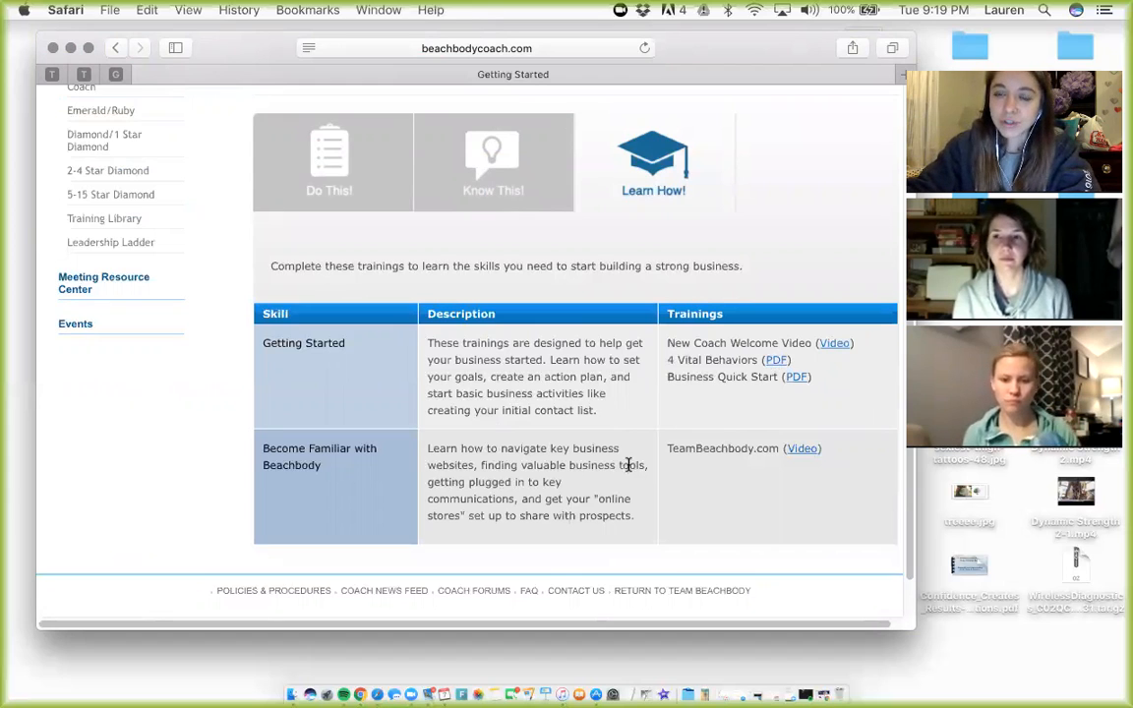
mouse_move(568, 384)
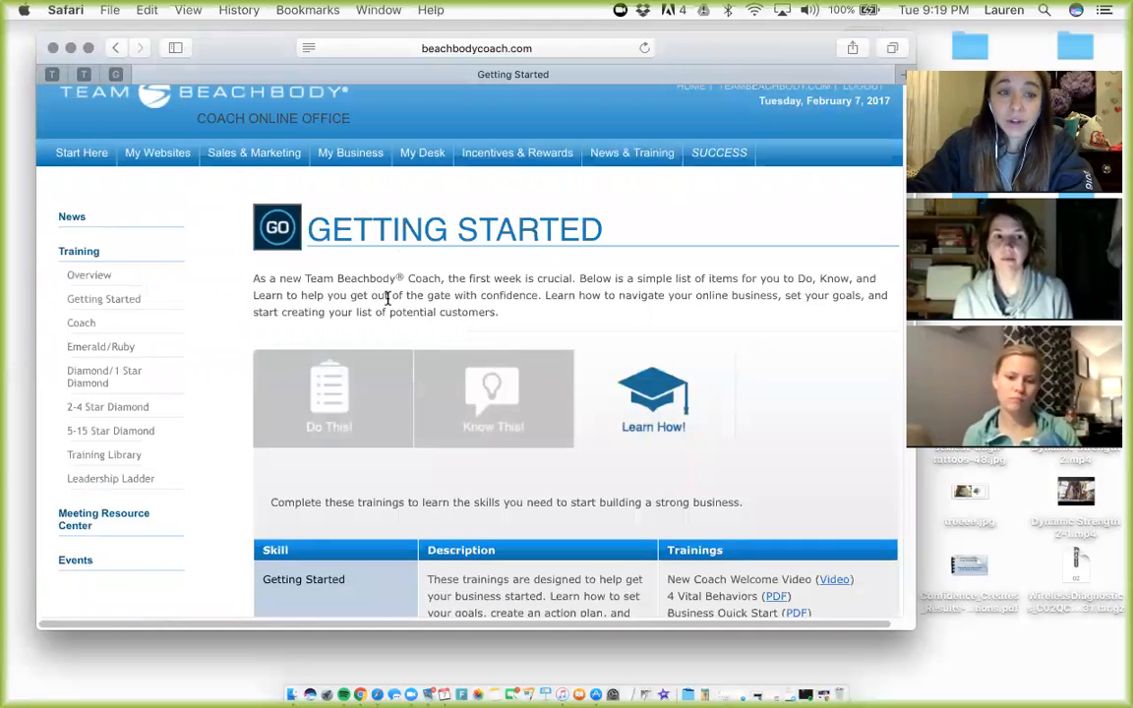
left_click(157, 152)
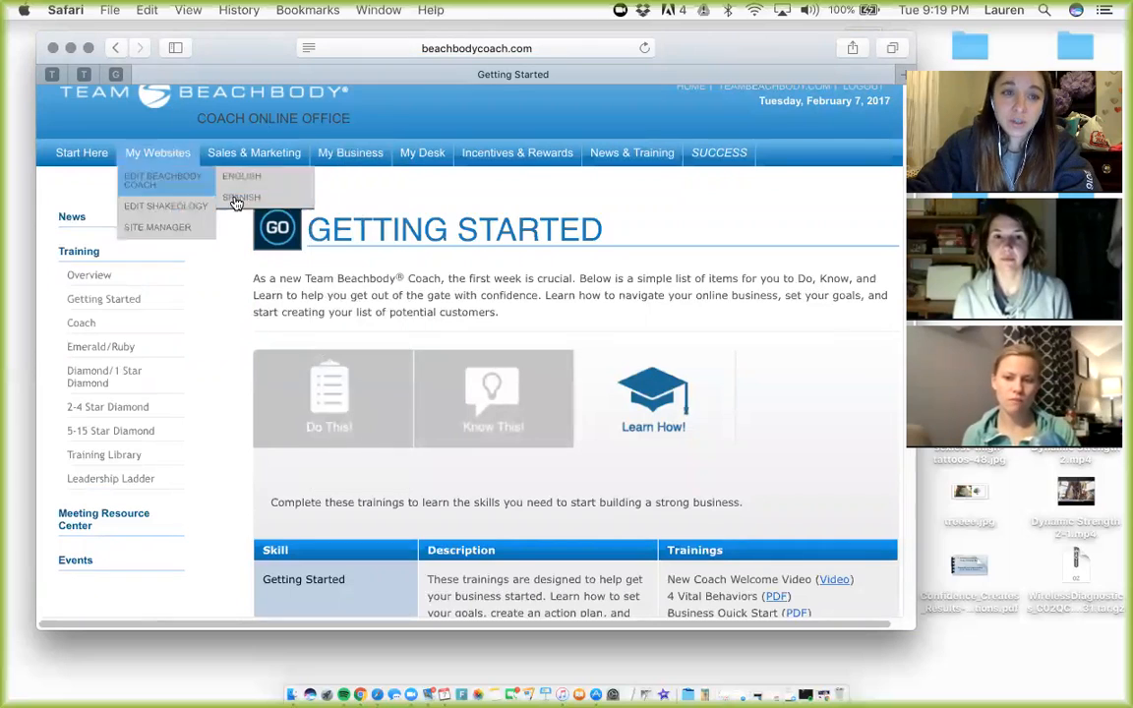
mouse_move(840, 260)
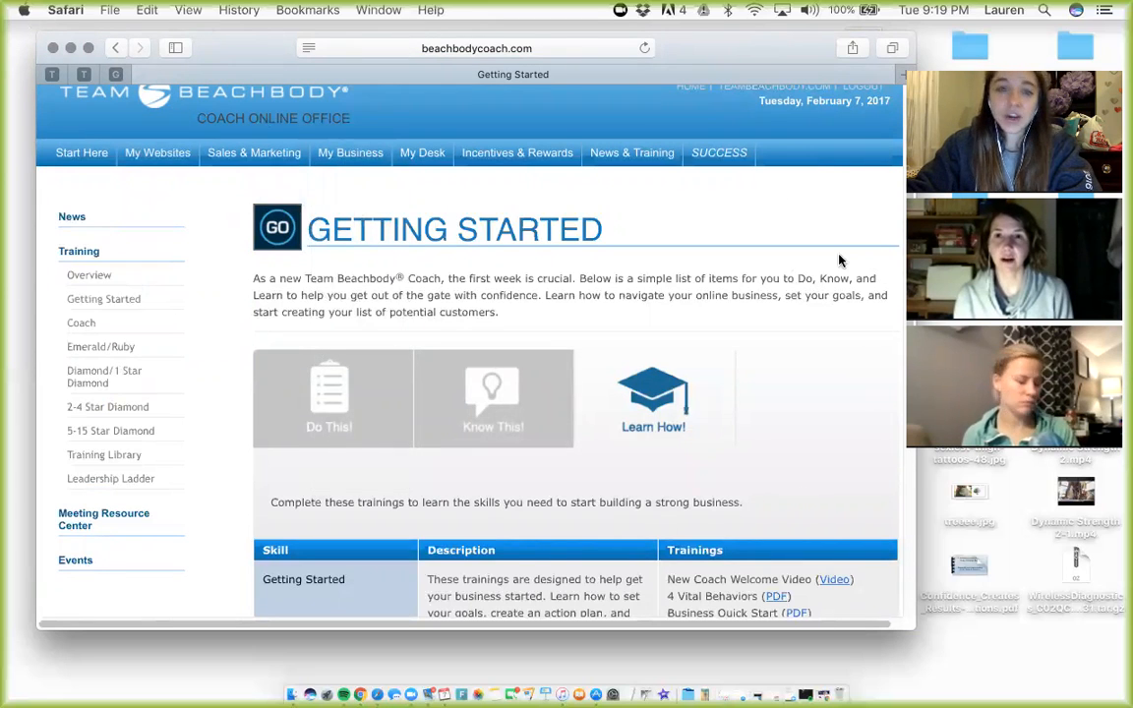
mouse_move(838, 259)
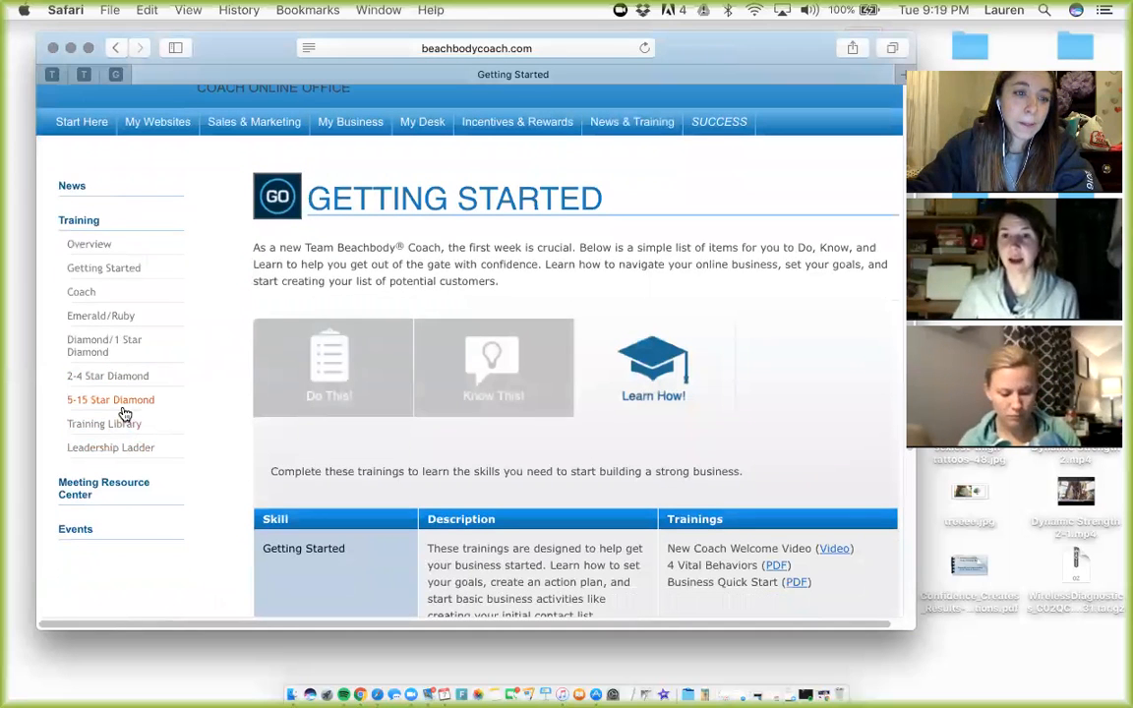
- Return to the Coach Office Main Page showing the Success Club qualification dashboard
left_click(110, 399)
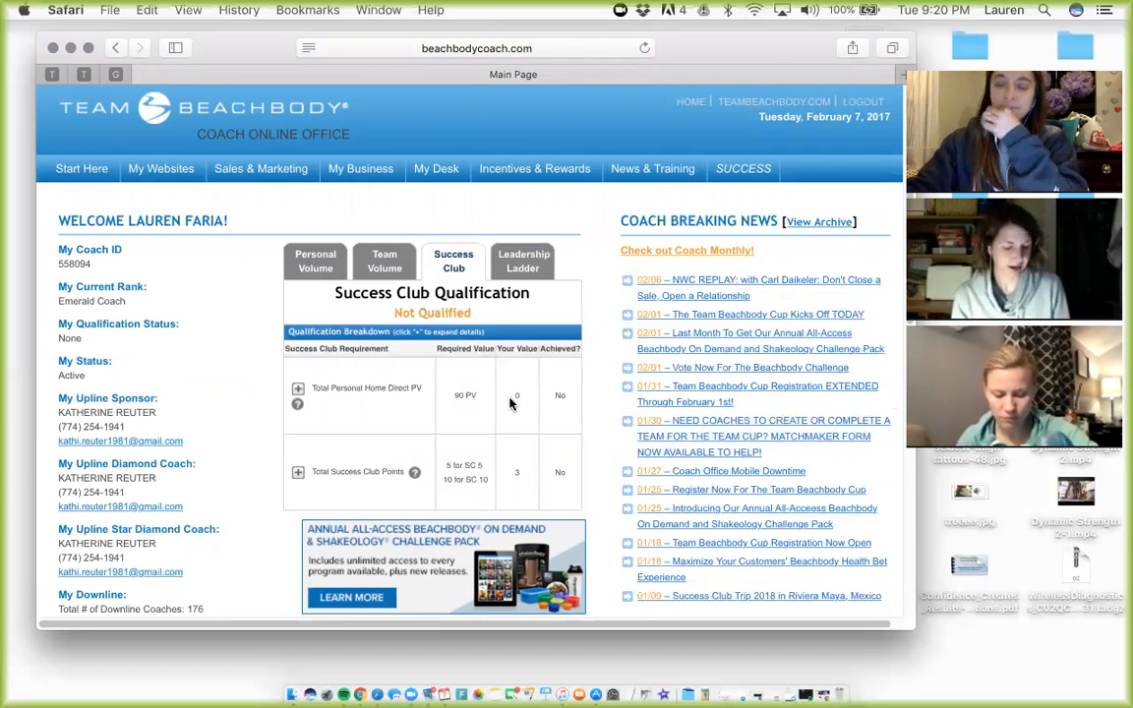
mouse_move(499, 387)
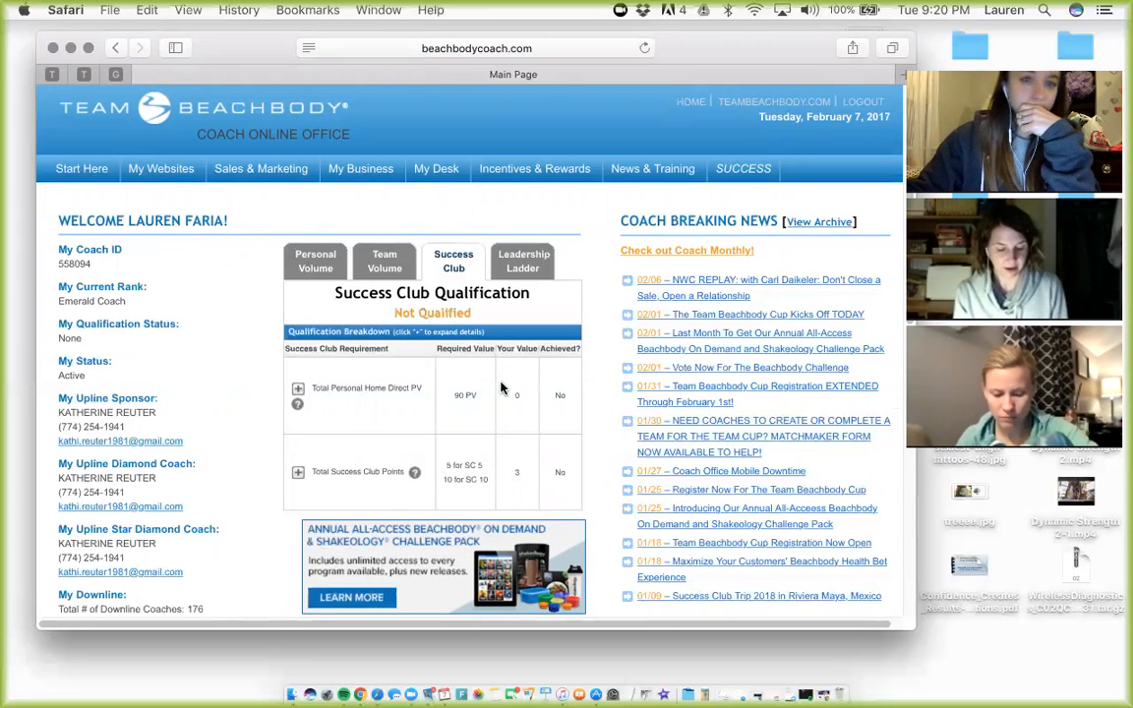
mouse_move(534, 362)
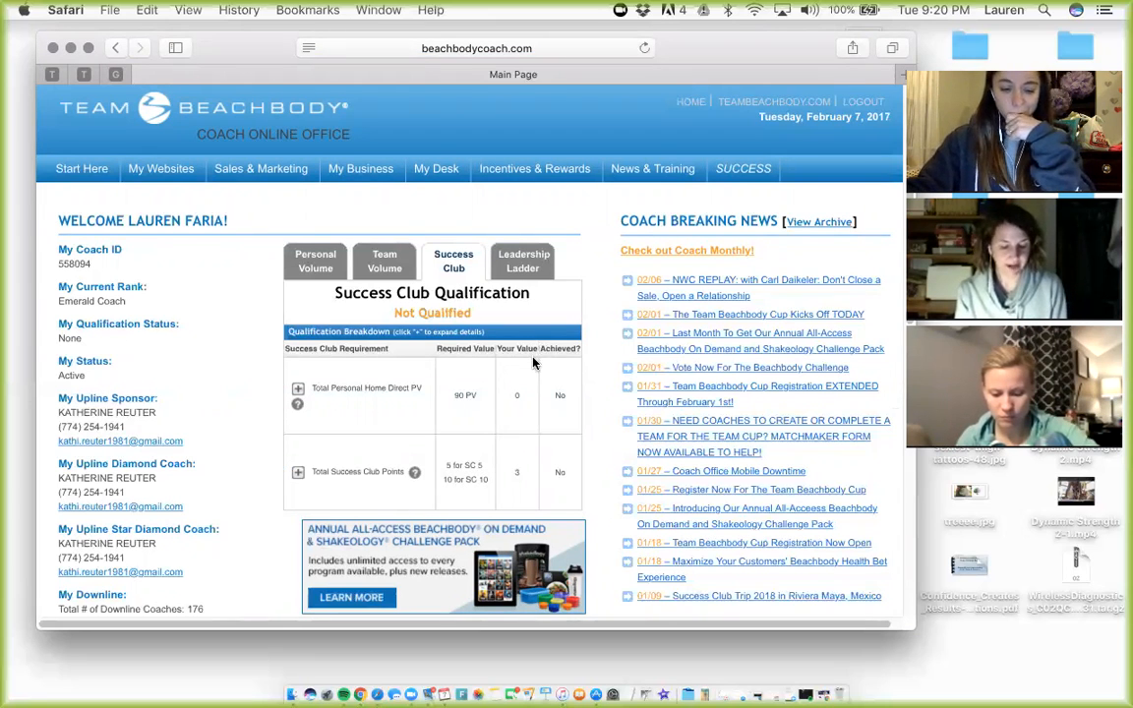
mouse_move(597, 393)
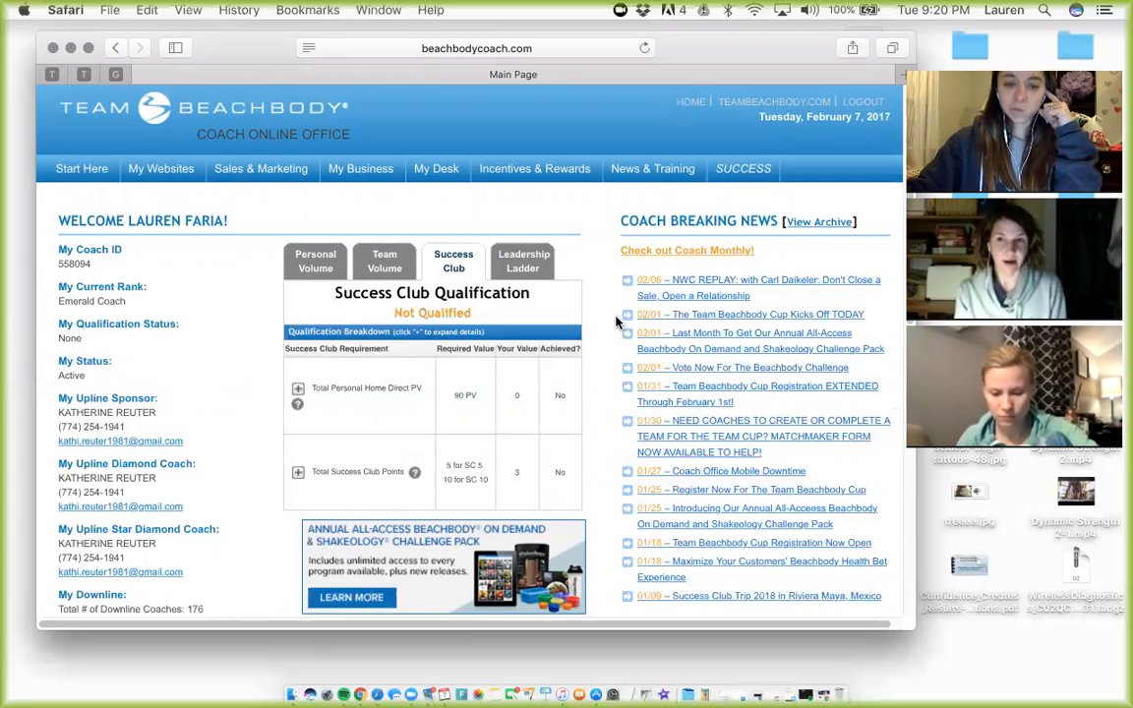
mouse_move(613, 315)
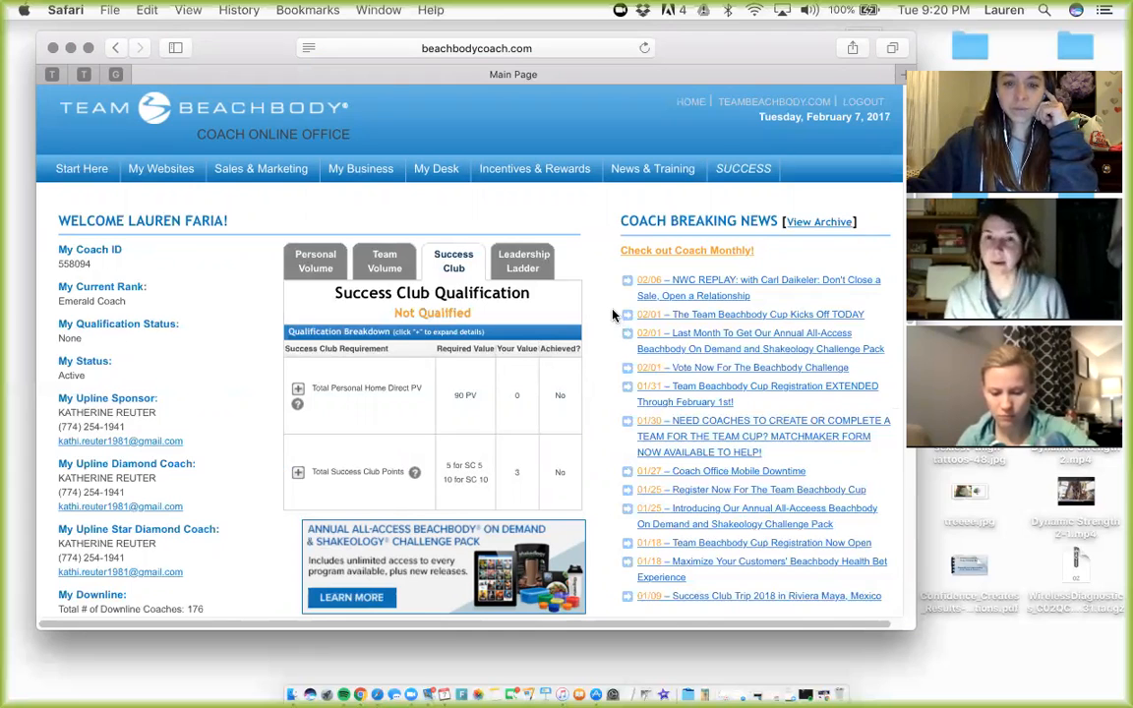
mouse_move(609, 310)
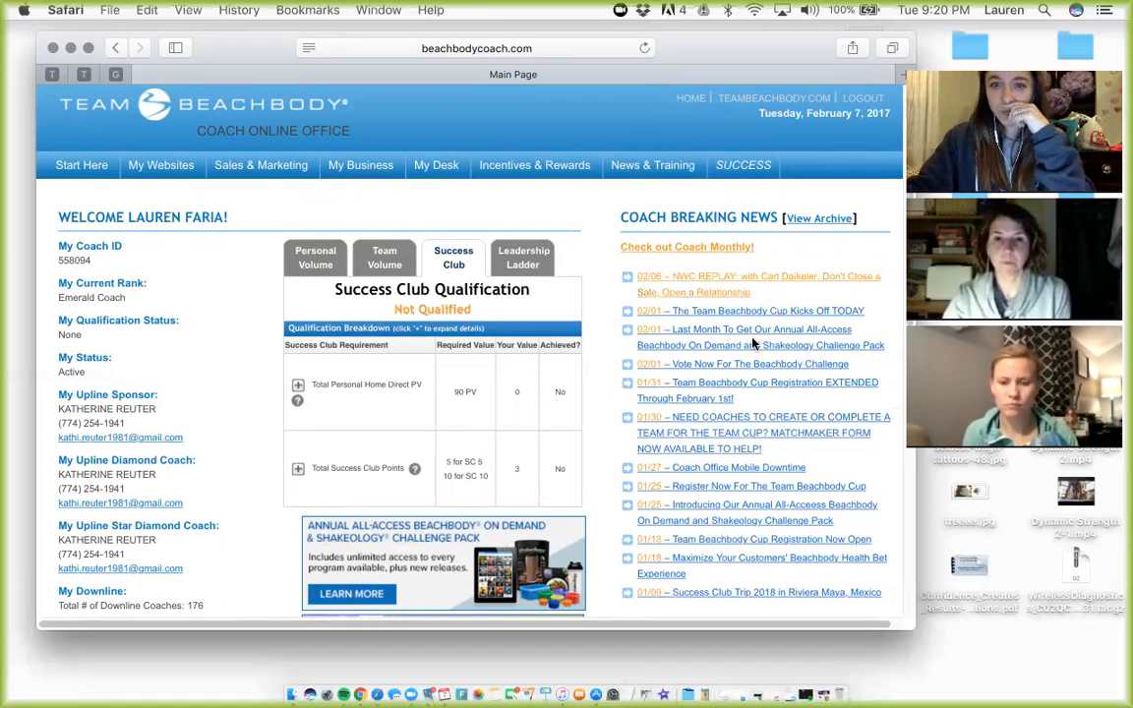
scroll("down", 3)
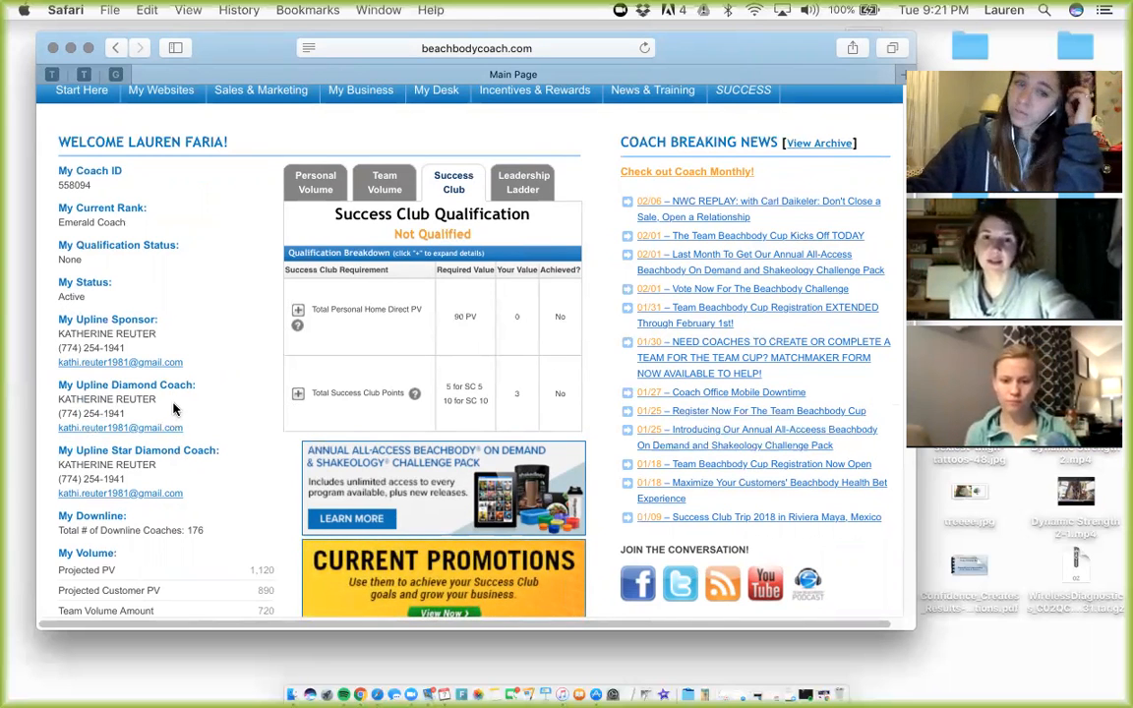
scroll("down", 3)
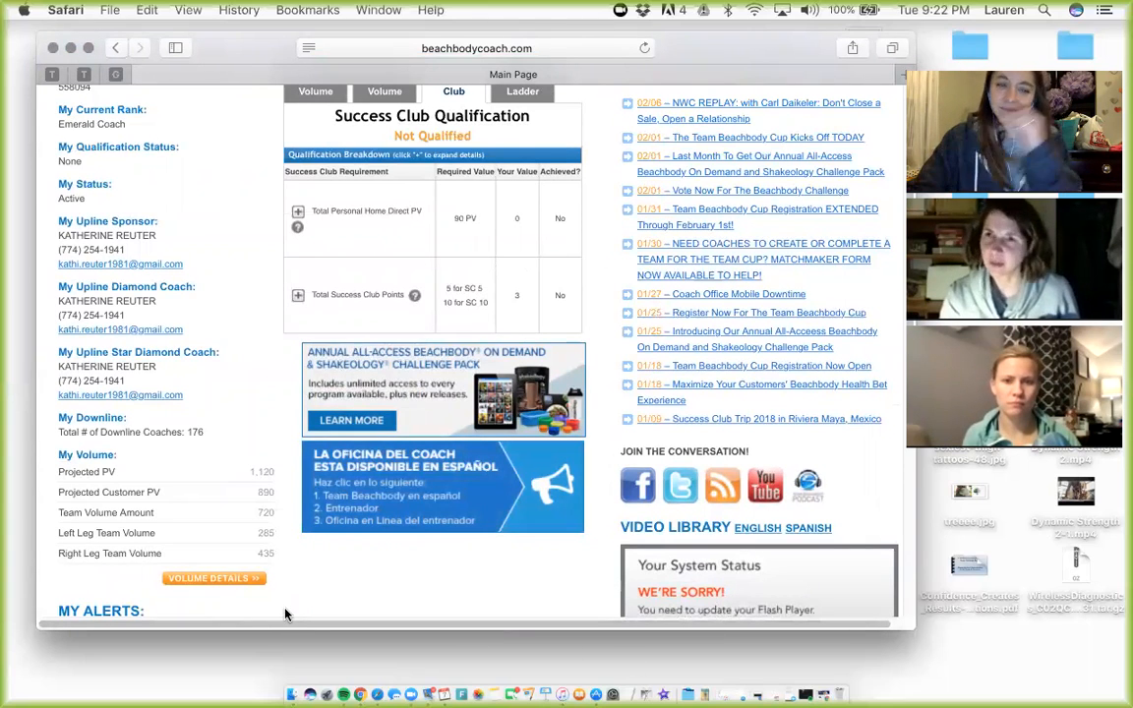
mouse_move(289, 620)
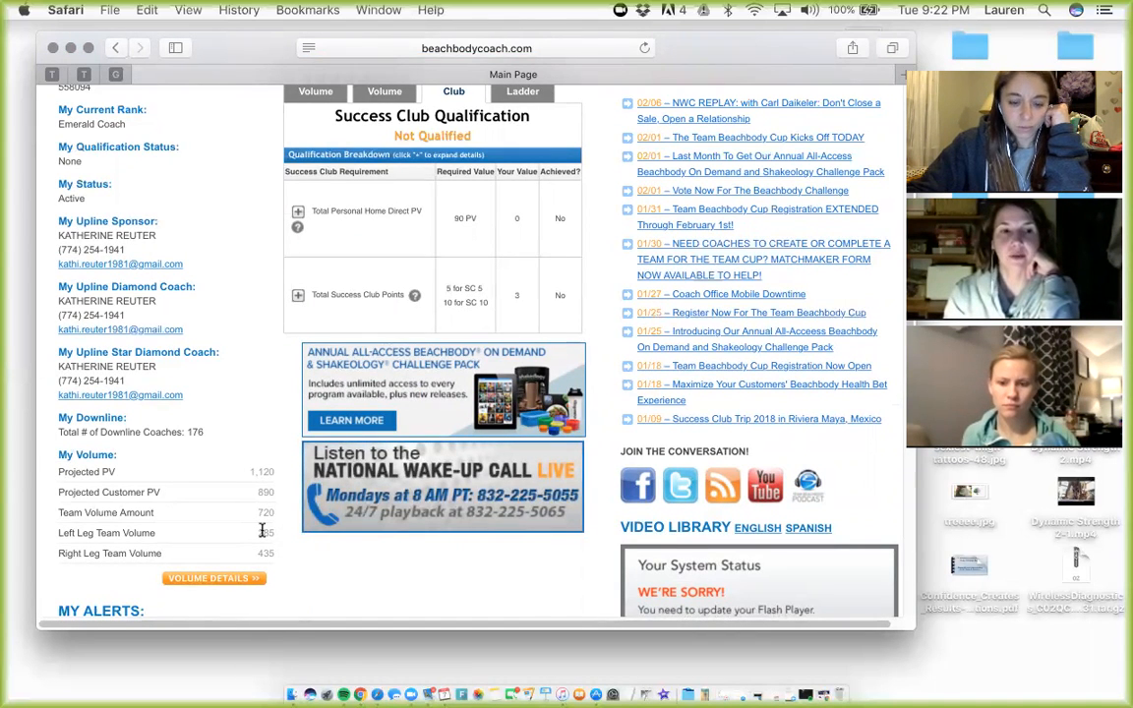
scroll("down", 3)
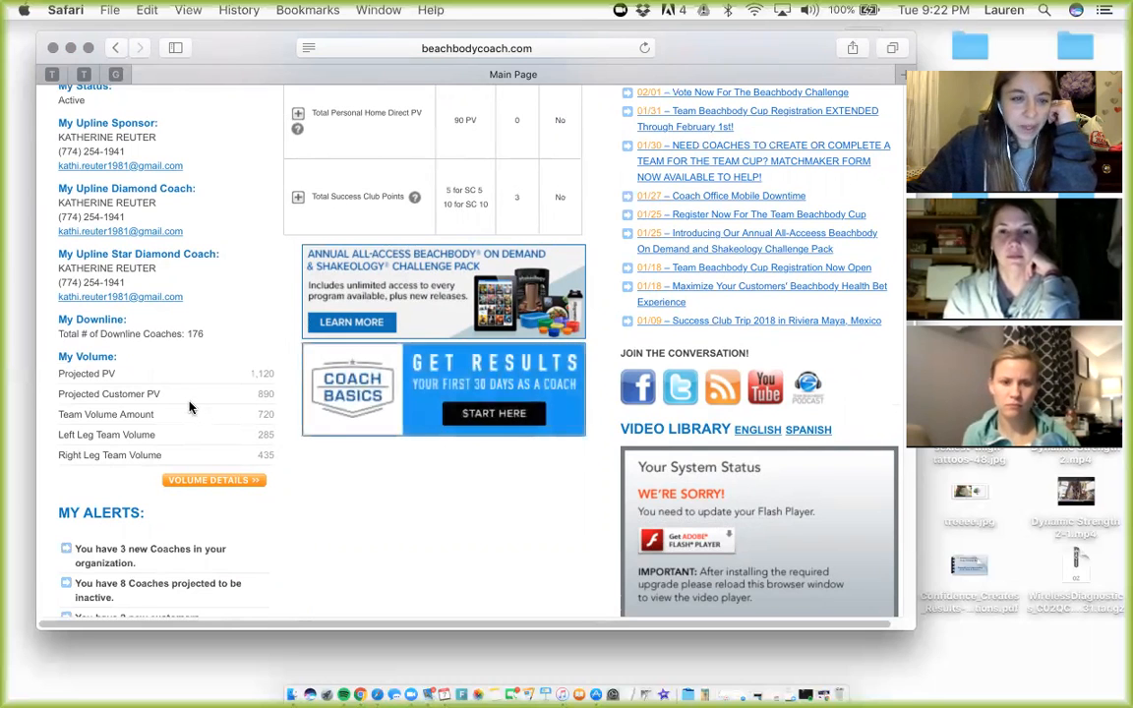
mouse_move(297, 450)
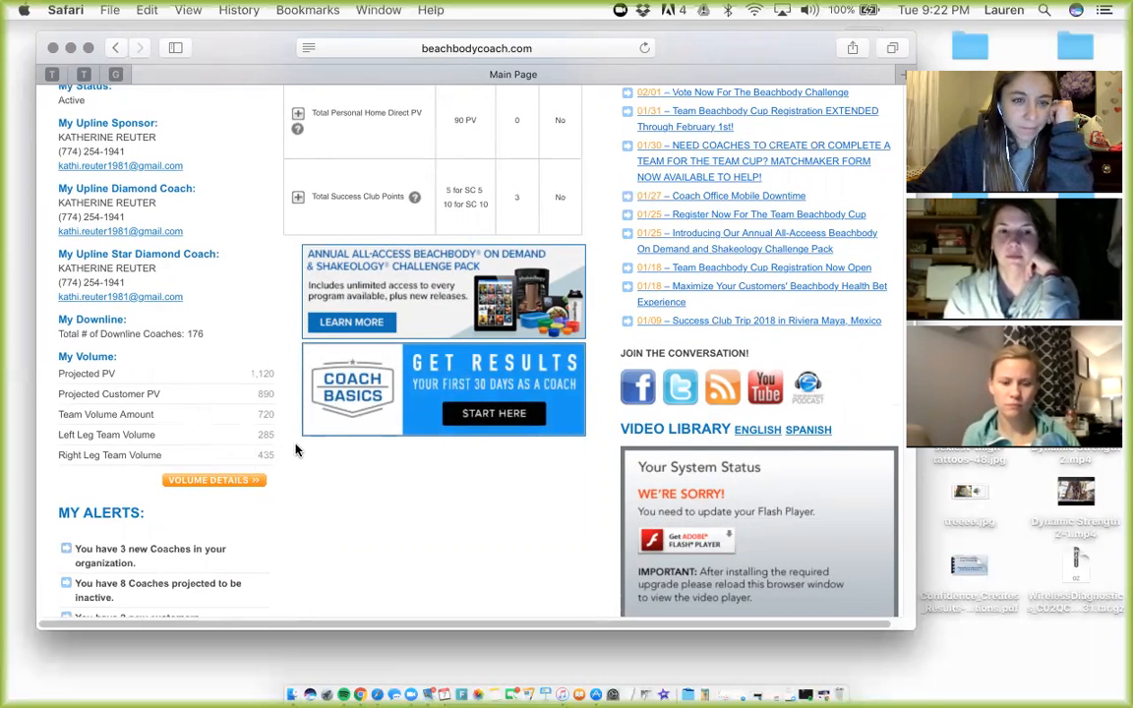
mouse_move(302, 458)
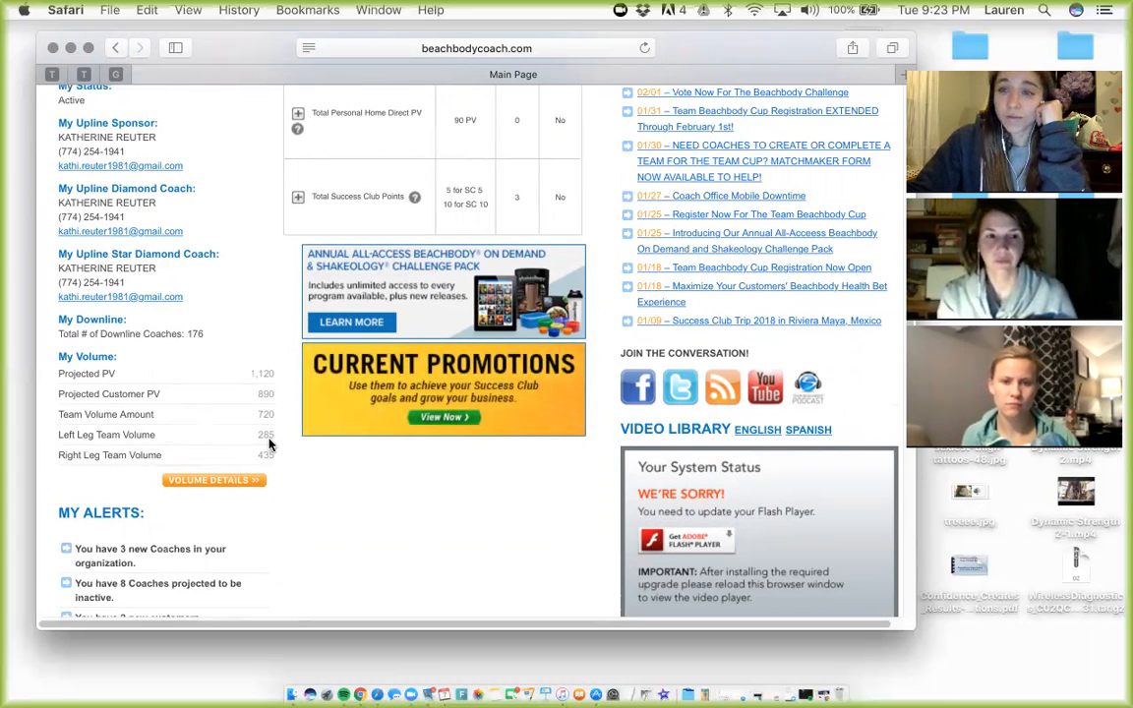
mouse_move(299, 468)
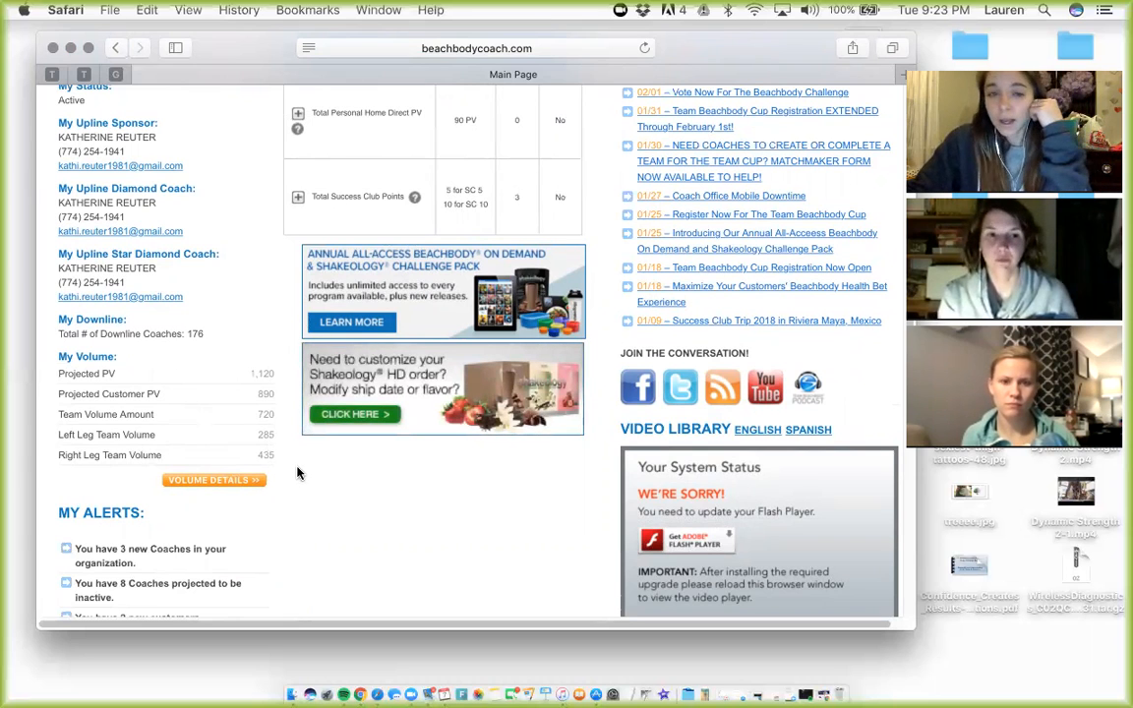
mouse_move(292, 470)
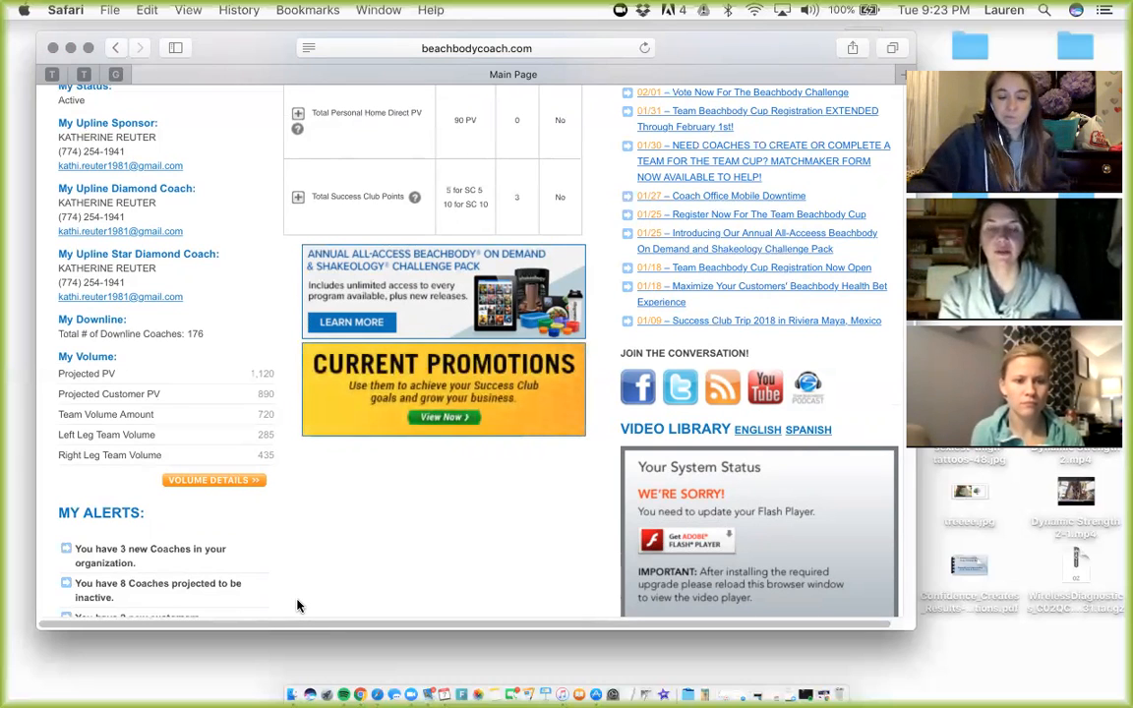
- Reveal the full My Alerts list with new customers, inquiries, emails and today's events
scroll("down", 3)
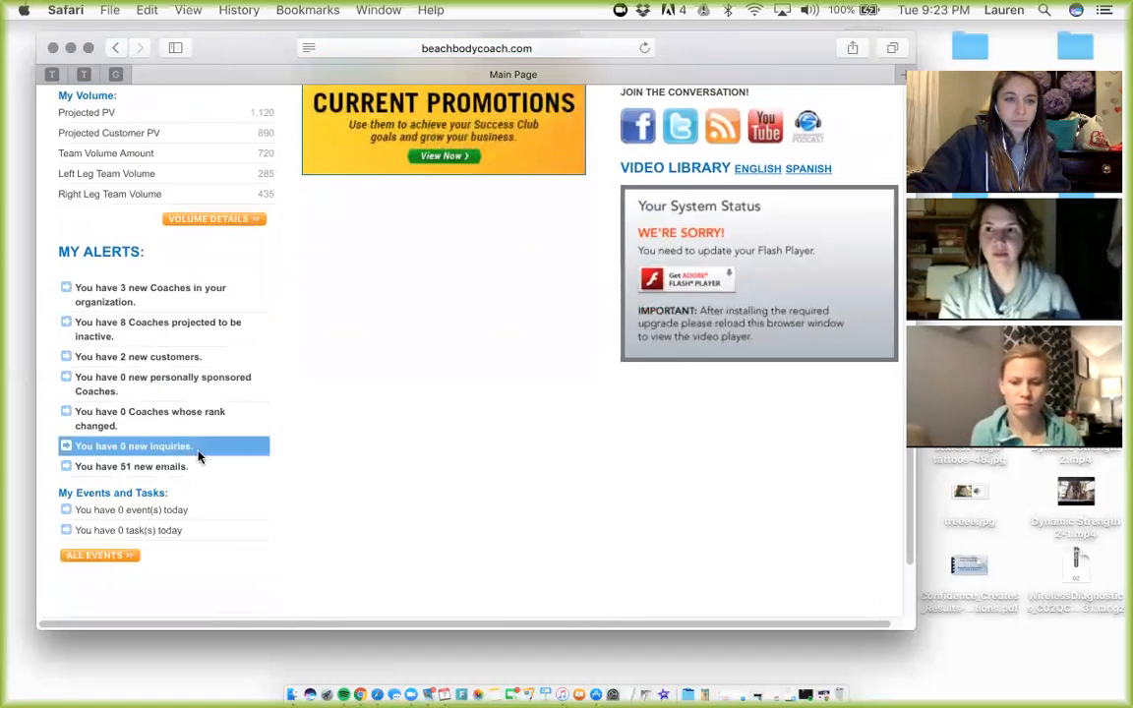
scroll("down", 3)
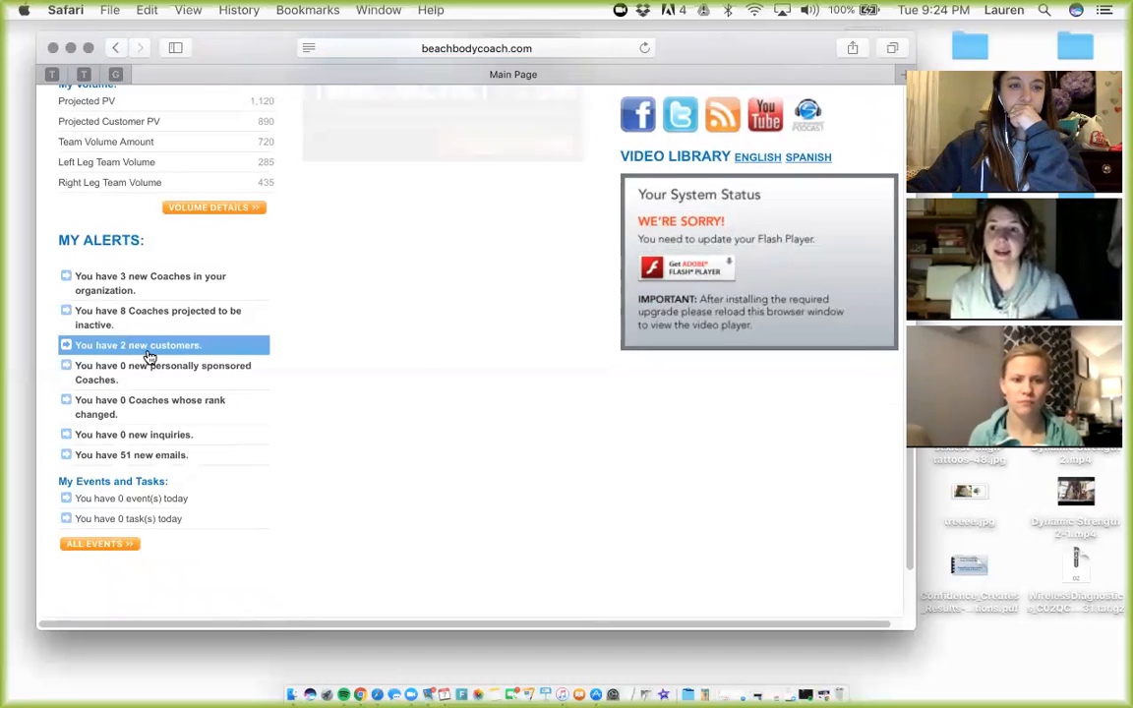
- Review the report of the 2 new February customers from My Alerts, then go back to the Main Page
left_click(137, 345)
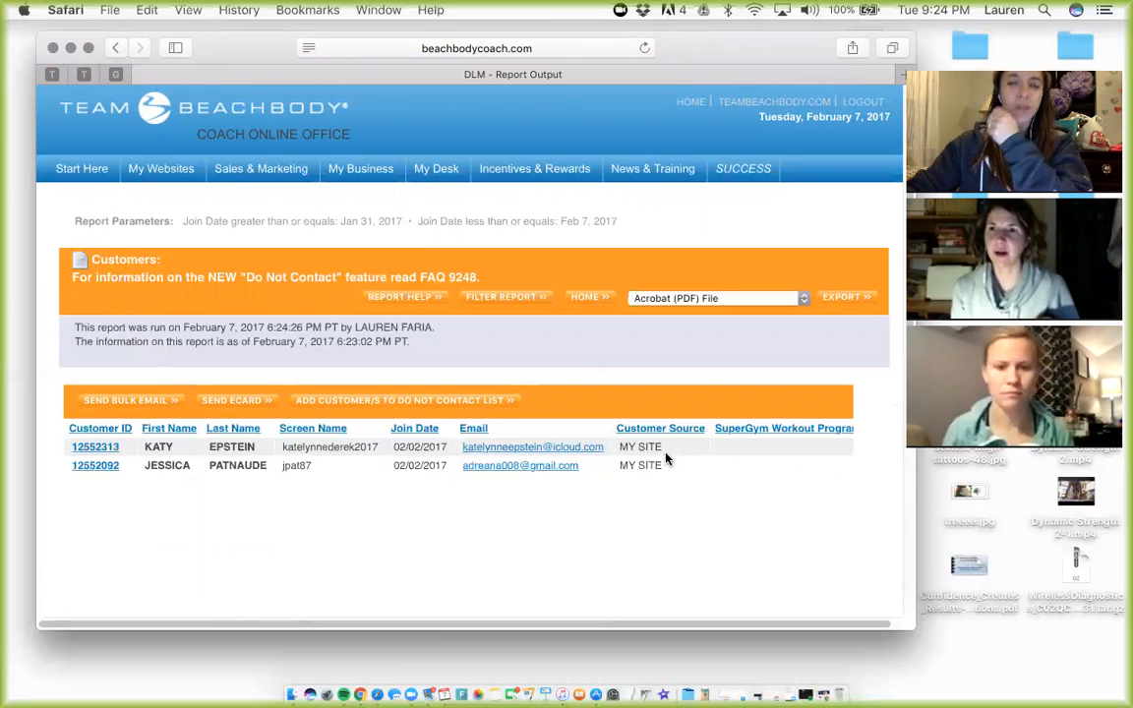
mouse_move(546, 550)
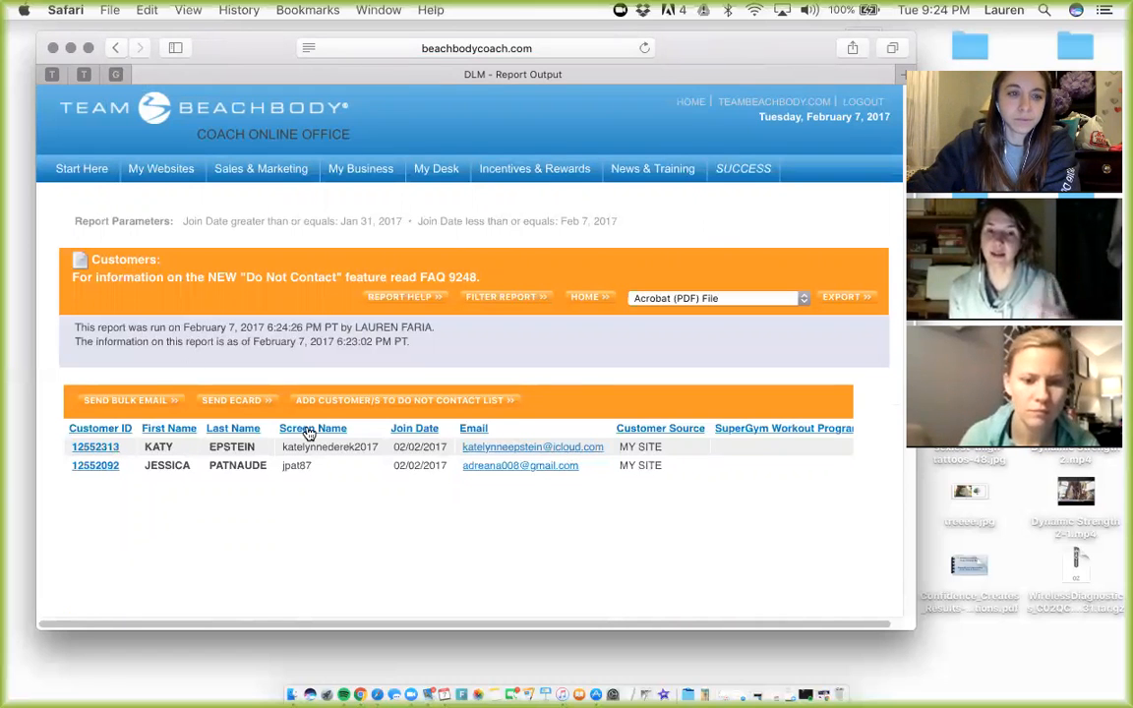
left_click(115, 48)
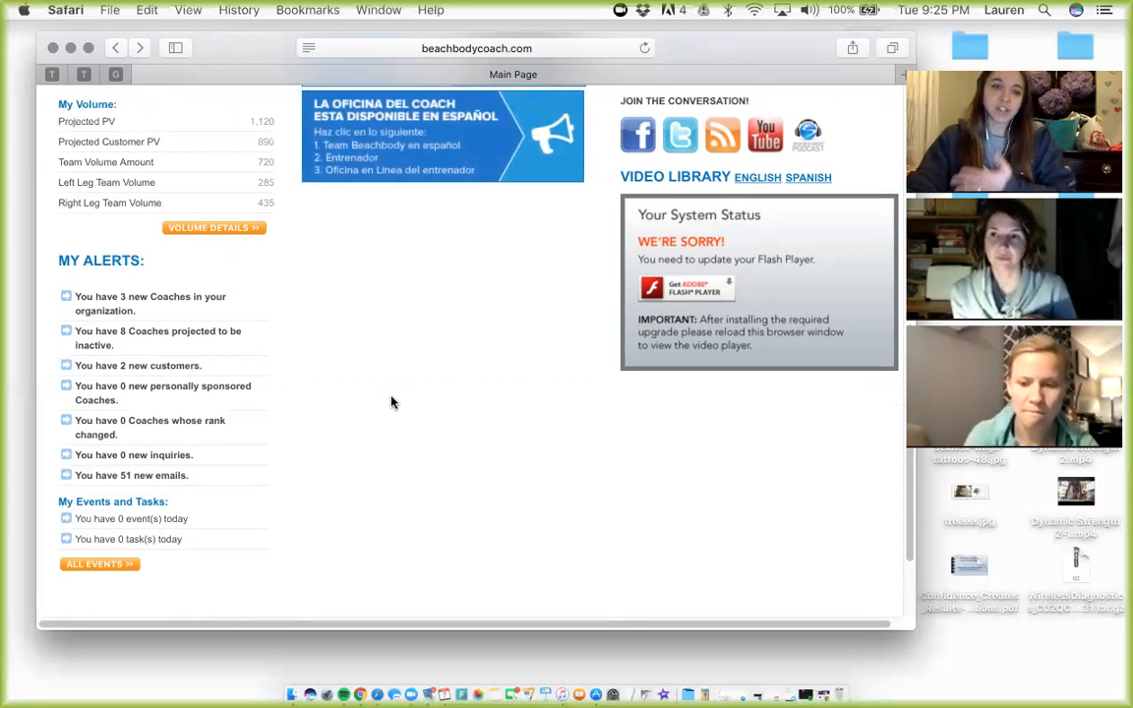
mouse_move(389, 384)
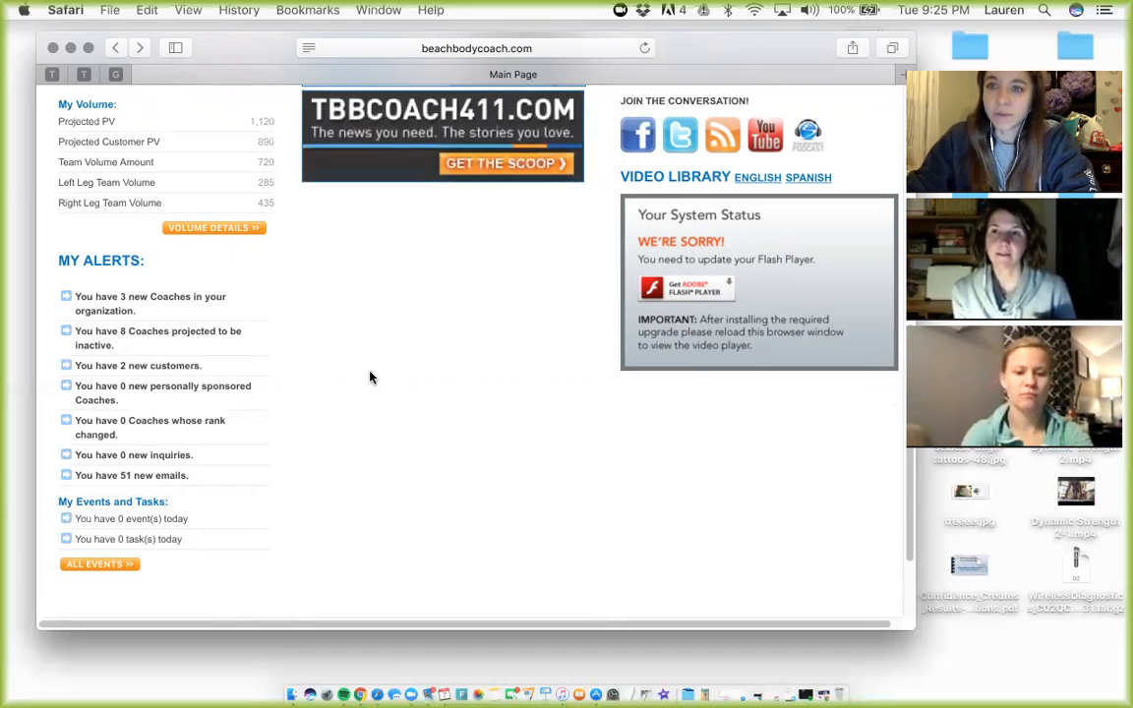
mouse_move(401, 365)
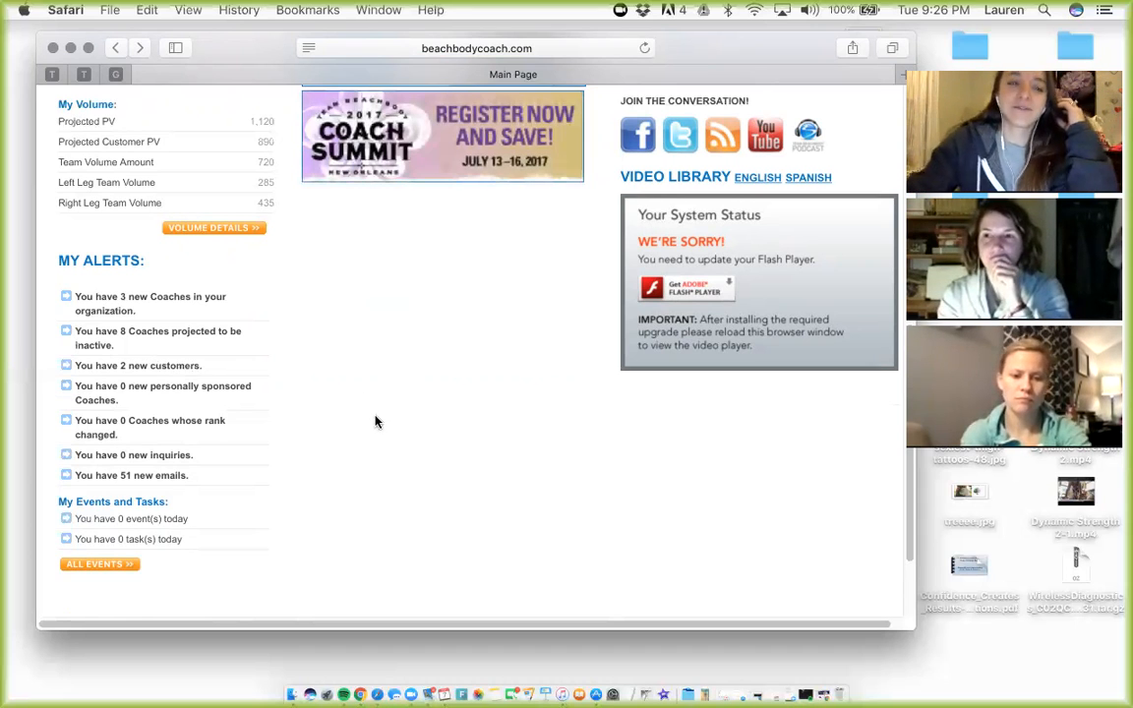
mouse_move(369, 376)
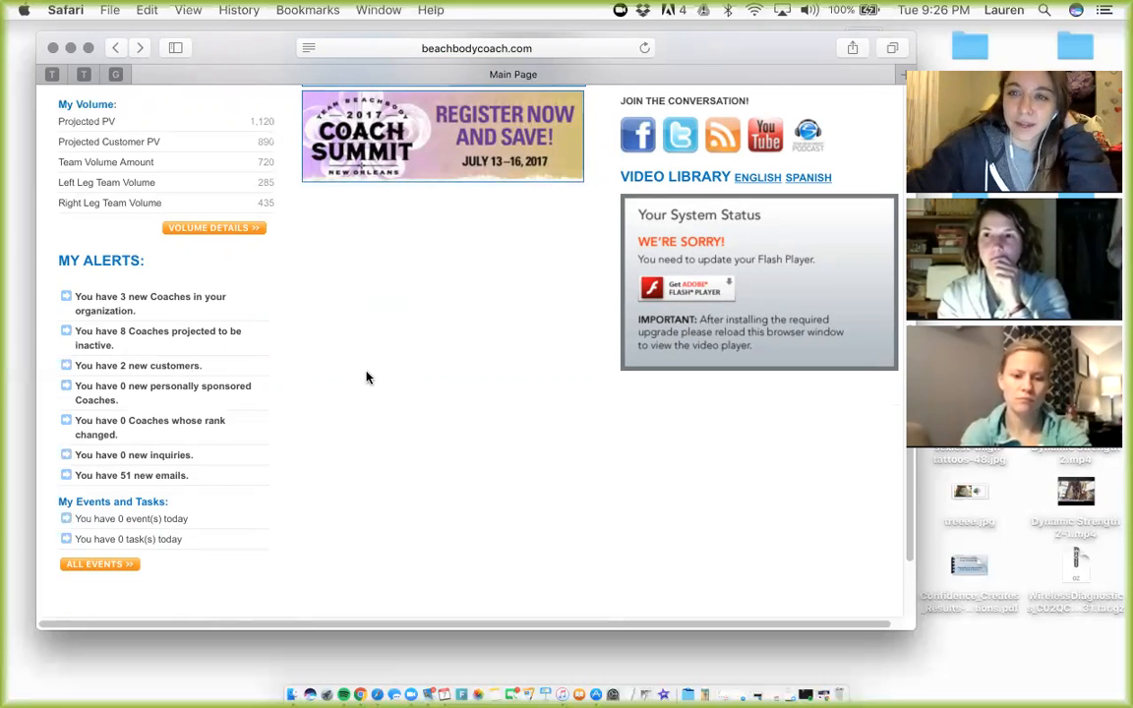
mouse_move(387, 223)
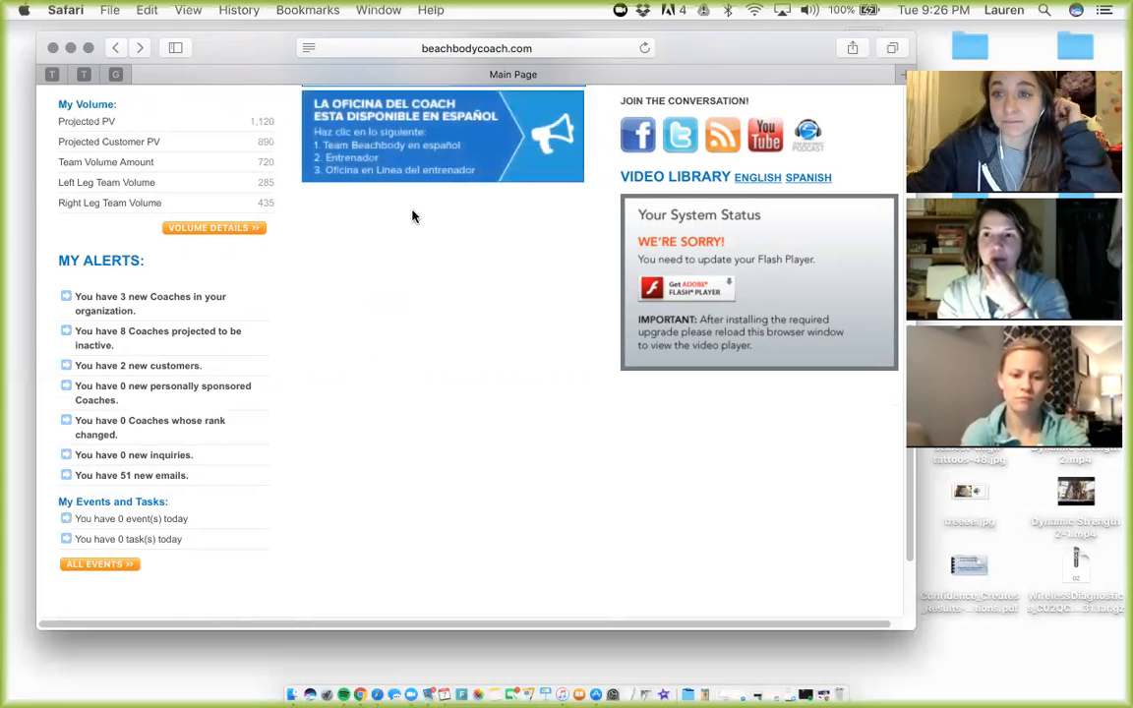
mouse_move(427, 336)
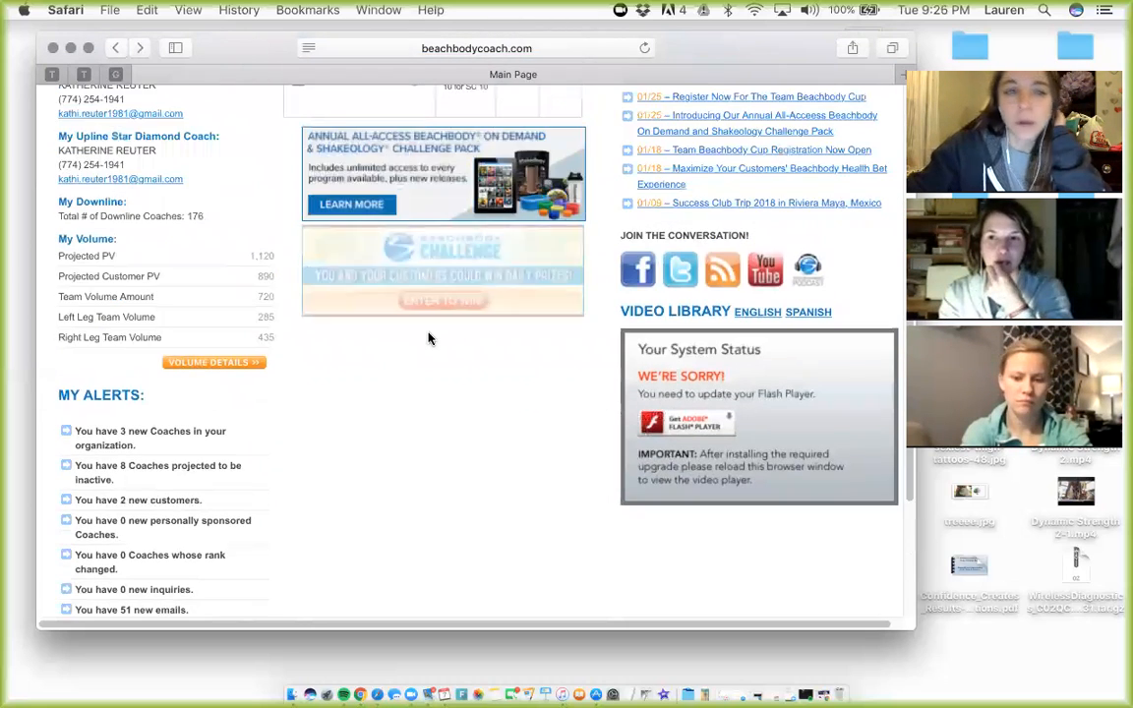
- Return to the top of the Main Page and expand the My Business menu of business tools
left_click(437, 169)
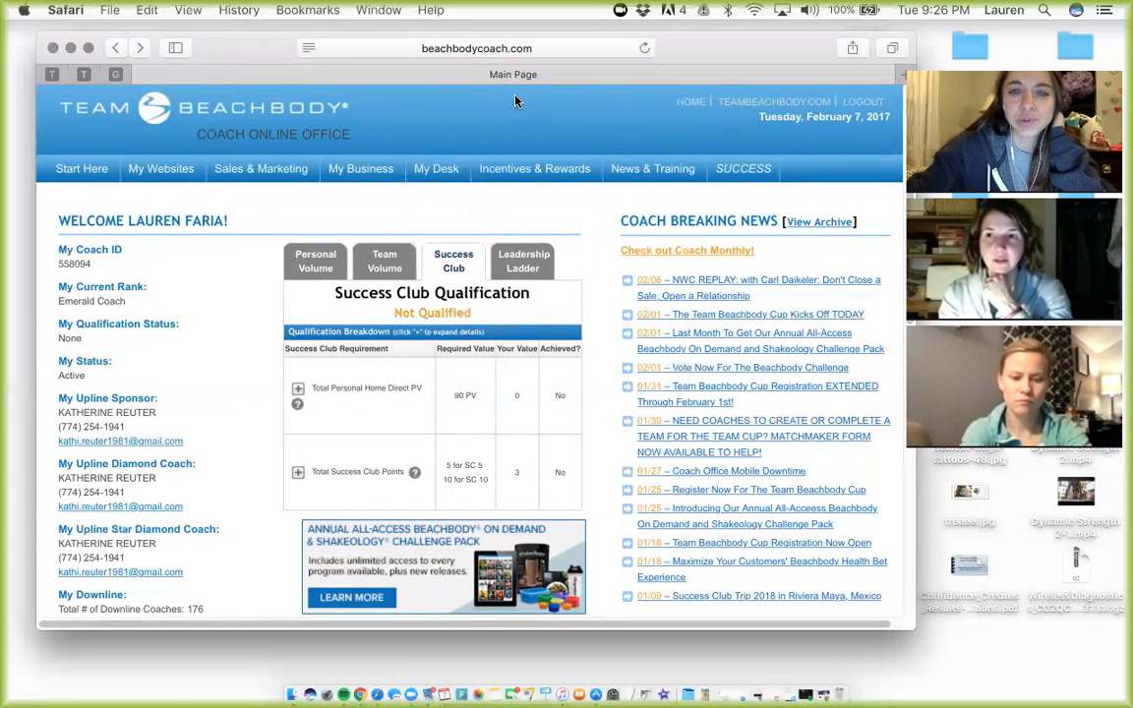
left_click(361, 168)
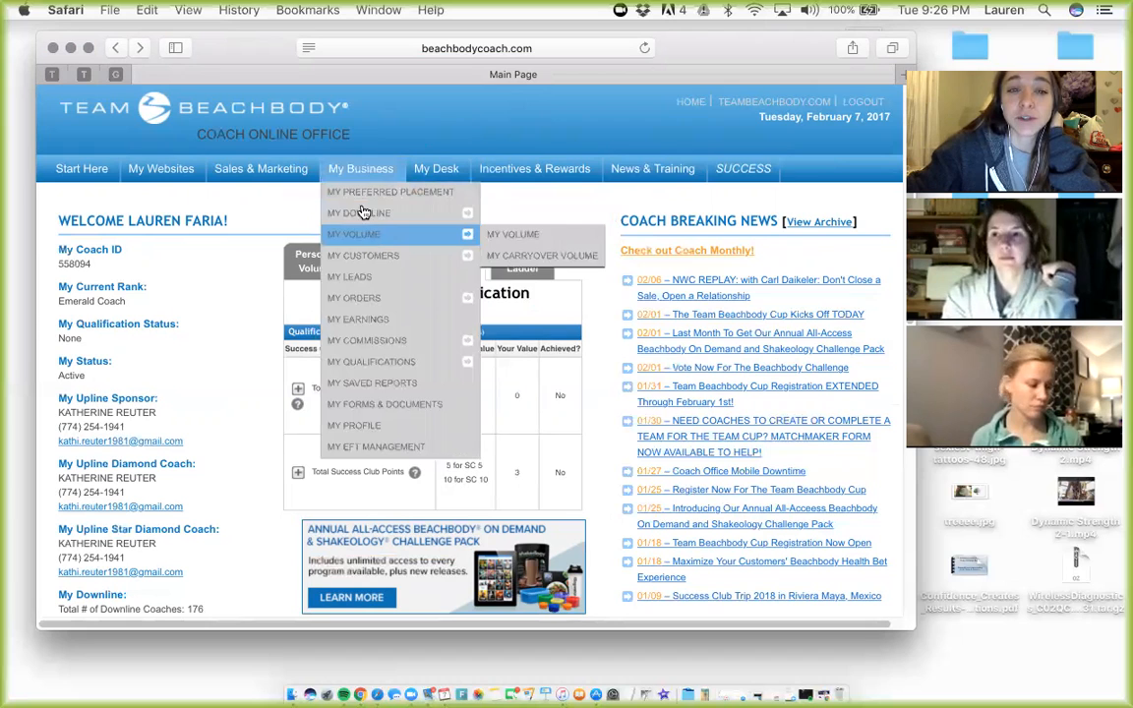
mouse_move(375, 446)
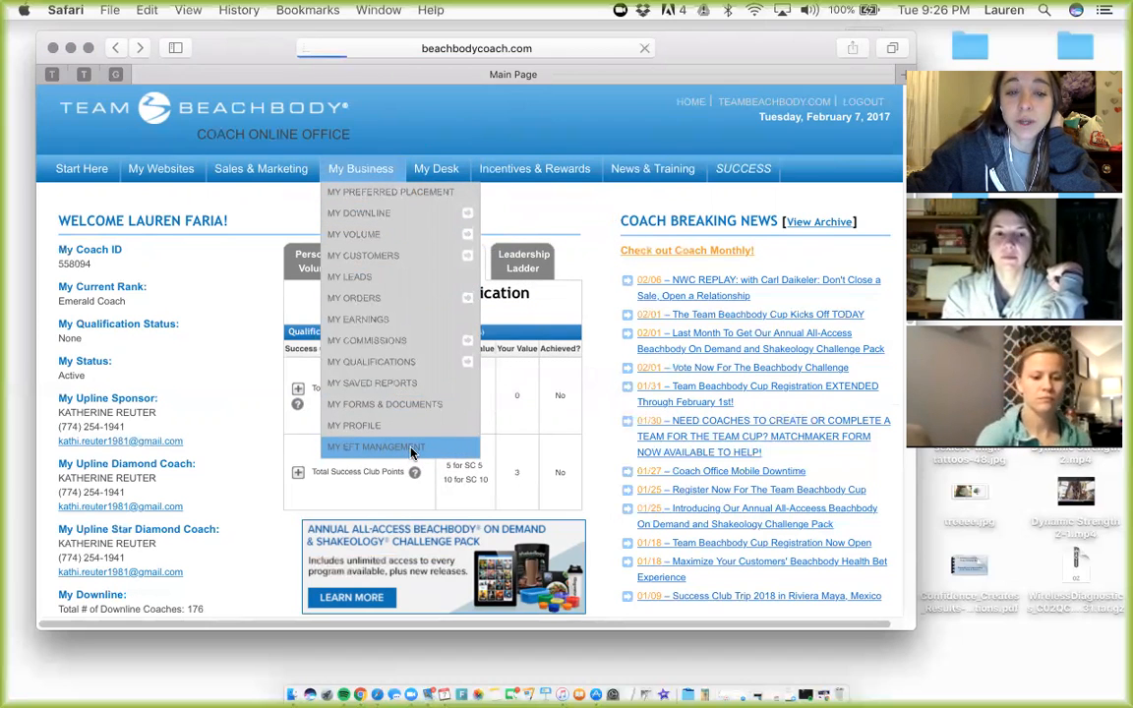
- Open My EFT Management, keep US EFT as the Bonus Payout Method, and reopen My Business
left_click(353, 425)
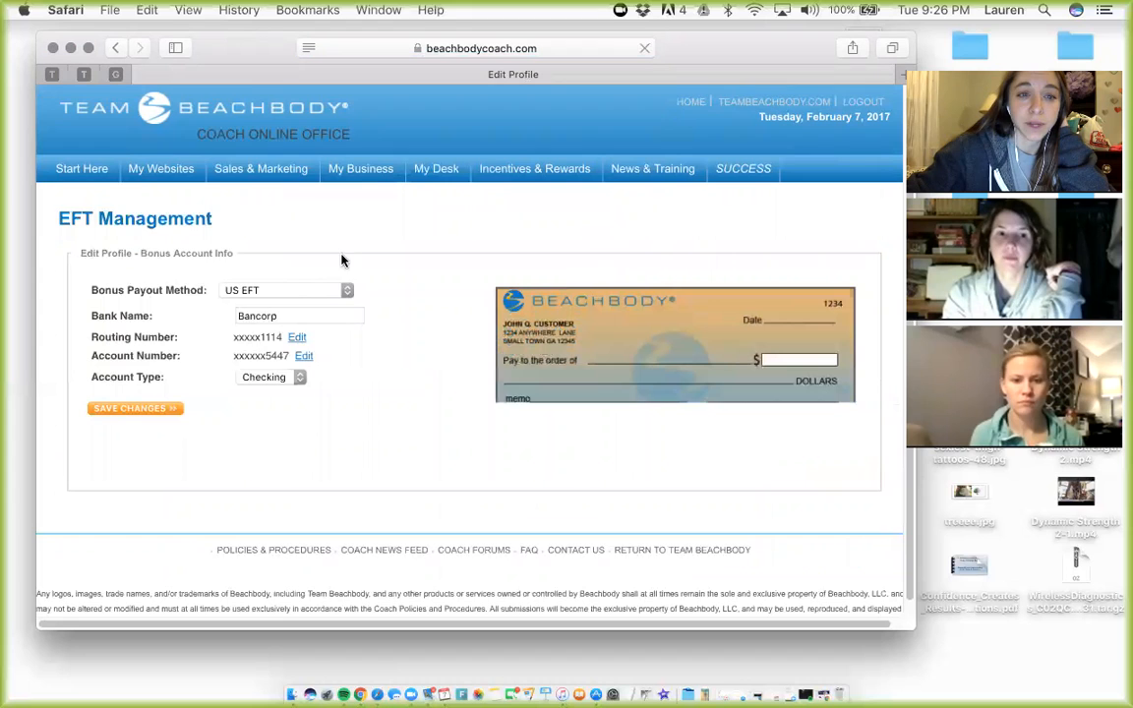
left_click(287, 289)
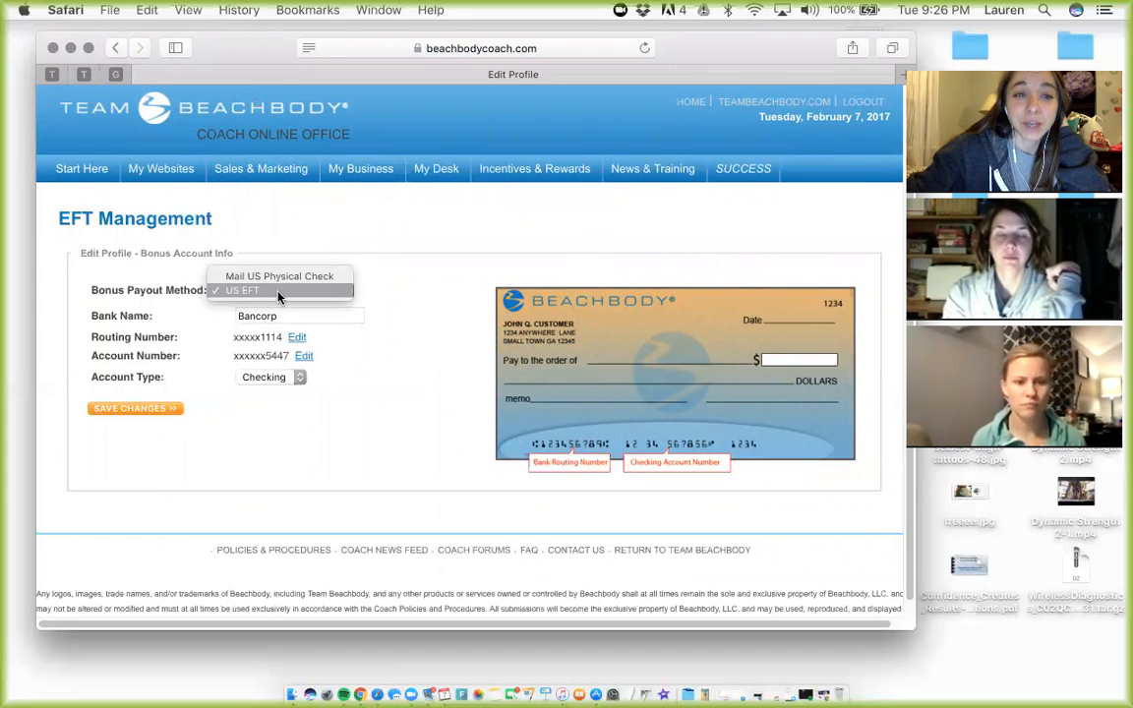
left_click(242, 290)
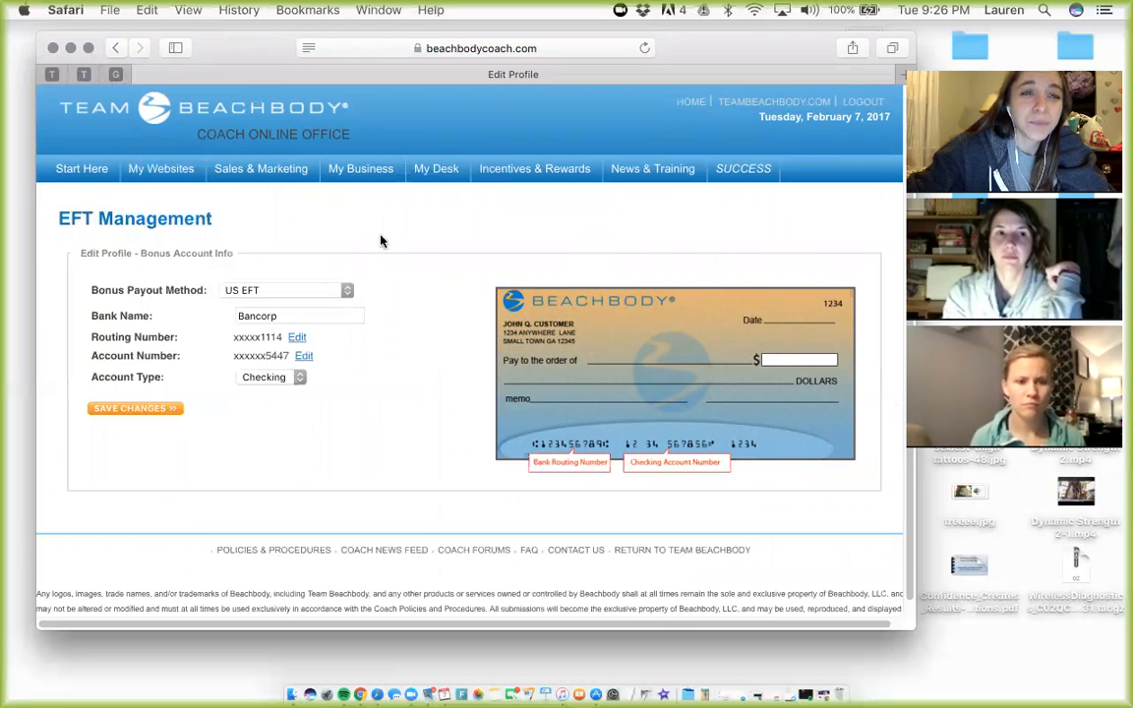
left_click(361, 168)
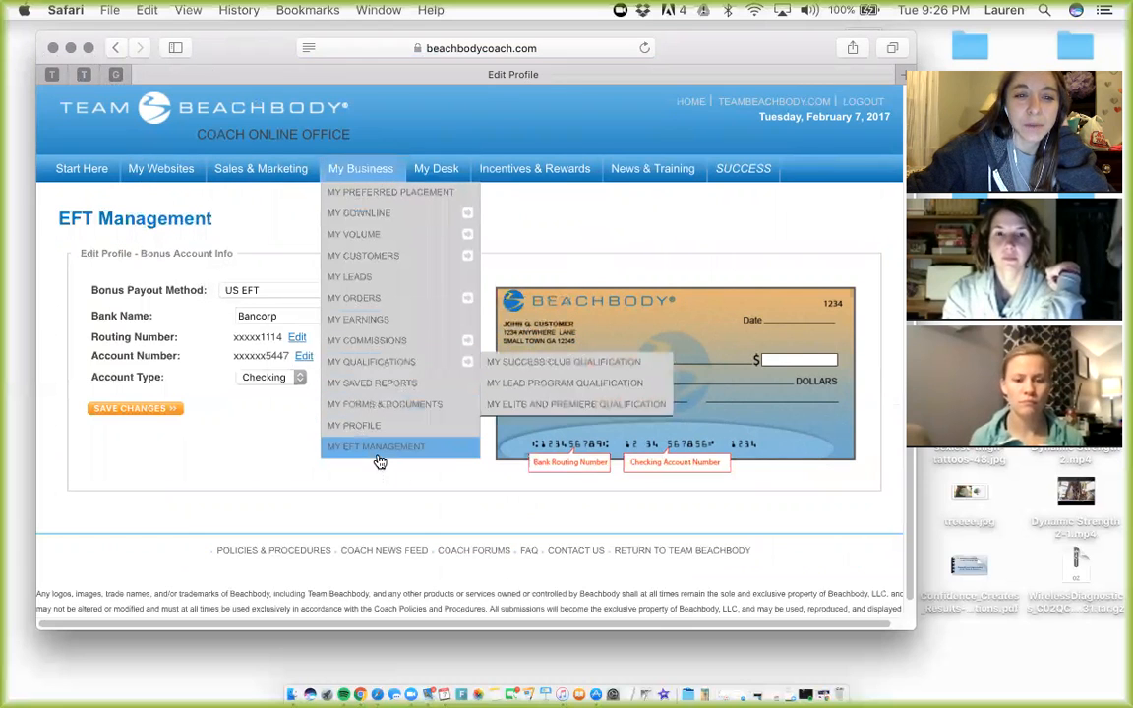
mouse_move(384, 404)
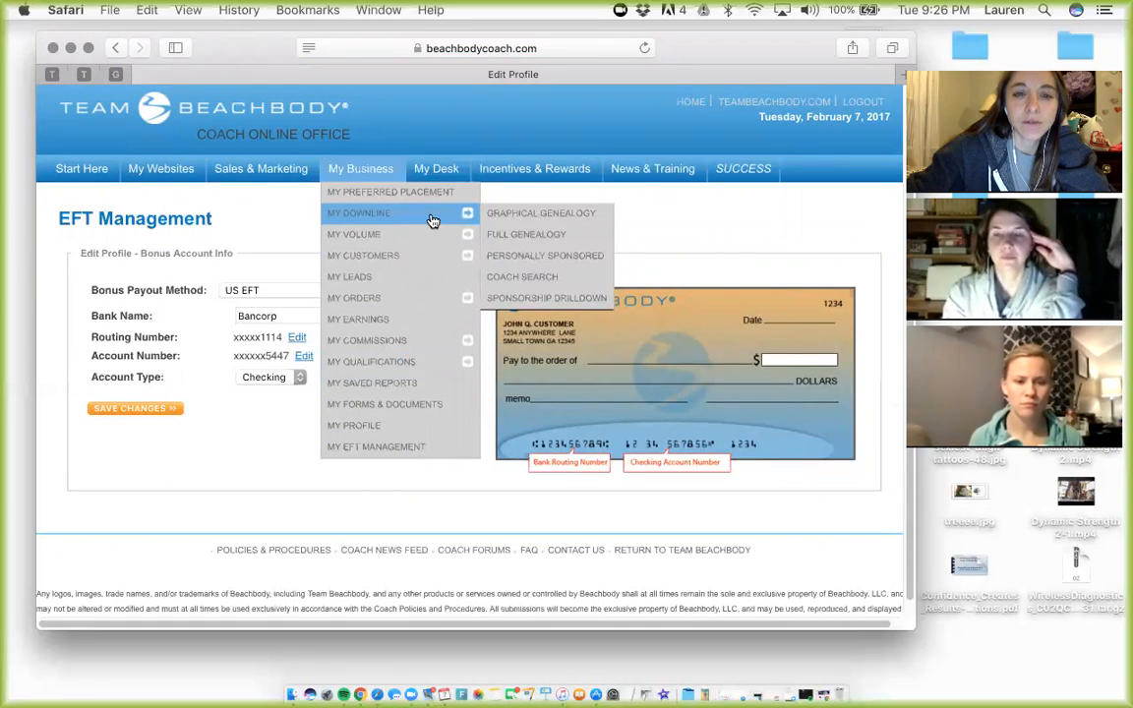
mouse_move(430, 219)
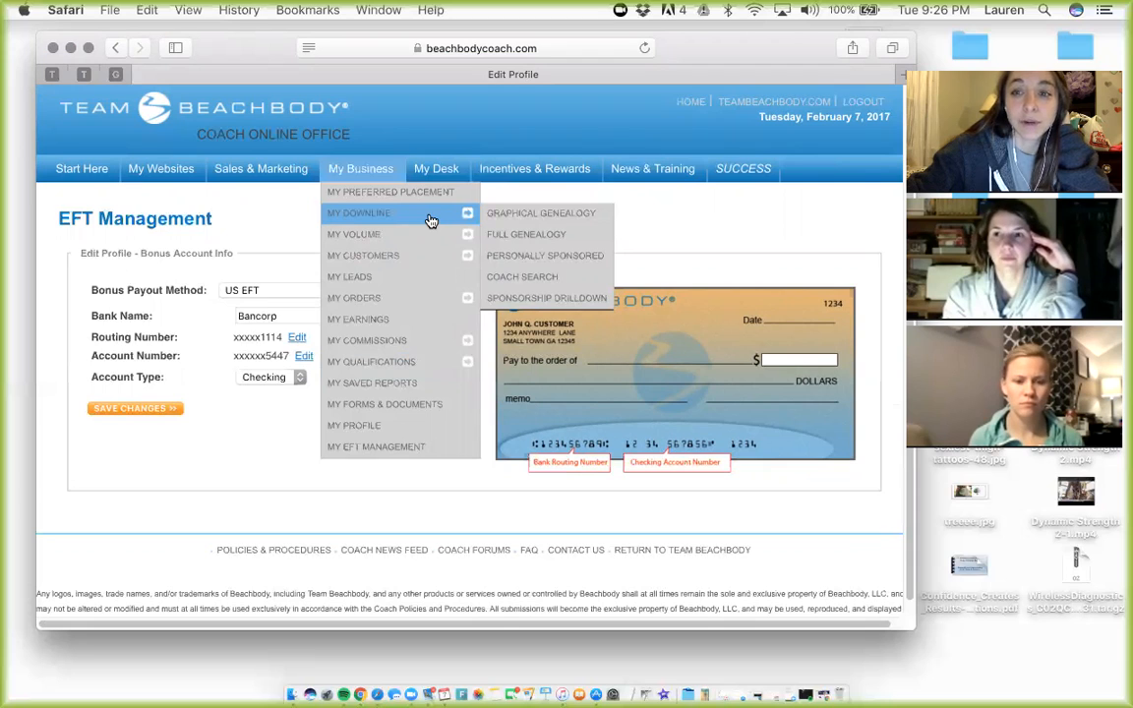
mouse_move(541, 213)
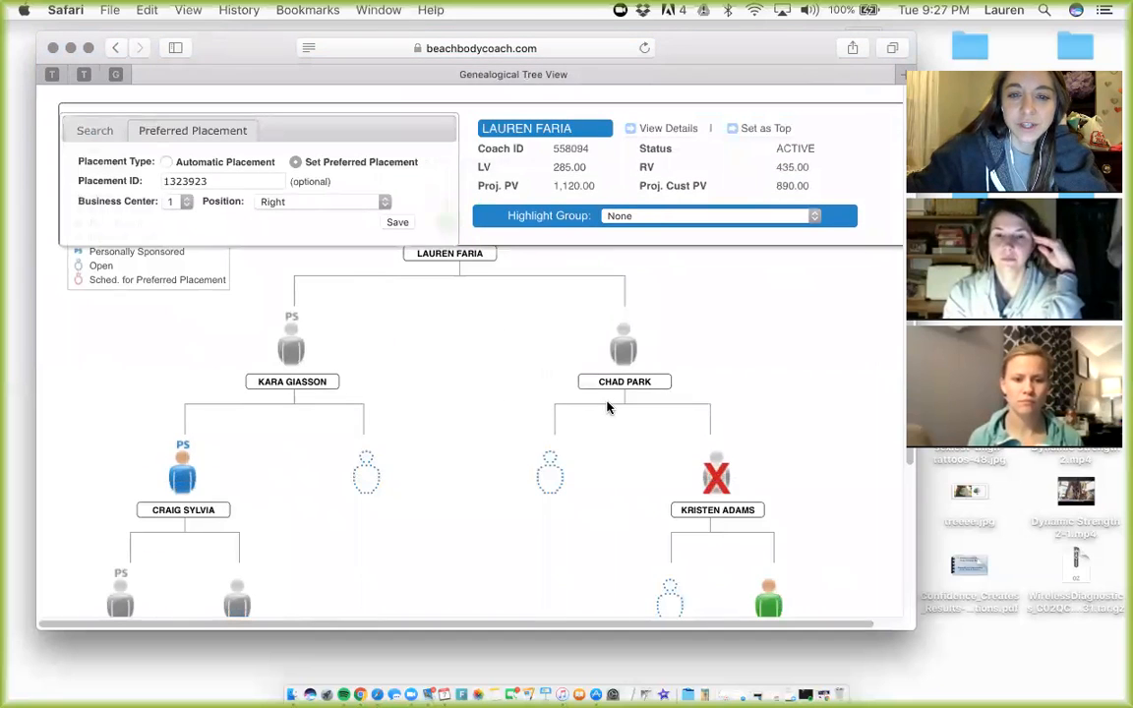
mouse_move(591, 306)
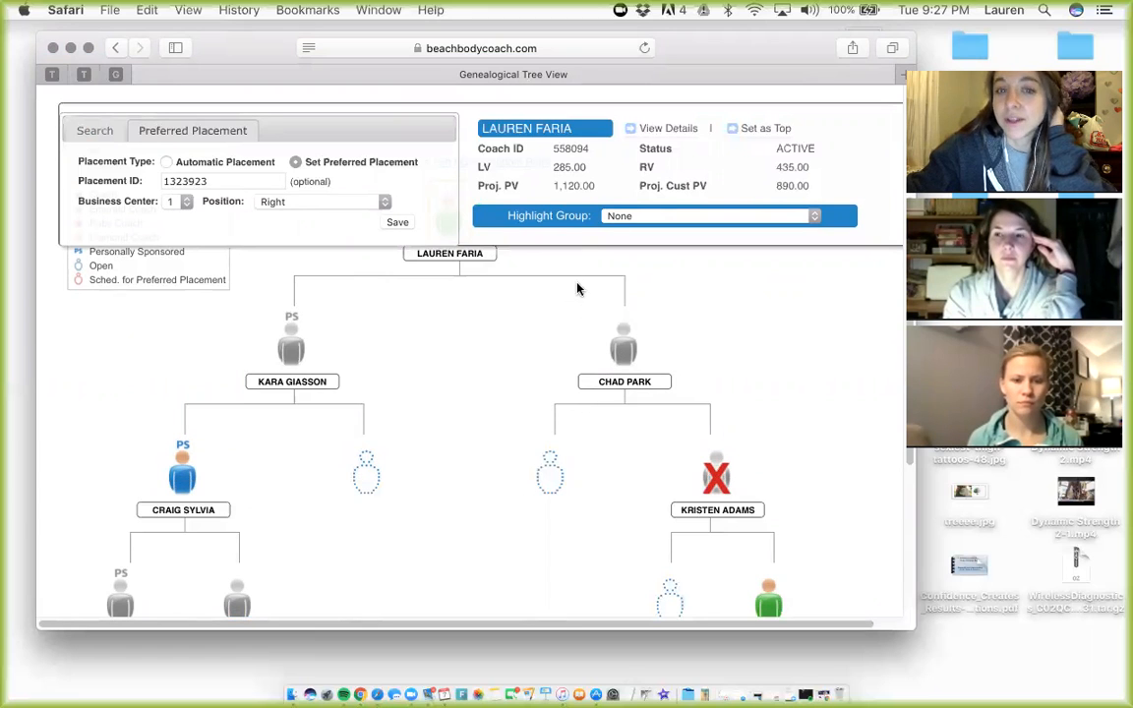
scroll("down", 3)
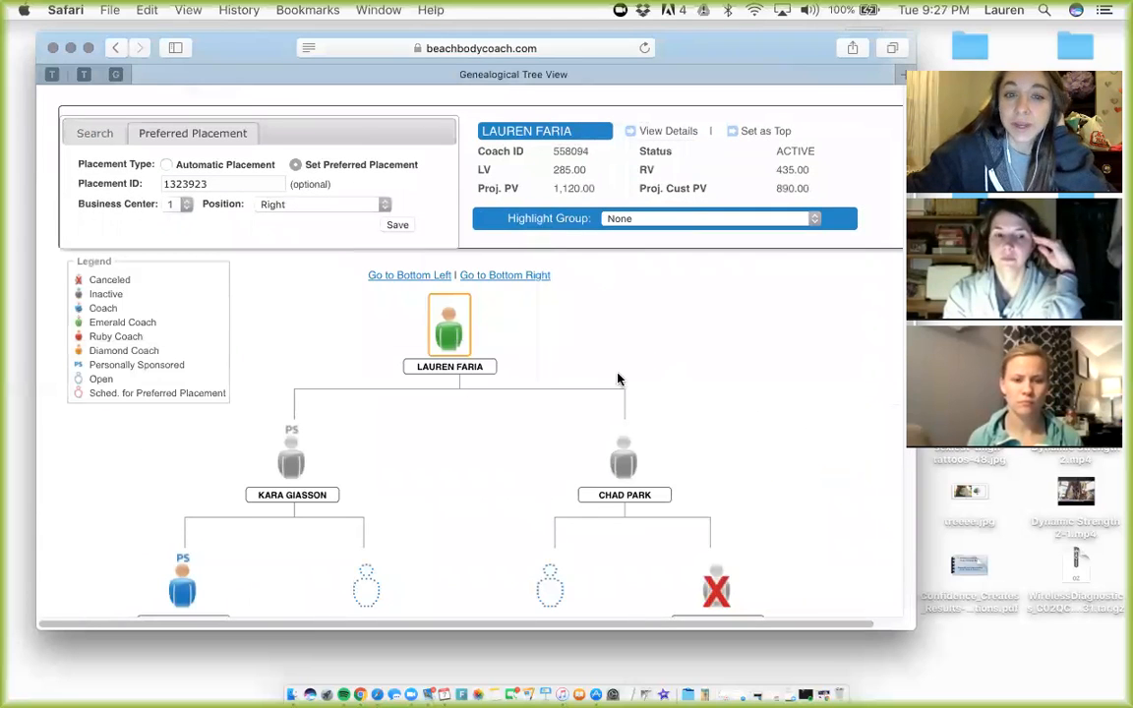
mouse_move(573, 307)
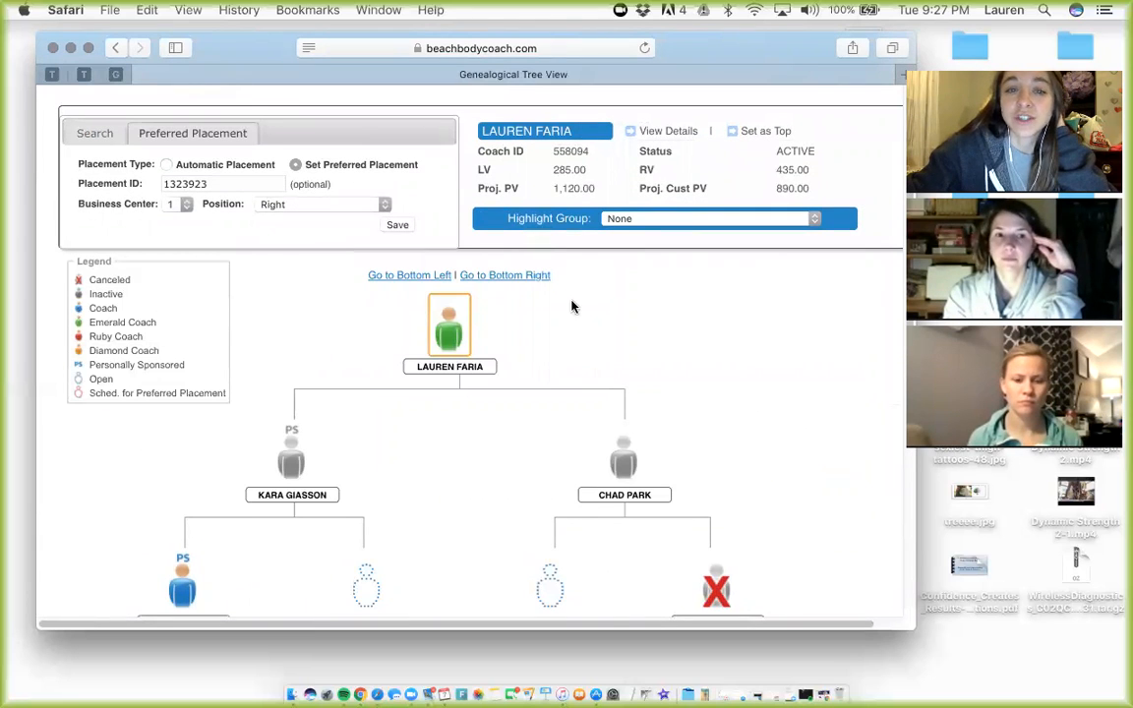
mouse_move(578, 476)
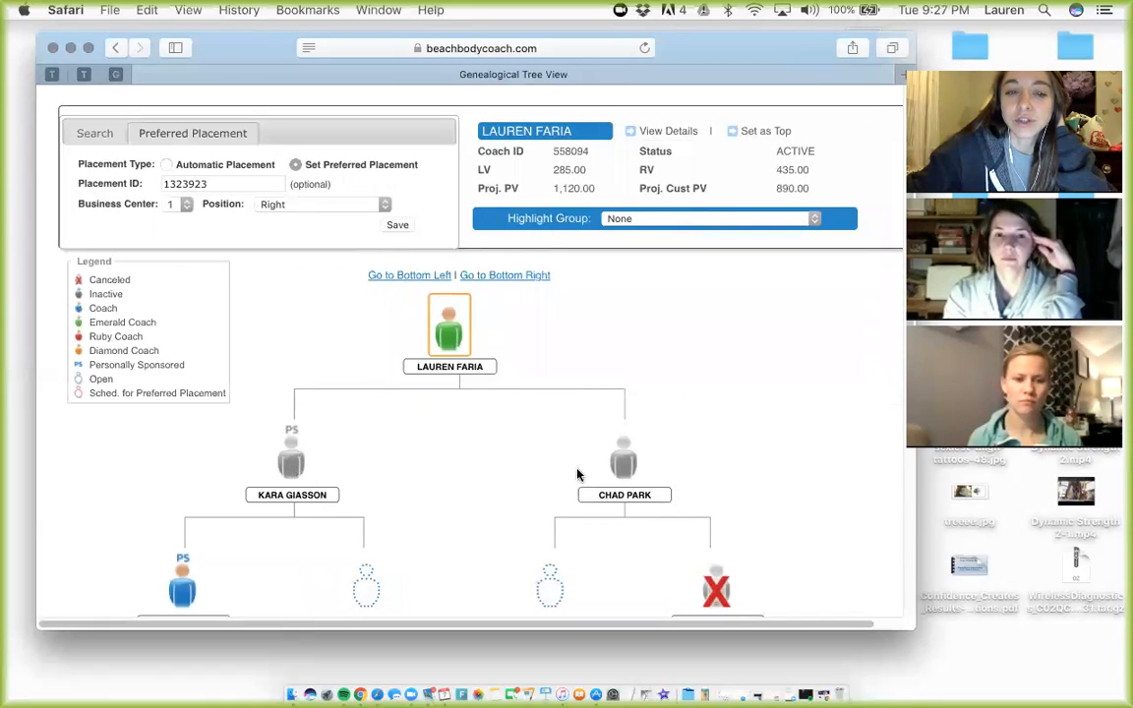
mouse_move(336, 428)
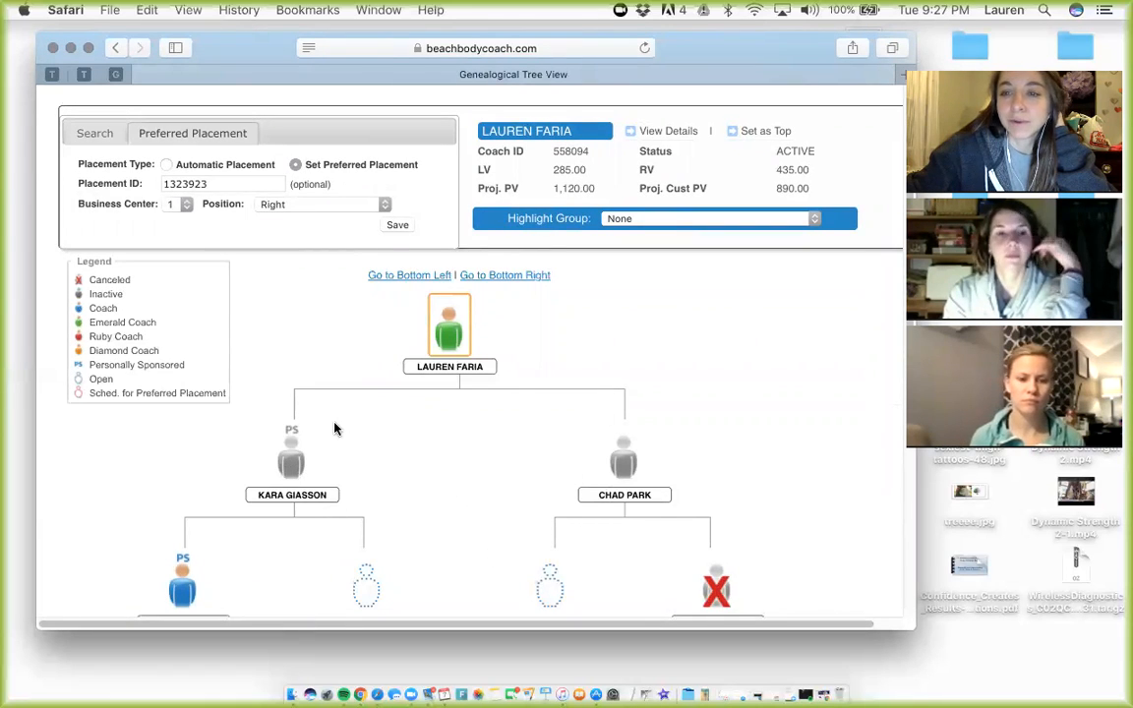
mouse_move(509, 277)
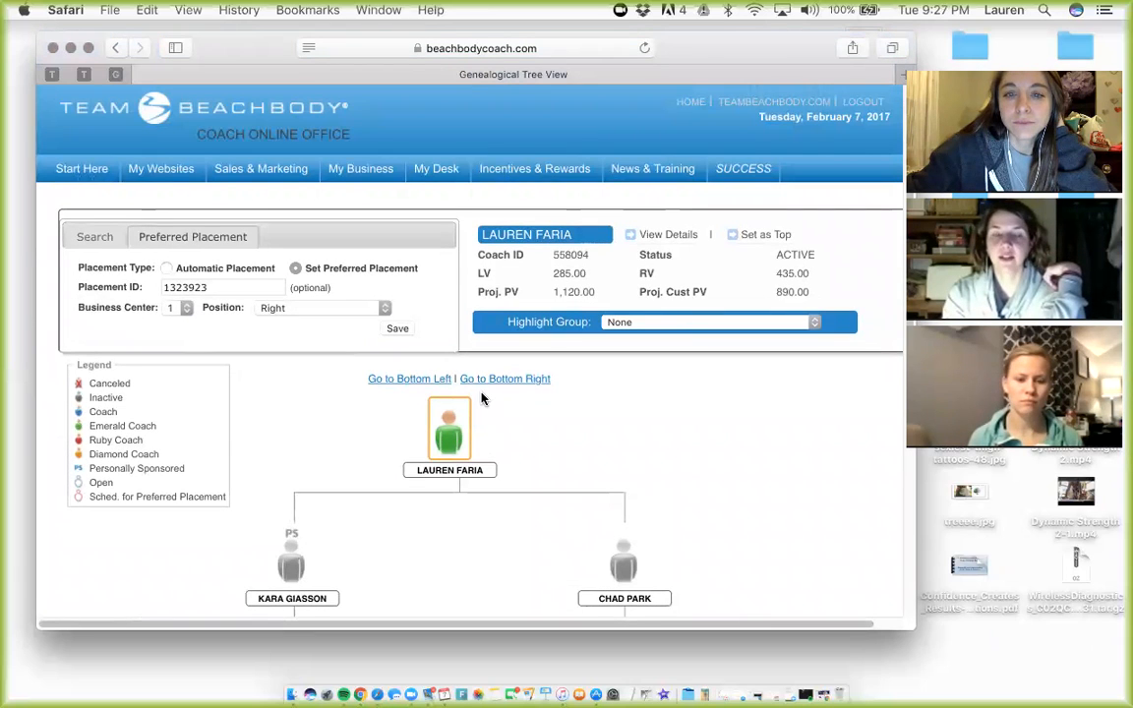
mouse_move(582, 426)
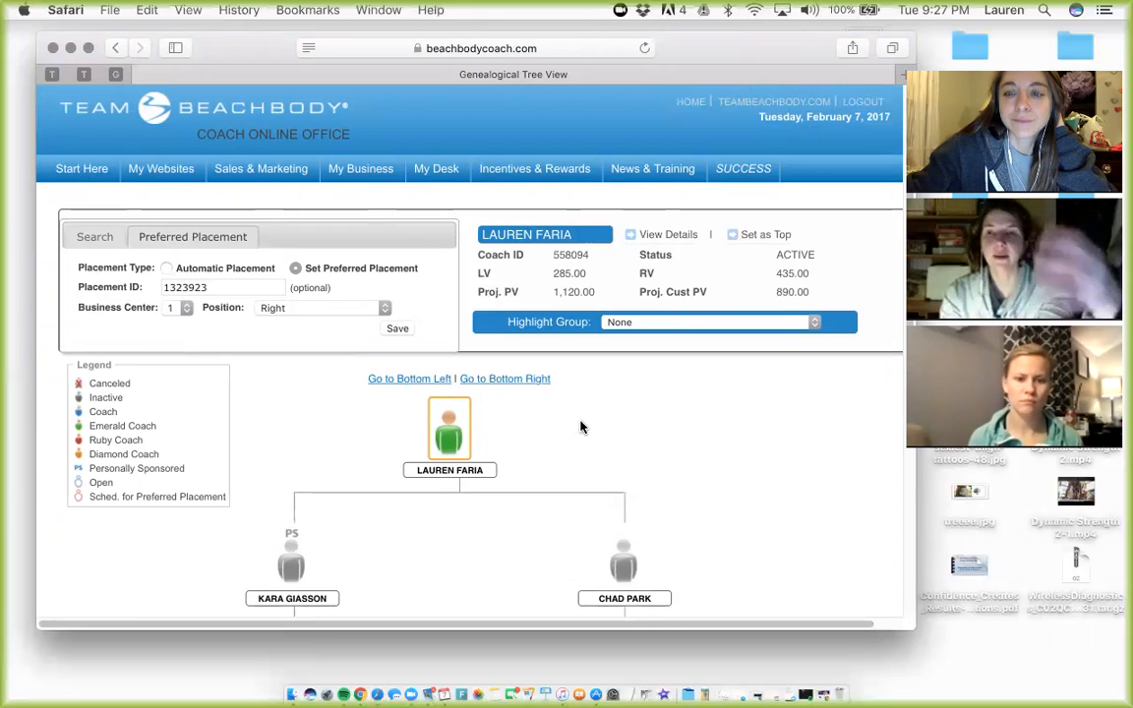
scroll("down", 3)
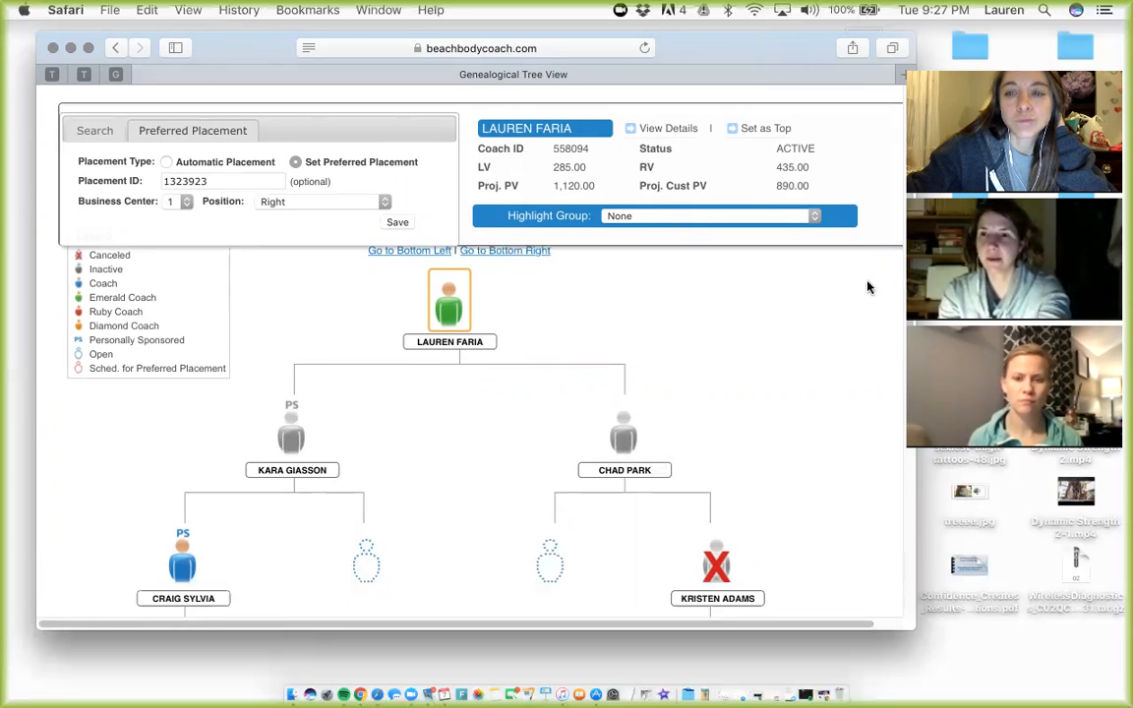
mouse_move(832, 306)
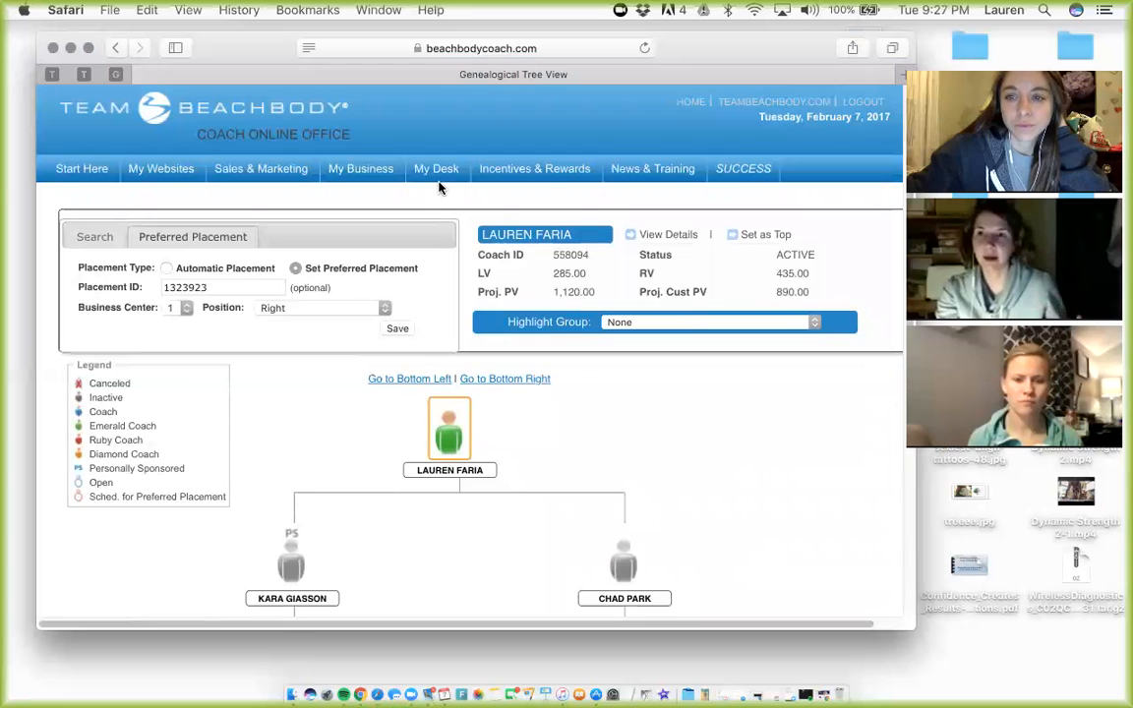
- Open the Sponsorship Drilldown report of level-1 downline coaches from My Business > My Downline
left_click(360, 168)
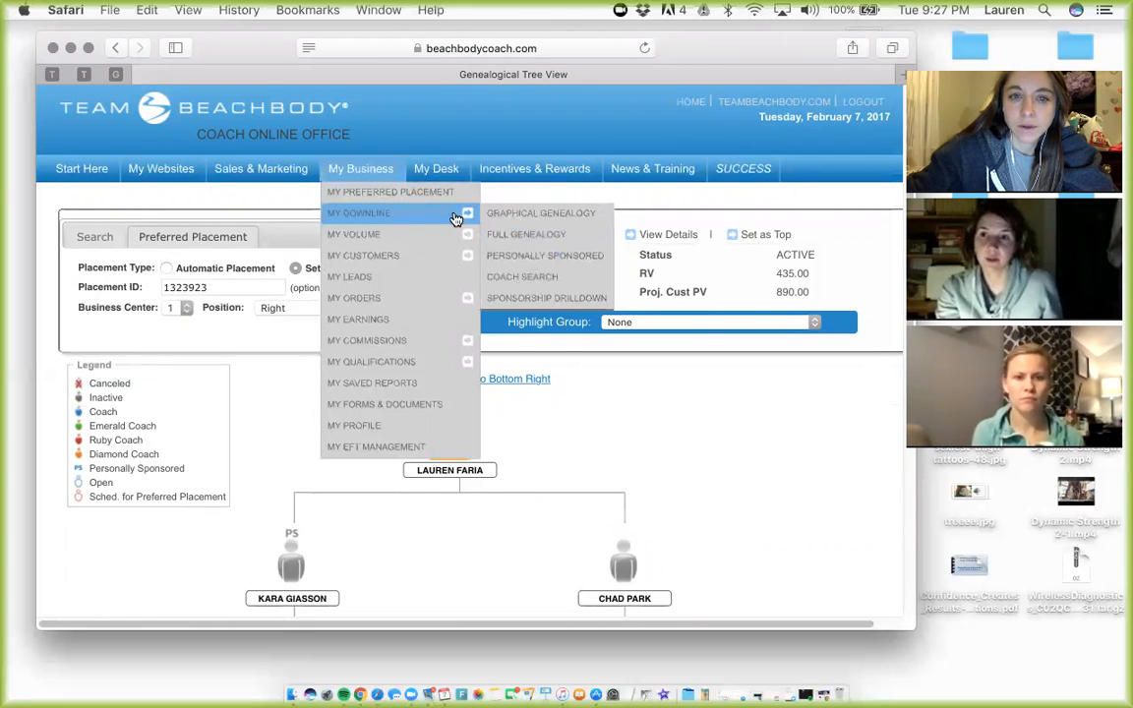
mouse_move(439, 217)
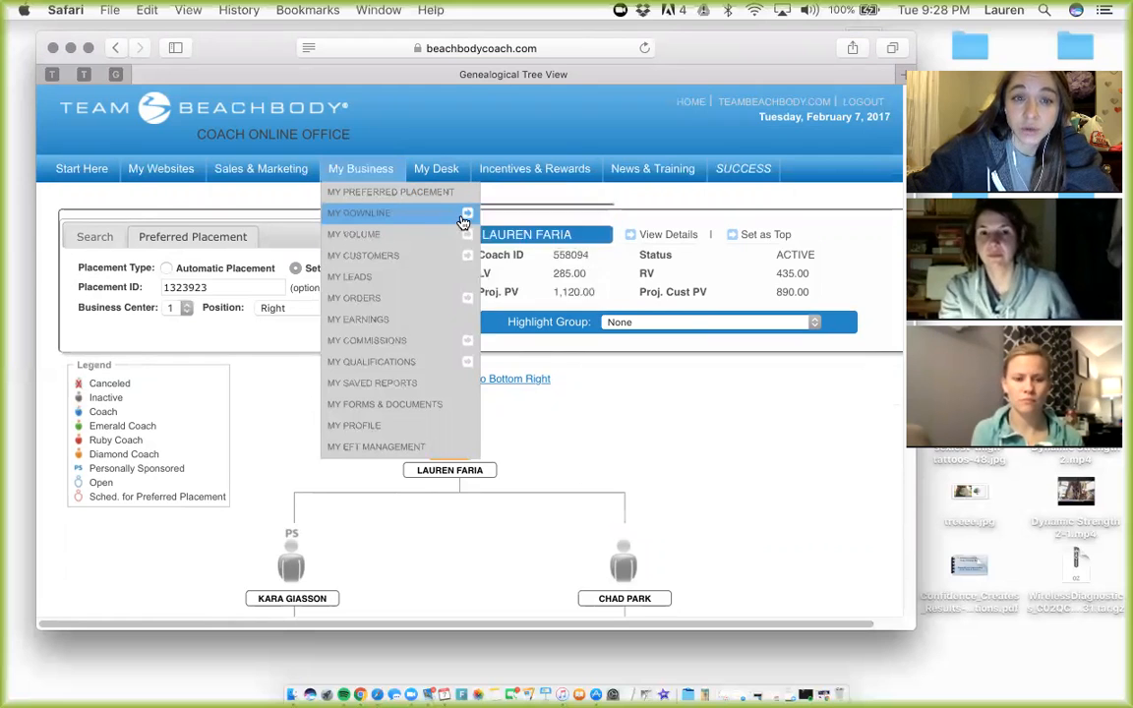
mouse_move(359, 213)
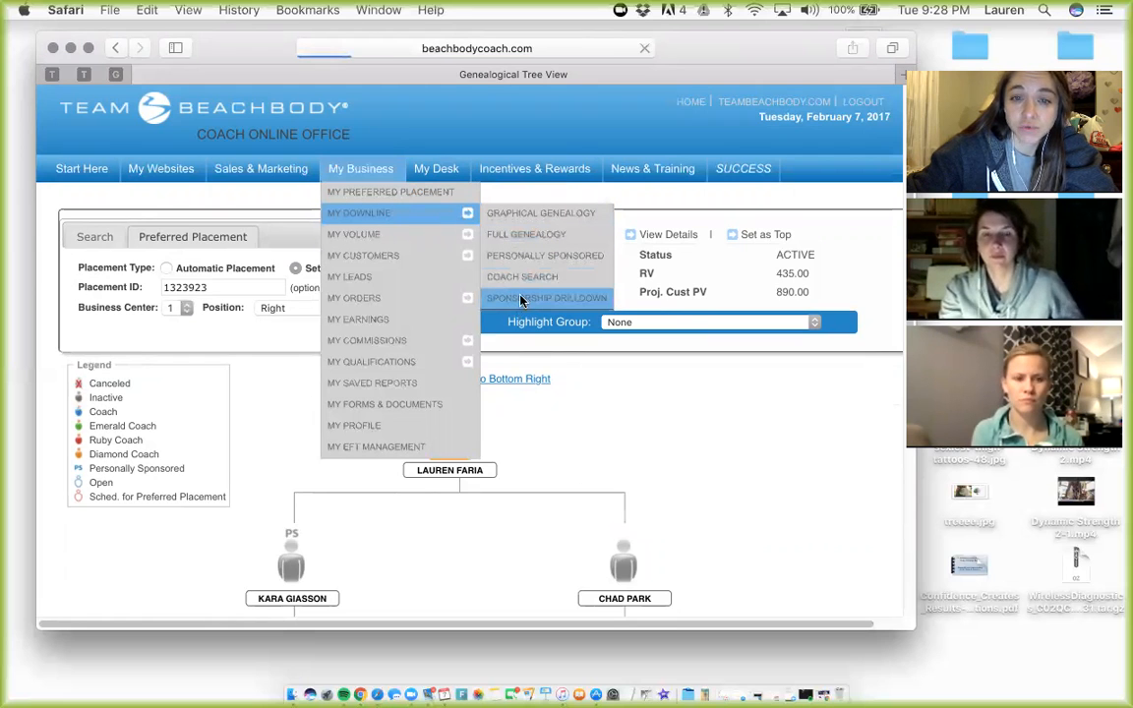
left_click(546, 297)
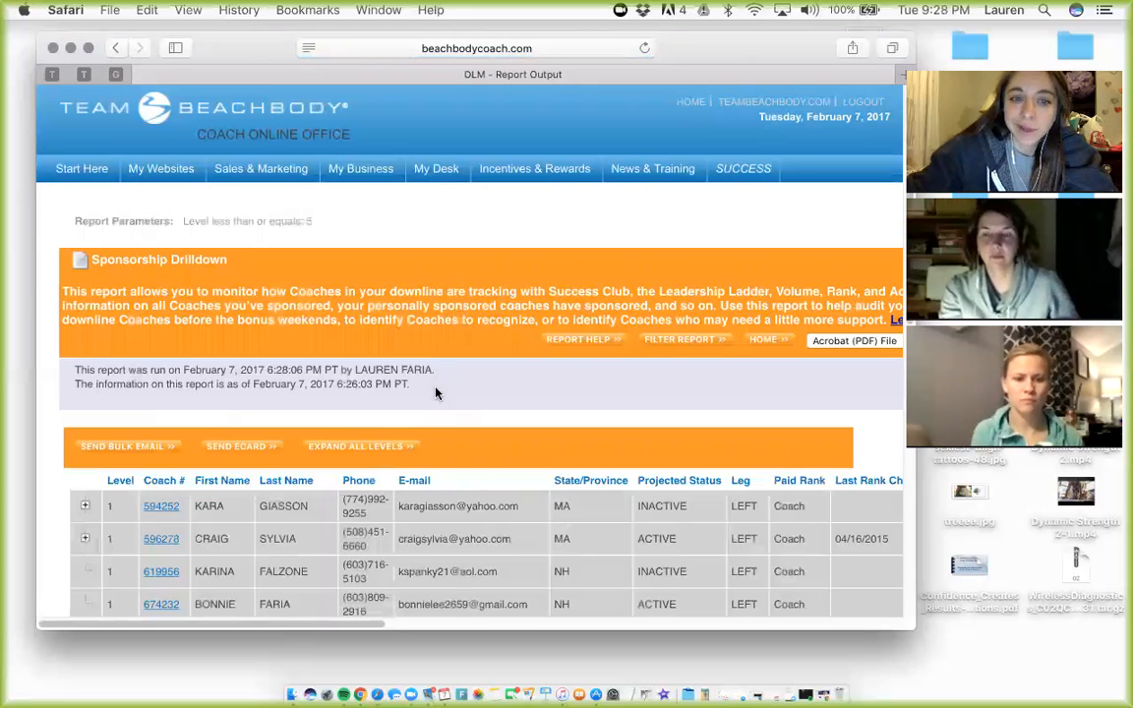
scroll("down", 3)
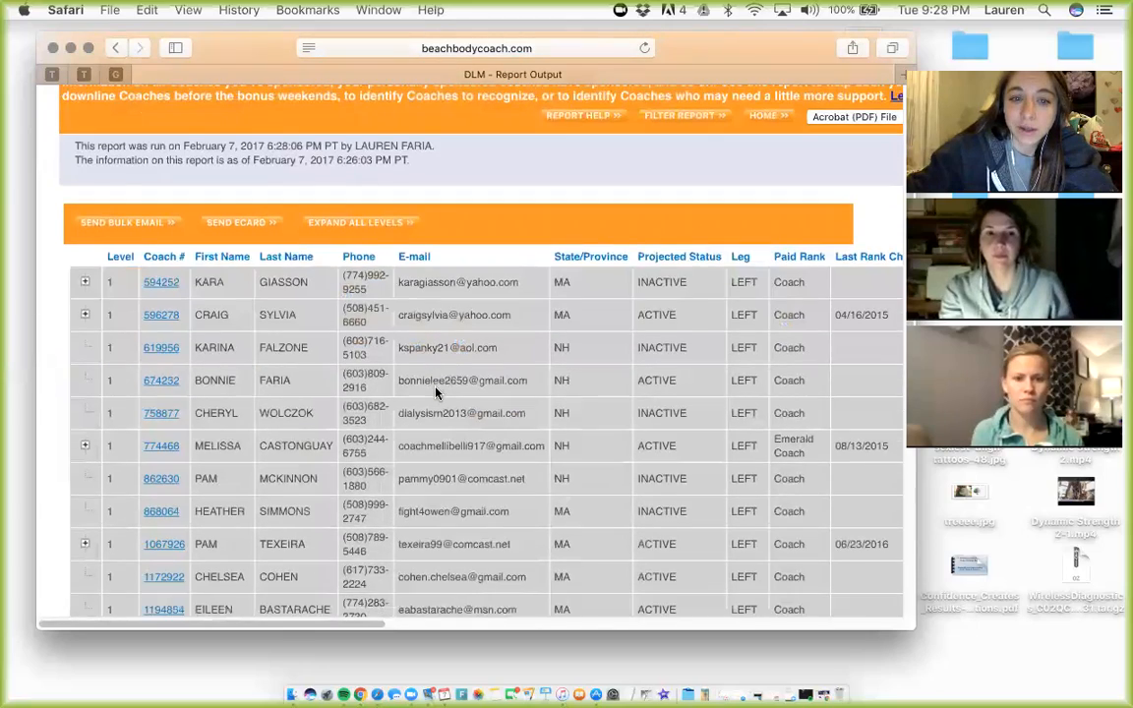
scroll("down", 3)
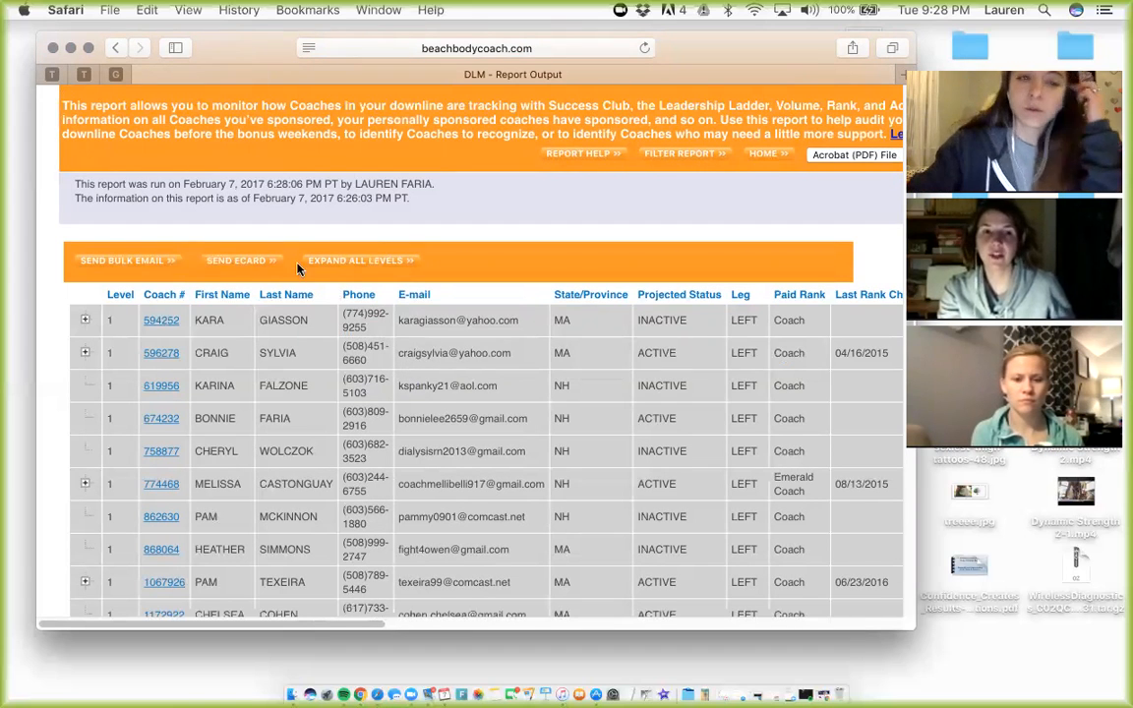
- Expand all levels of the Sponsorship Drilldown and scroll through the nested level-2 and level-3 coaches
left_click(354, 260)
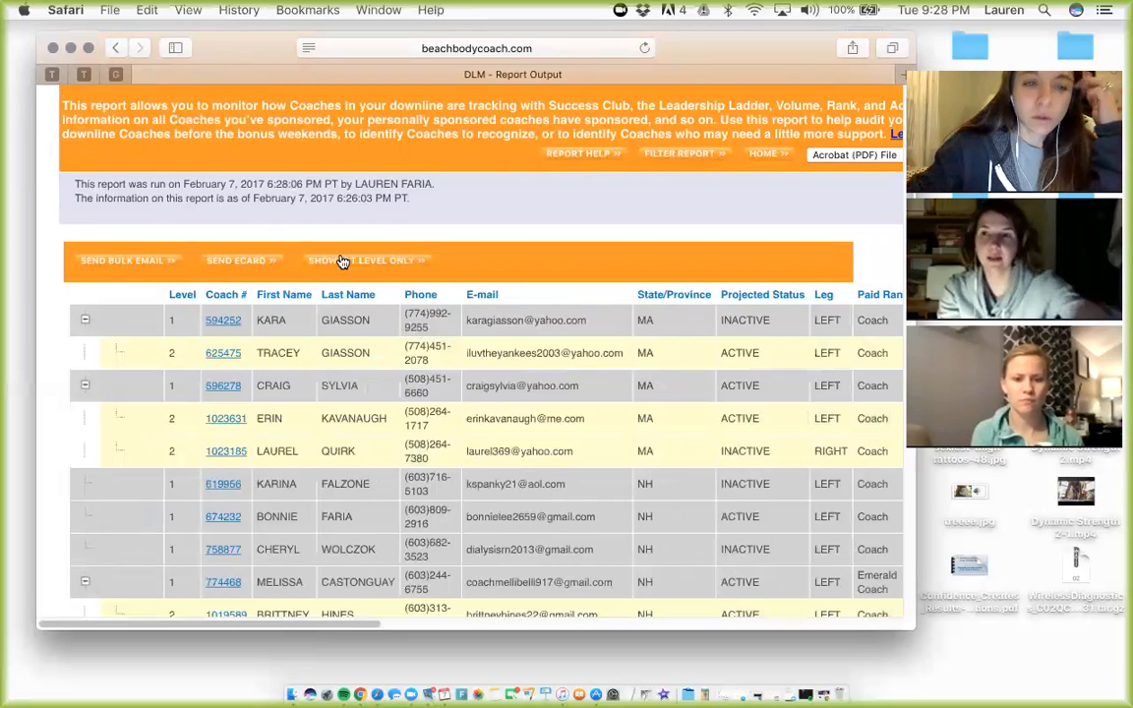
scroll("down", 3)
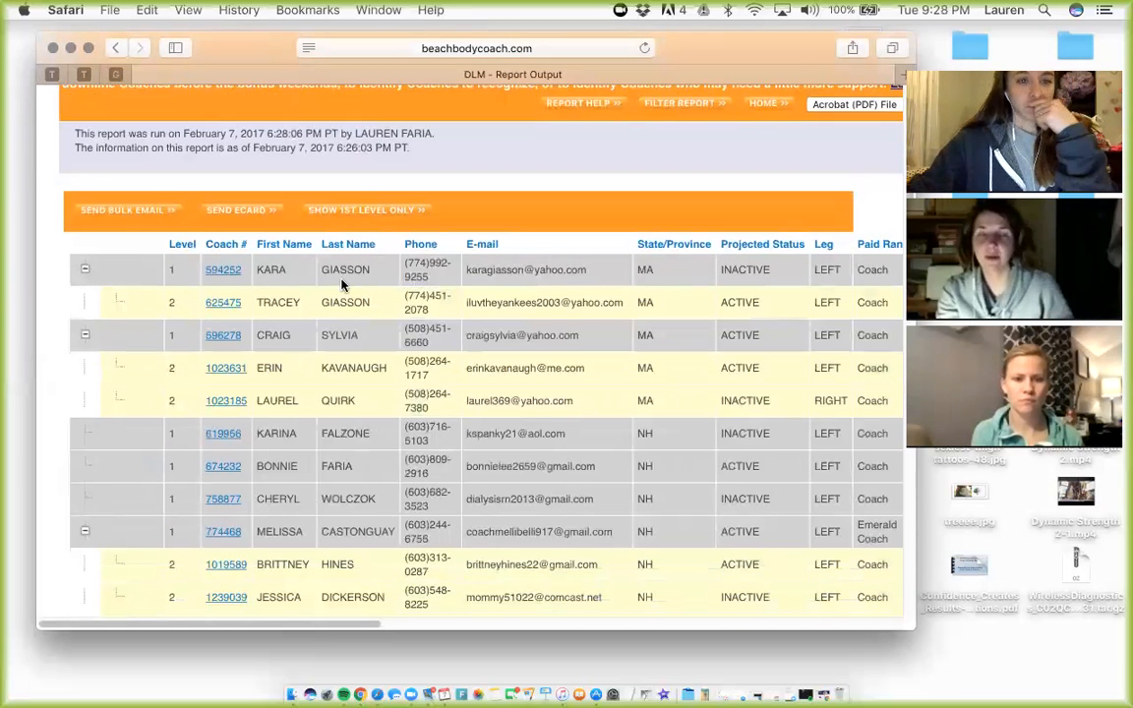
scroll("down", 3)
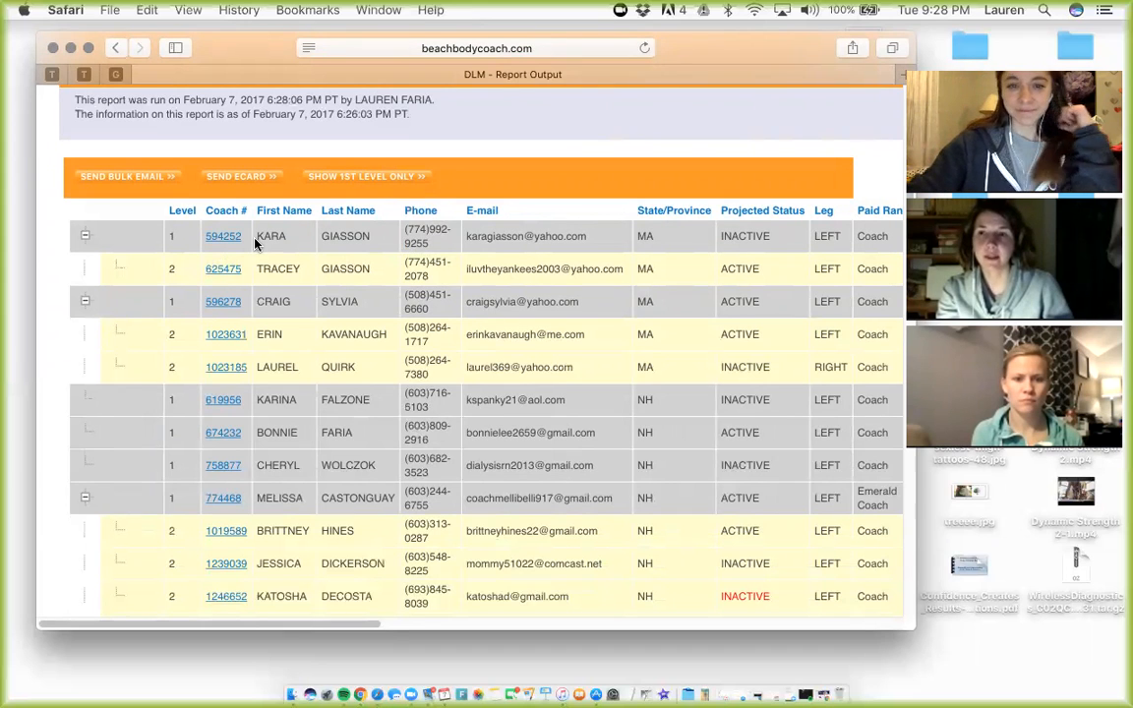
mouse_move(511, 448)
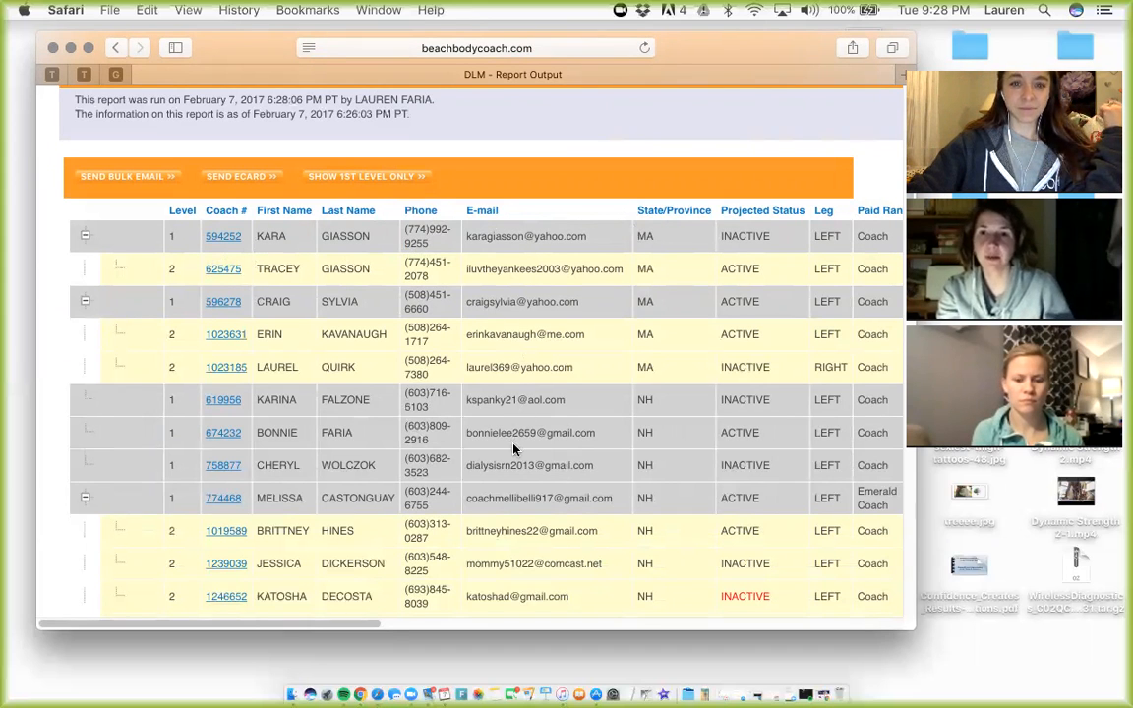
scroll("down", 3)
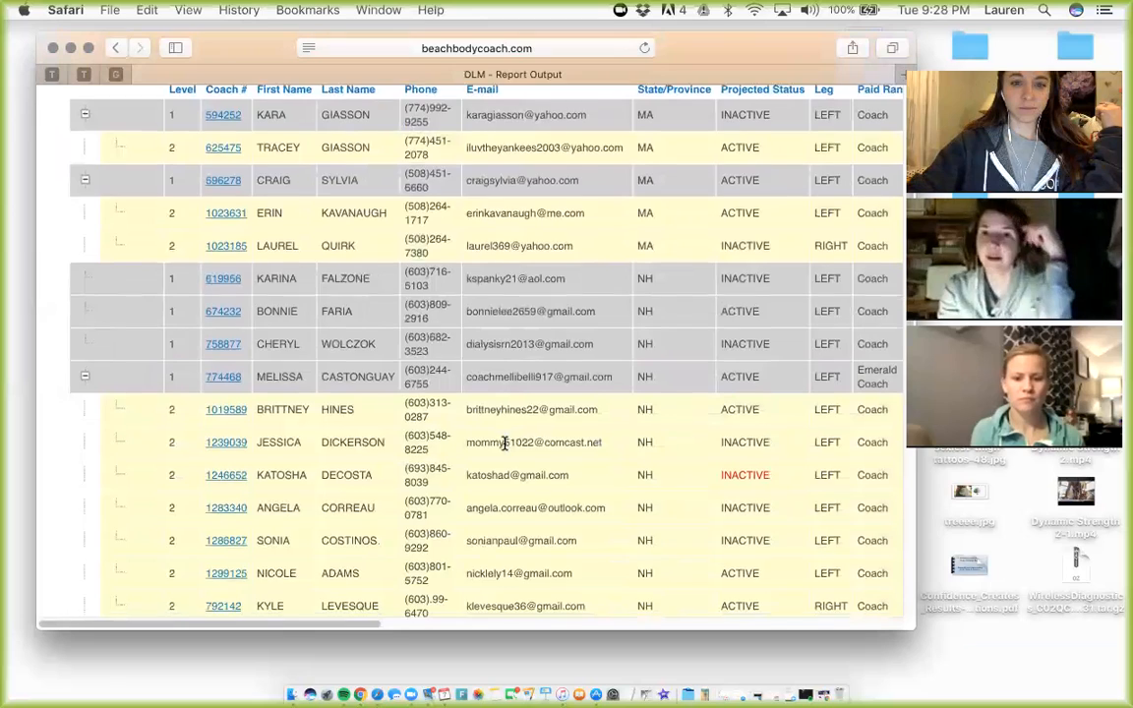
scroll("down", 3)
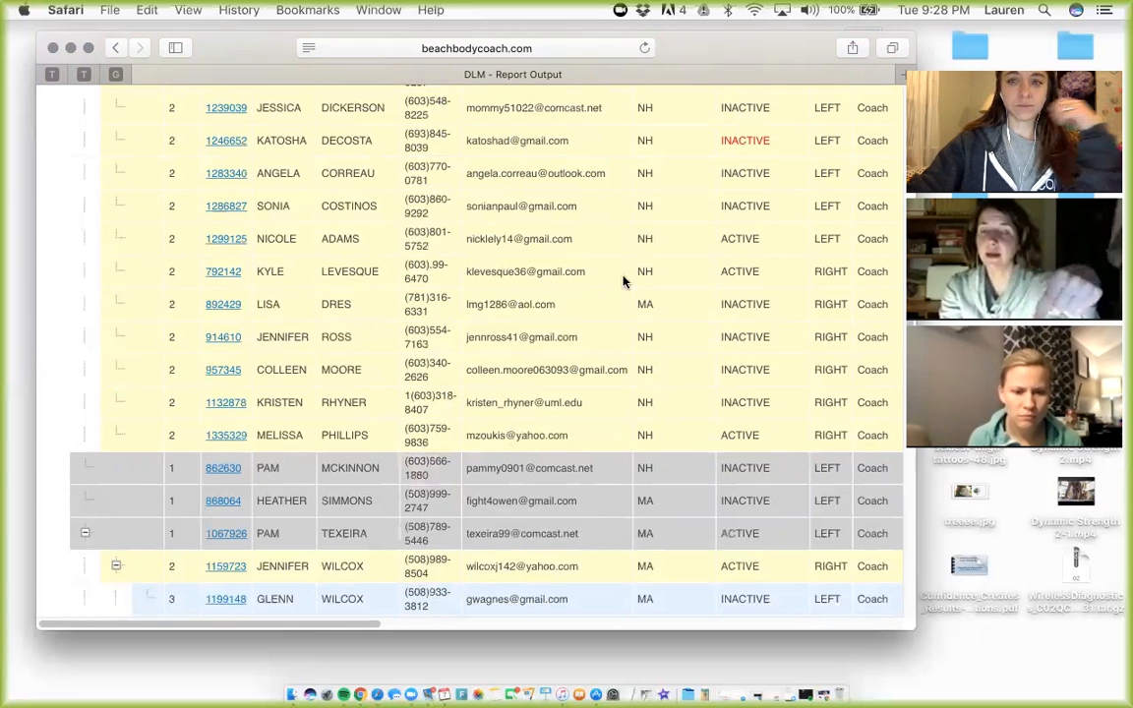
mouse_move(279, 156)
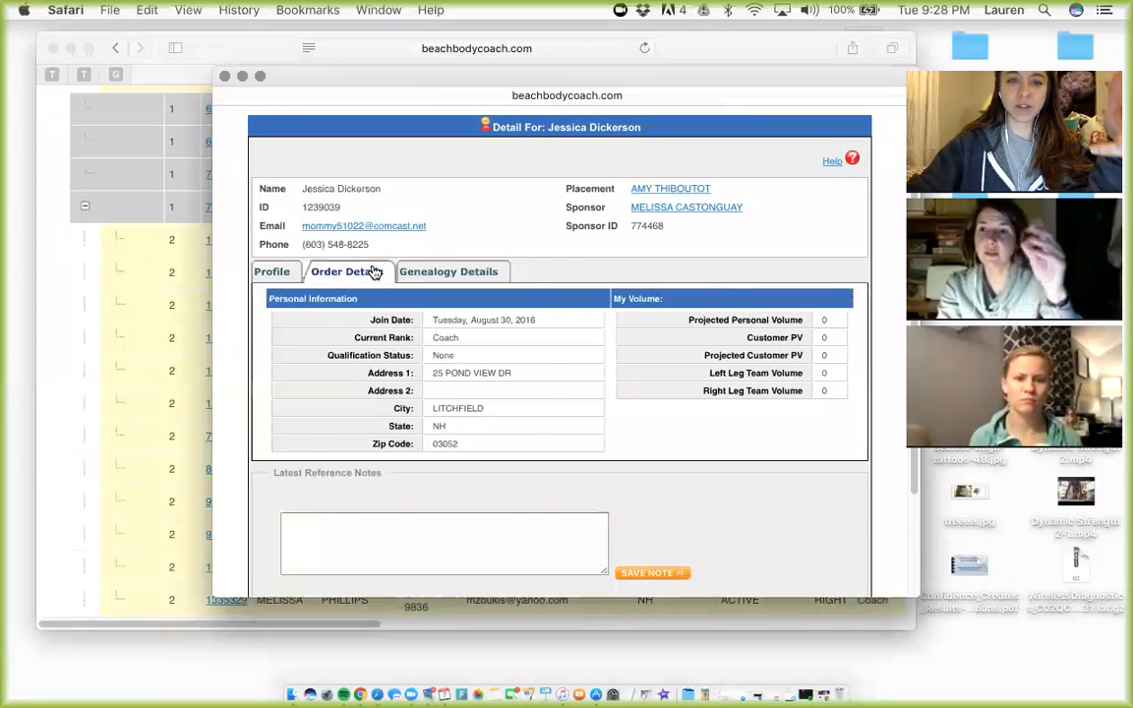
left_click(346, 272)
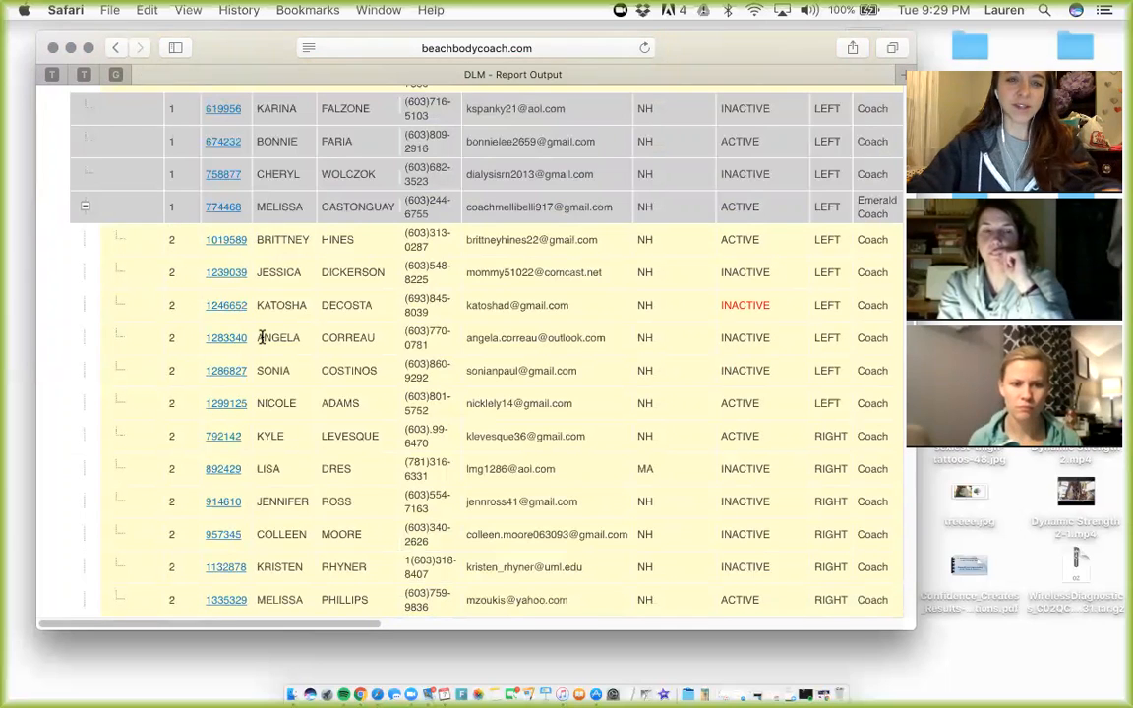
mouse_move(275, 206)
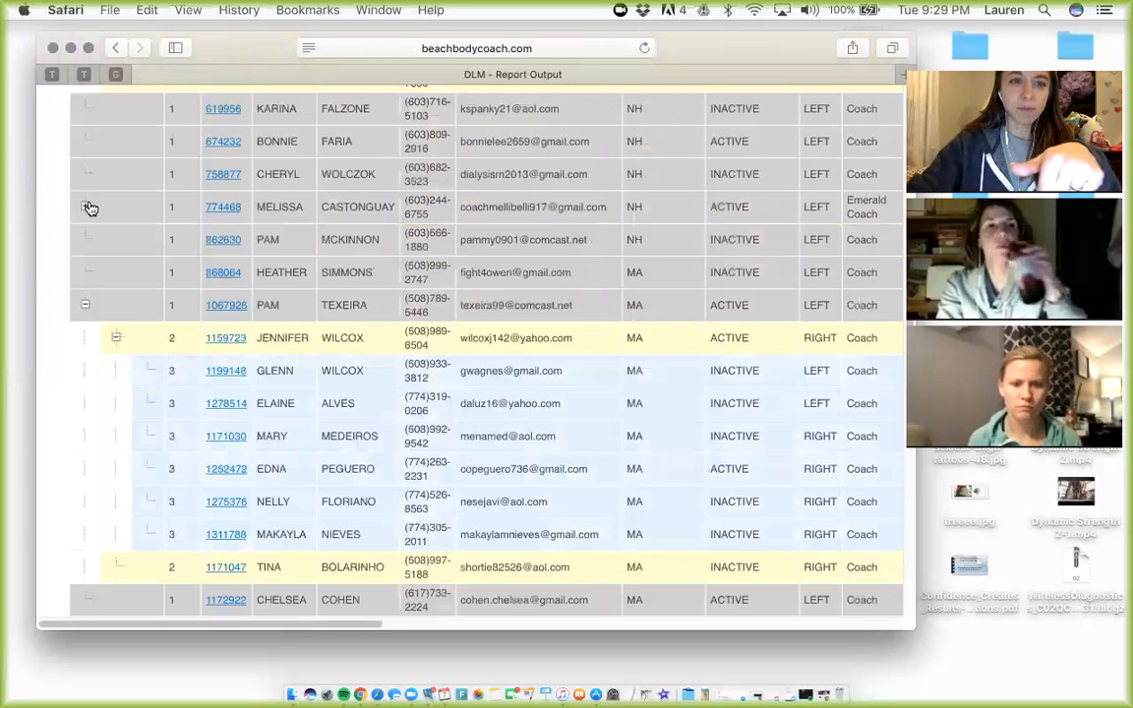
scroll("down", 3)
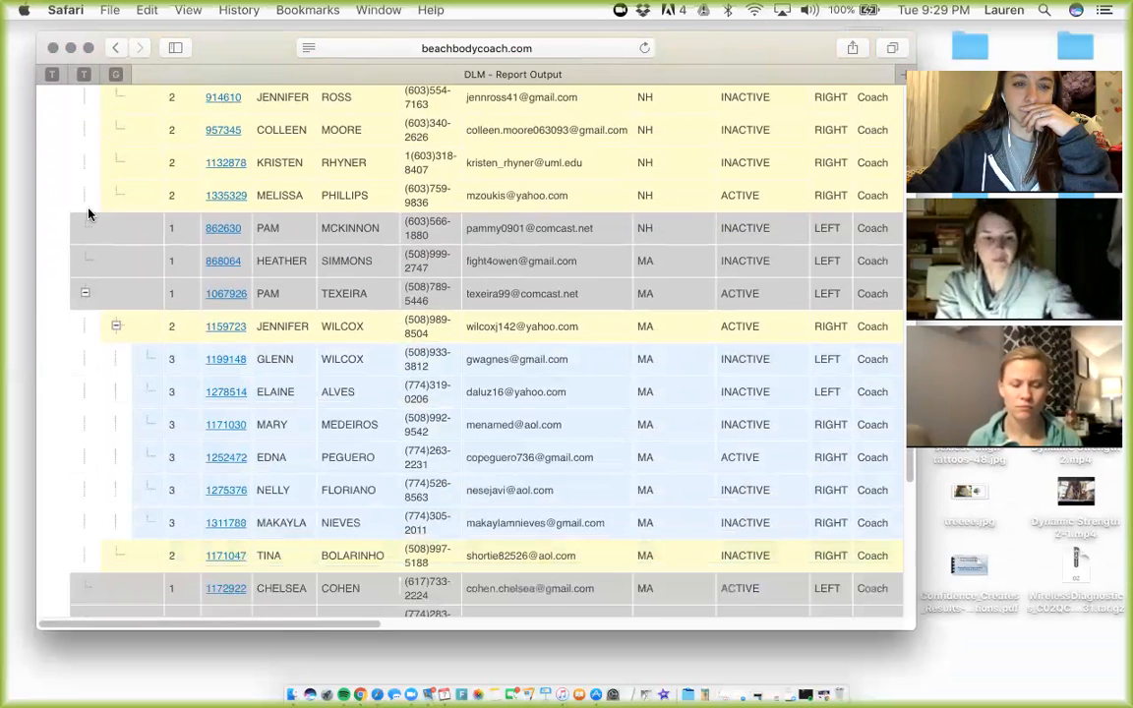
scroll("down", 3)
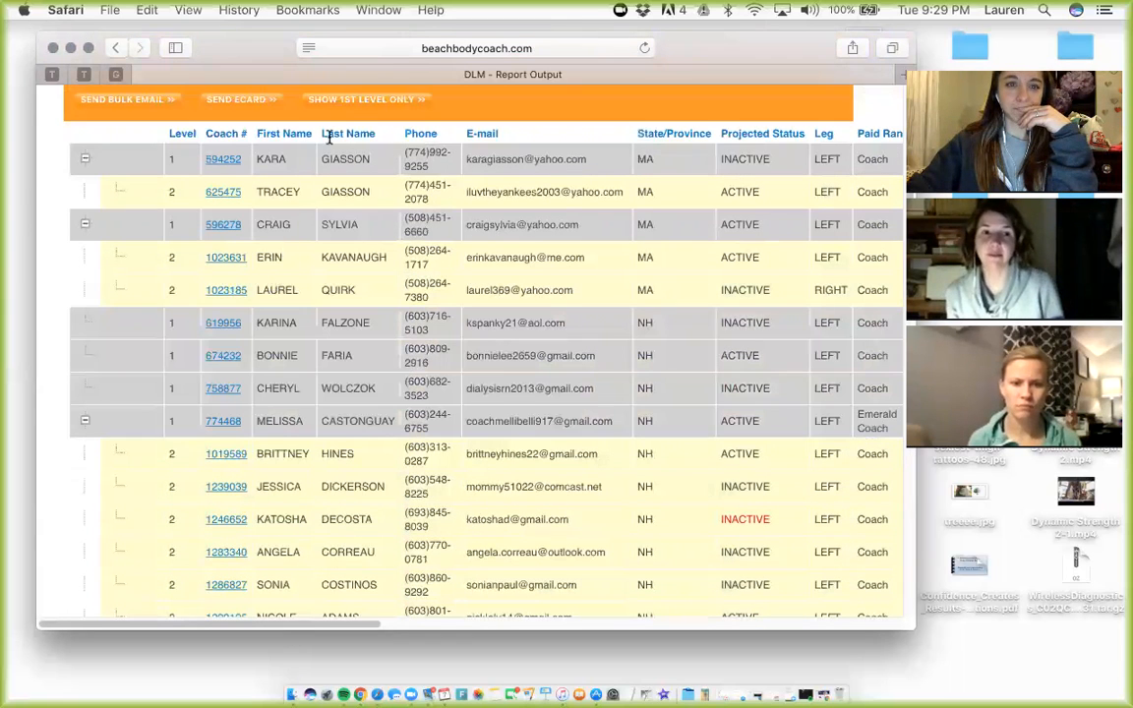
- Collapse the drilldown to 1st level only and scroll to the projected PV, qualification and points columns
left_click(360, 98)
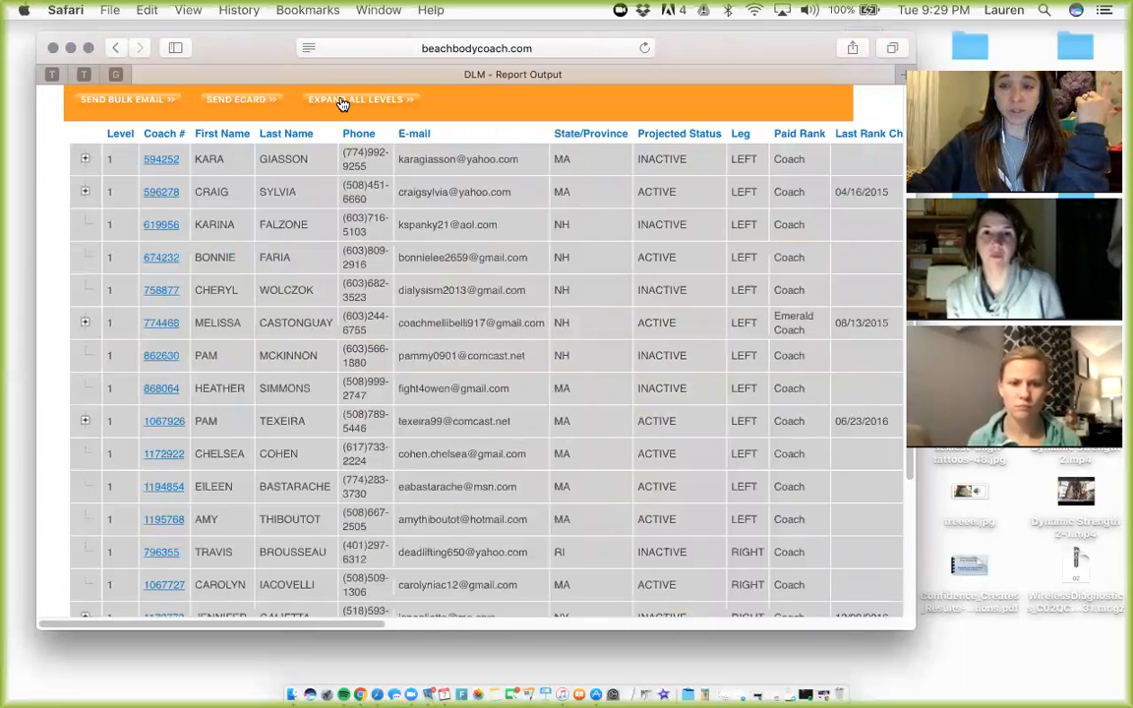
mouse_move(355, 98)
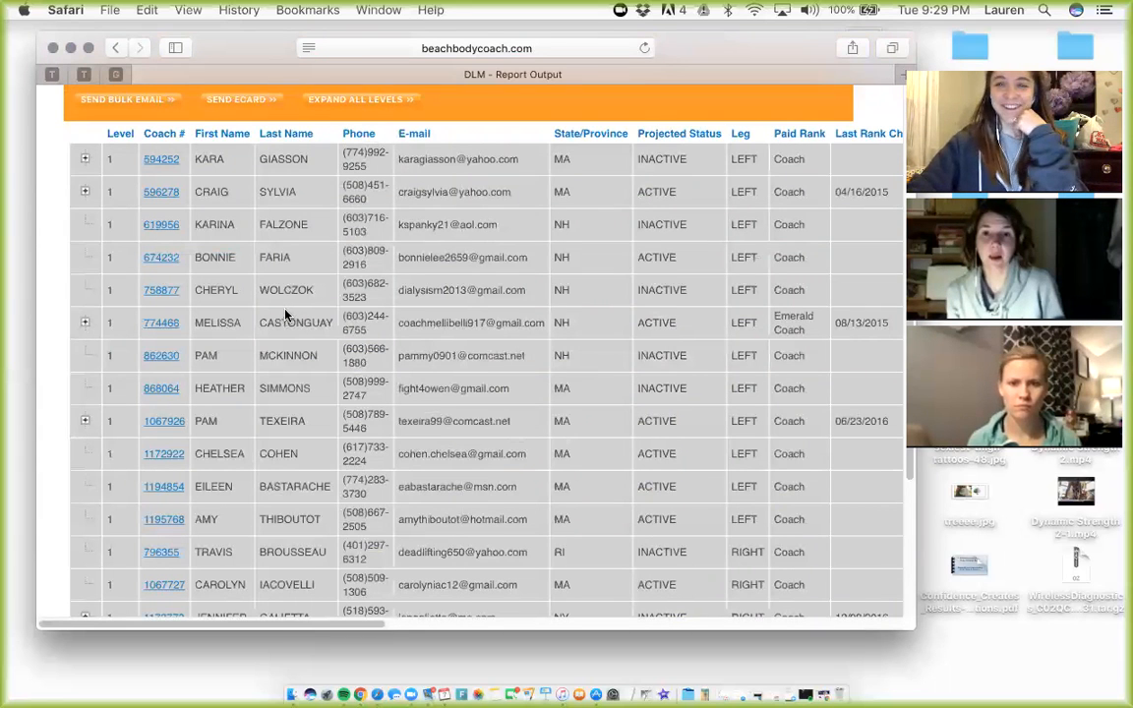
mouse_move(380, 379)
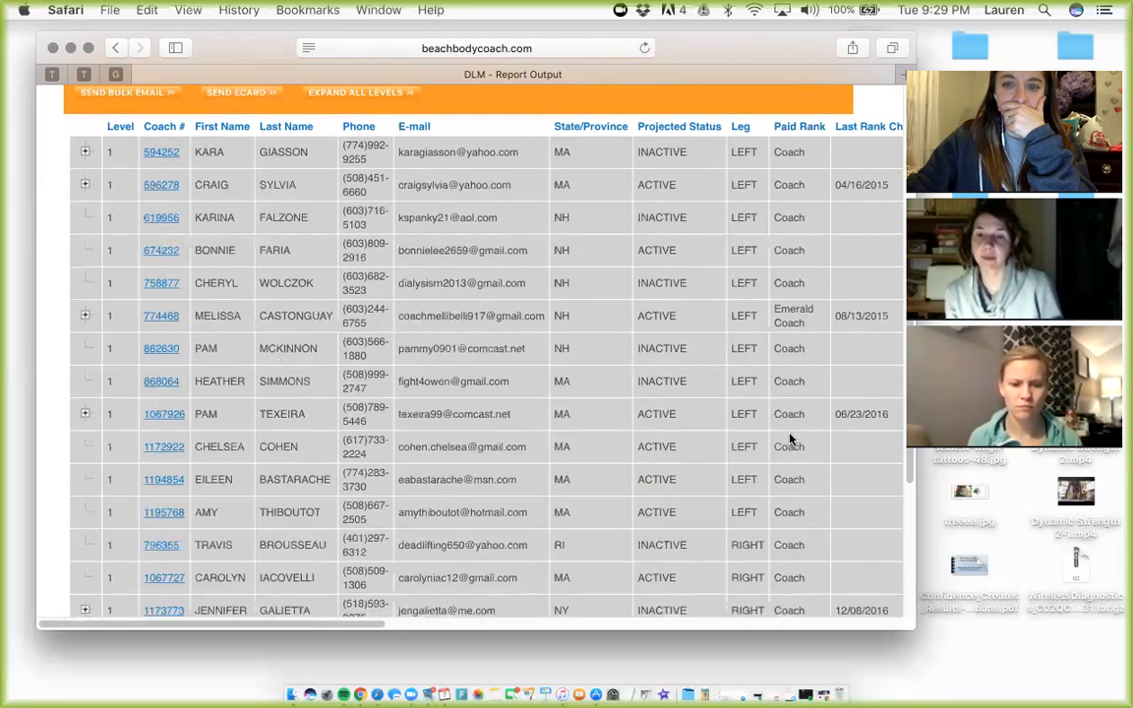
scroll("down", 3)
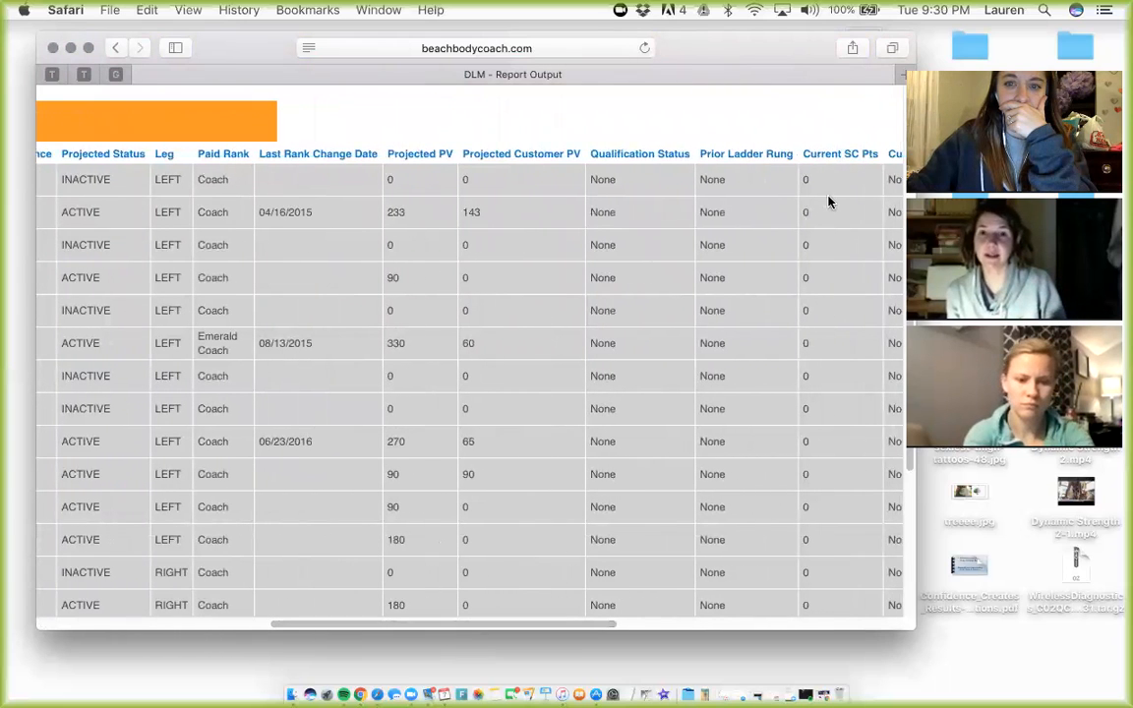
scroll("down", 3)
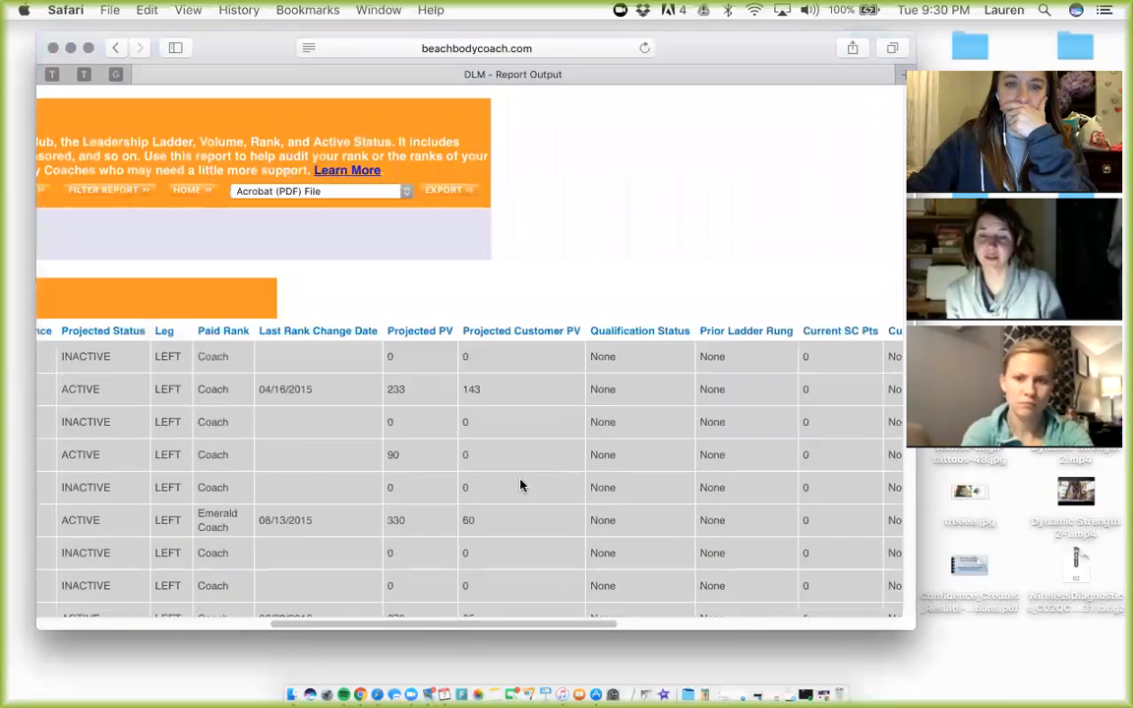
scroll("up", 3)
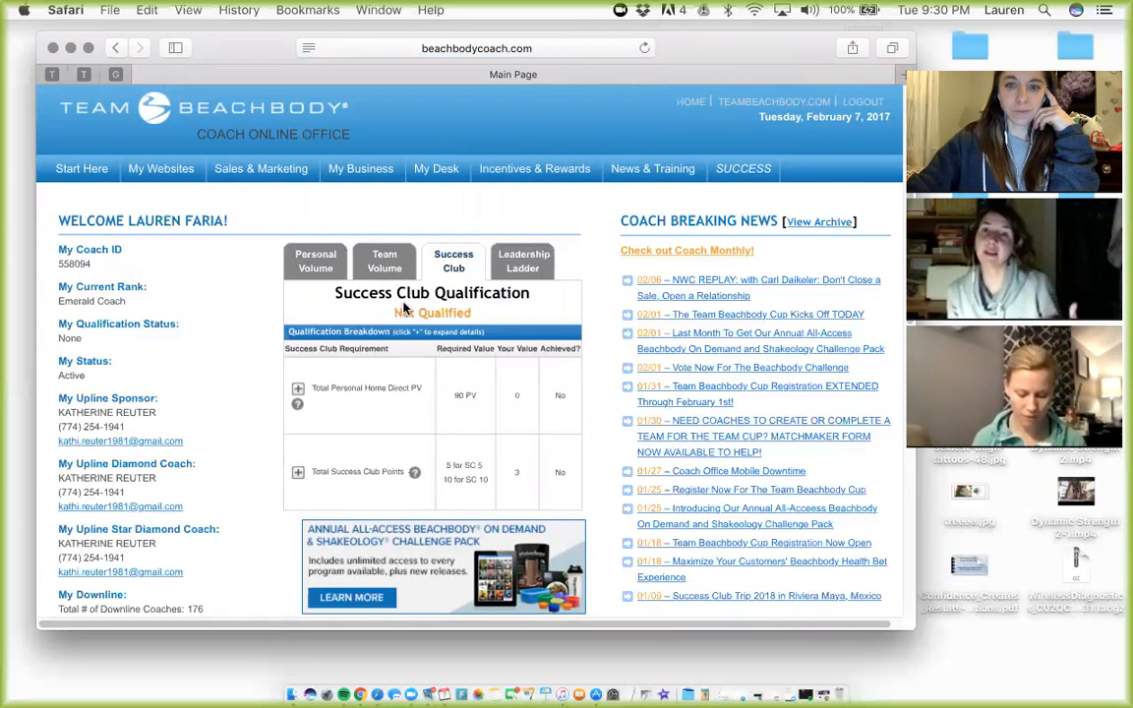
- Scroll down the Main Page to the My Volume figures, promotions banner and Video Library
scroll("down", 3)
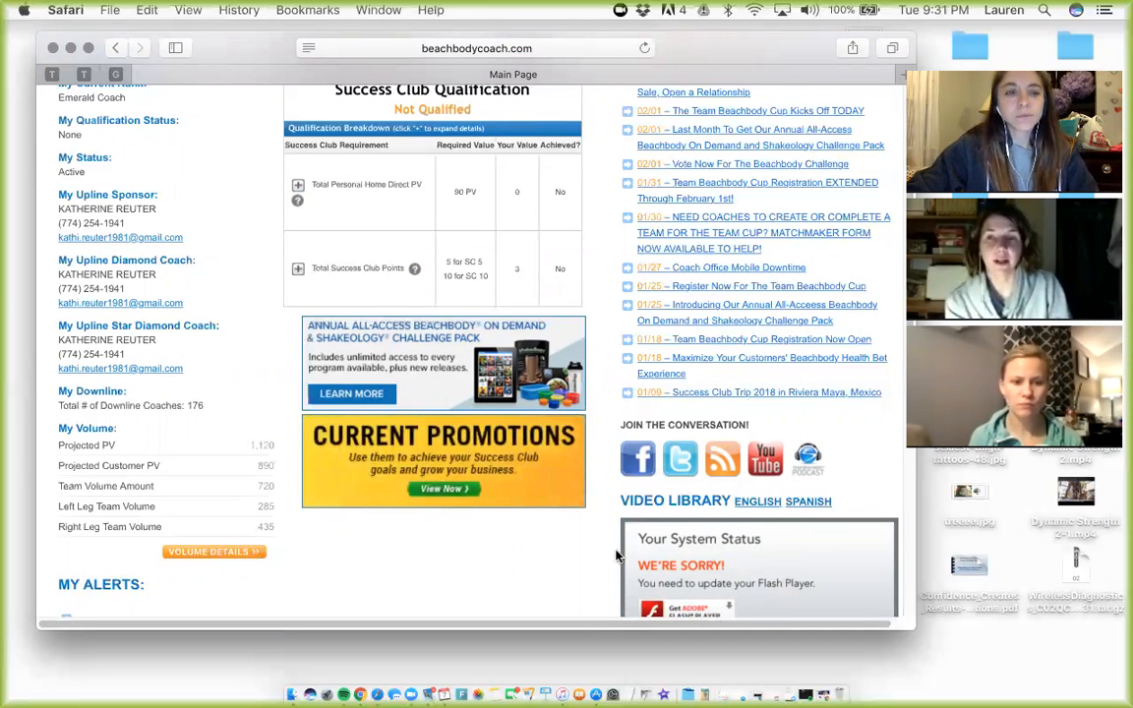
- Expand the Sales & Marketing menu listing business tools, logos and training guides
left_click(261, 168)
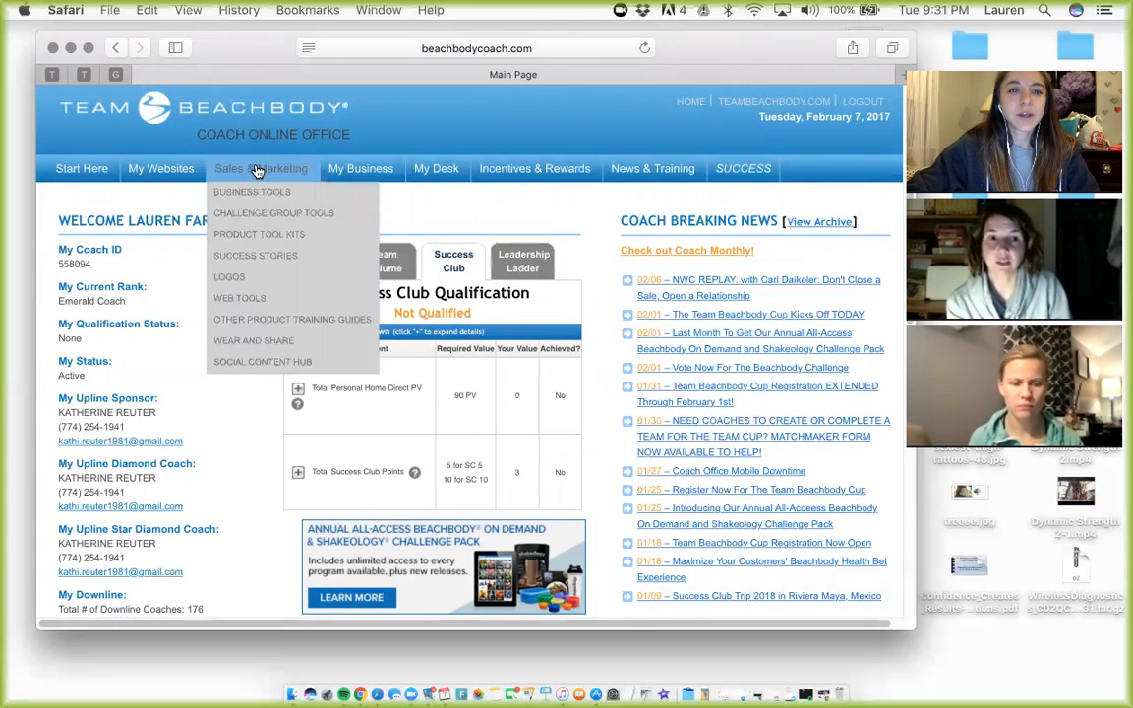
mouse_move(251, 191)
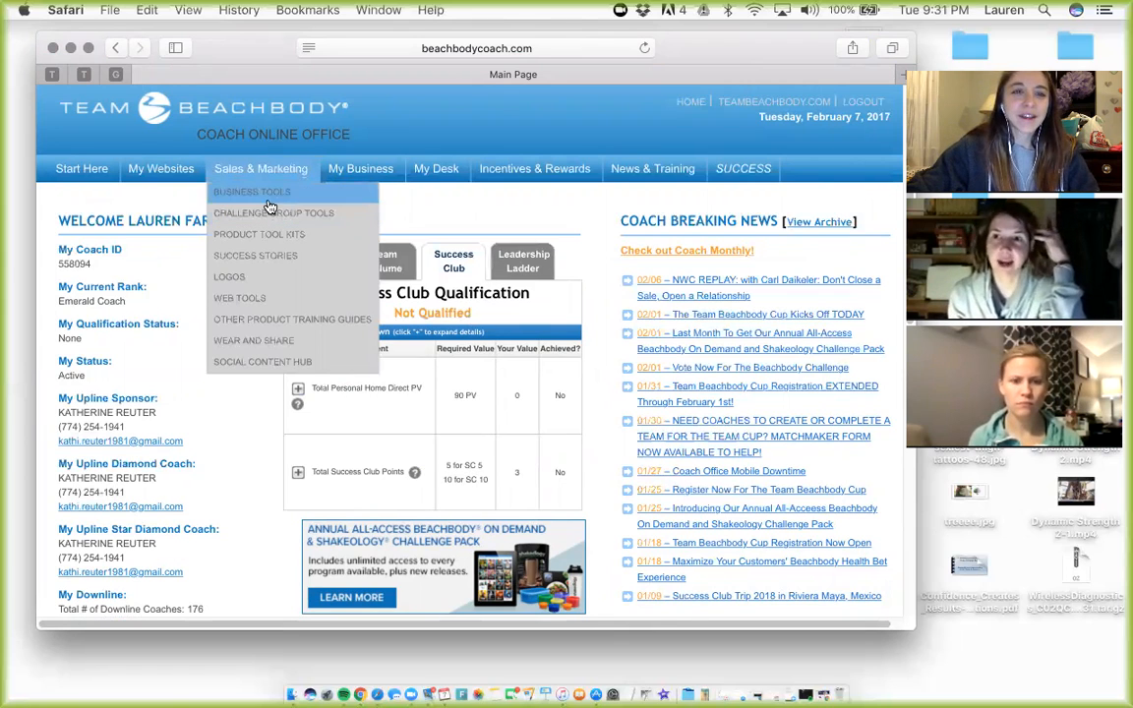
mouse_move(274, 214)
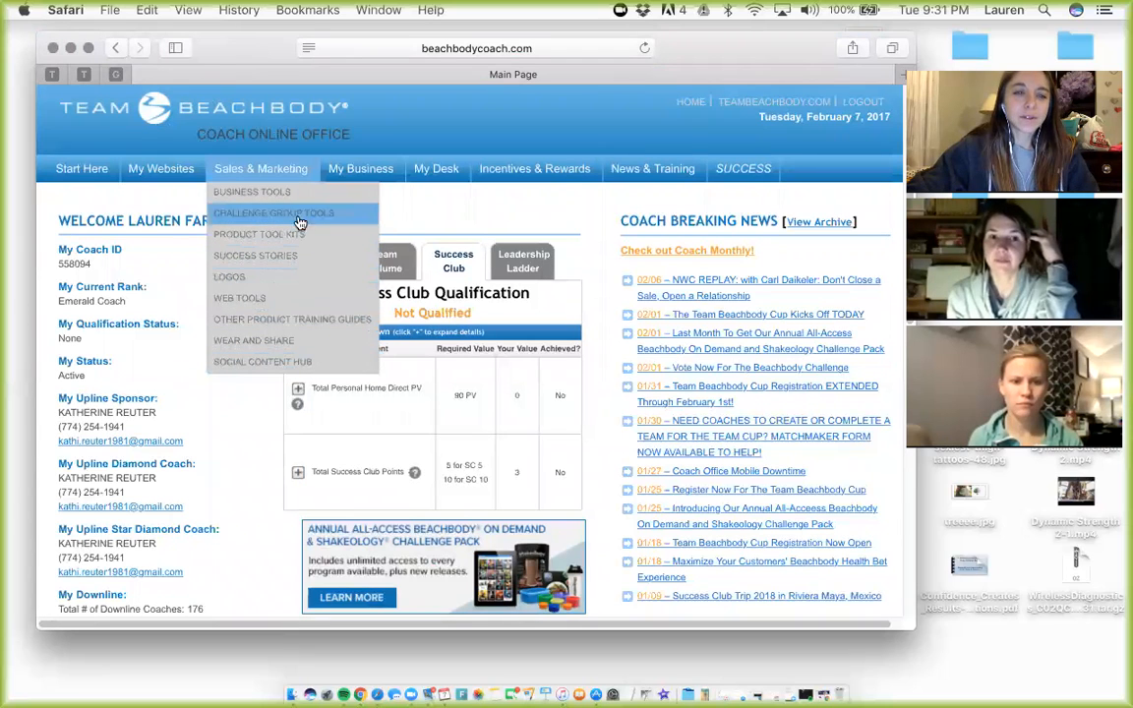
mouse_move(252, 192)
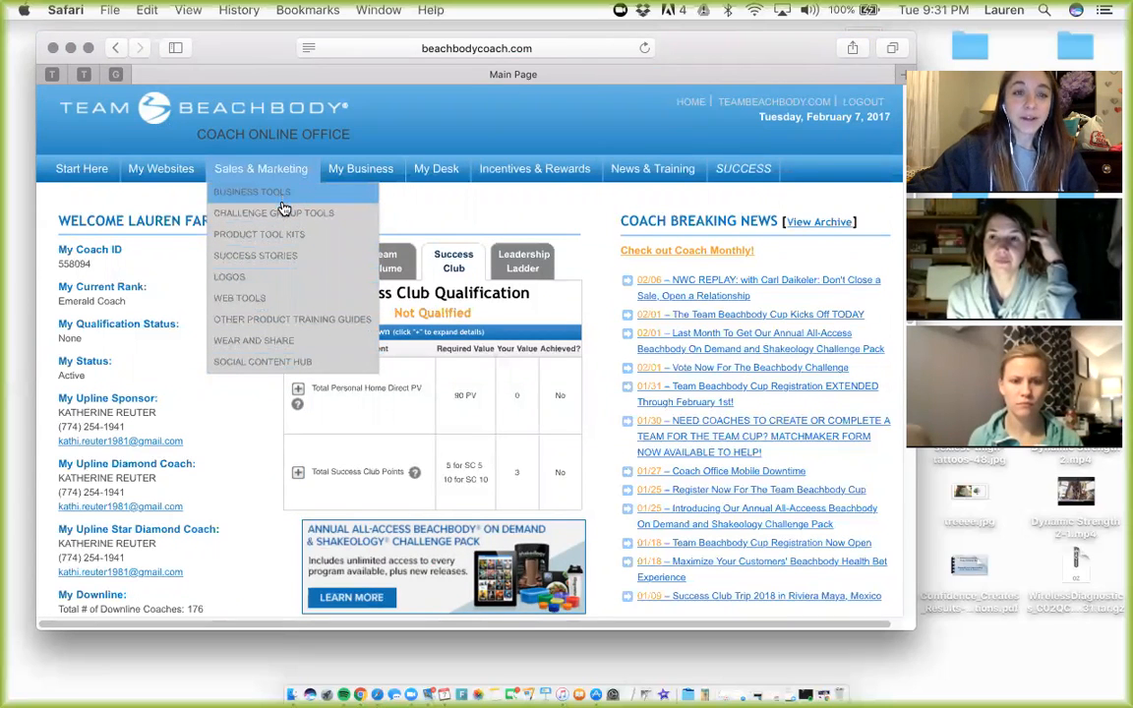
mouse_move(296, 214)
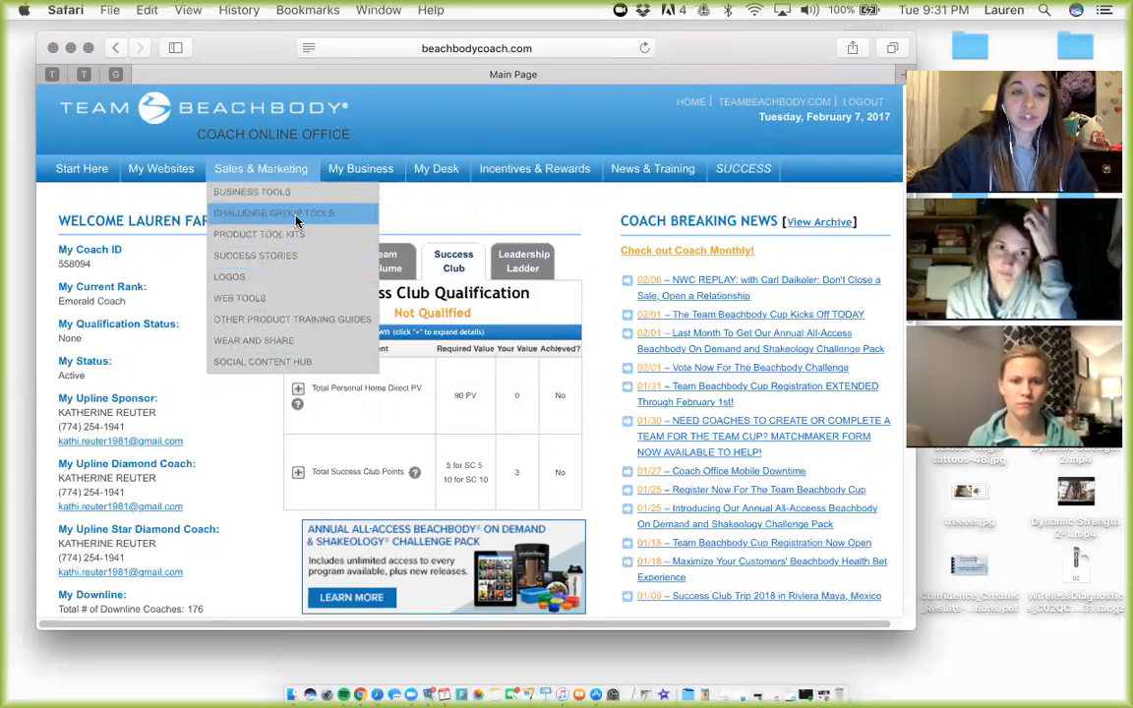
- Open CHALLENGE GROUP TOOLS and scroll the tool kit table past My Challenge Tracker and Challenge Pack guides
left_click(273, 212)
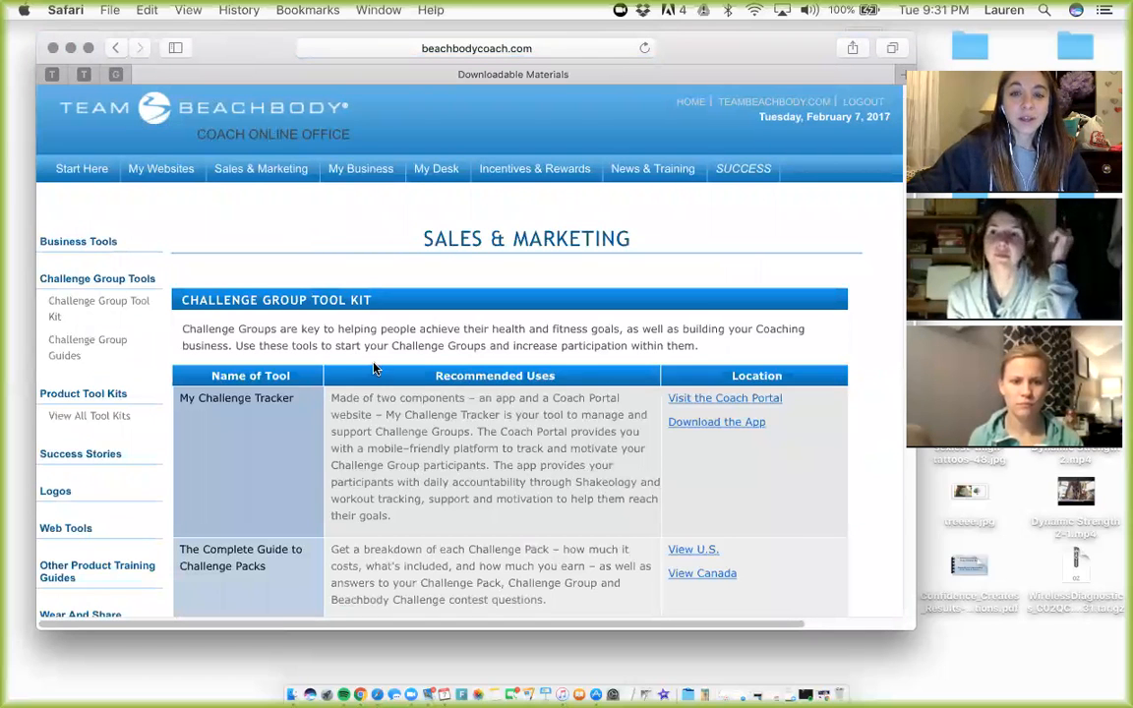
scroll("down", 3)
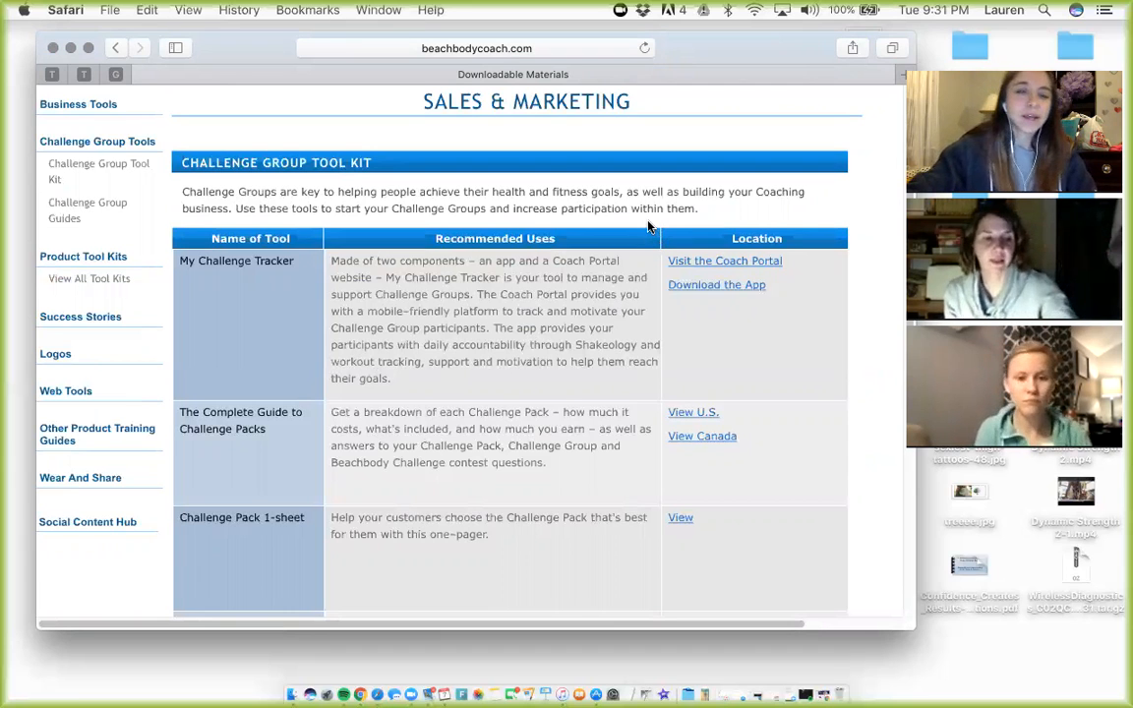
mouse_move(725, 261)
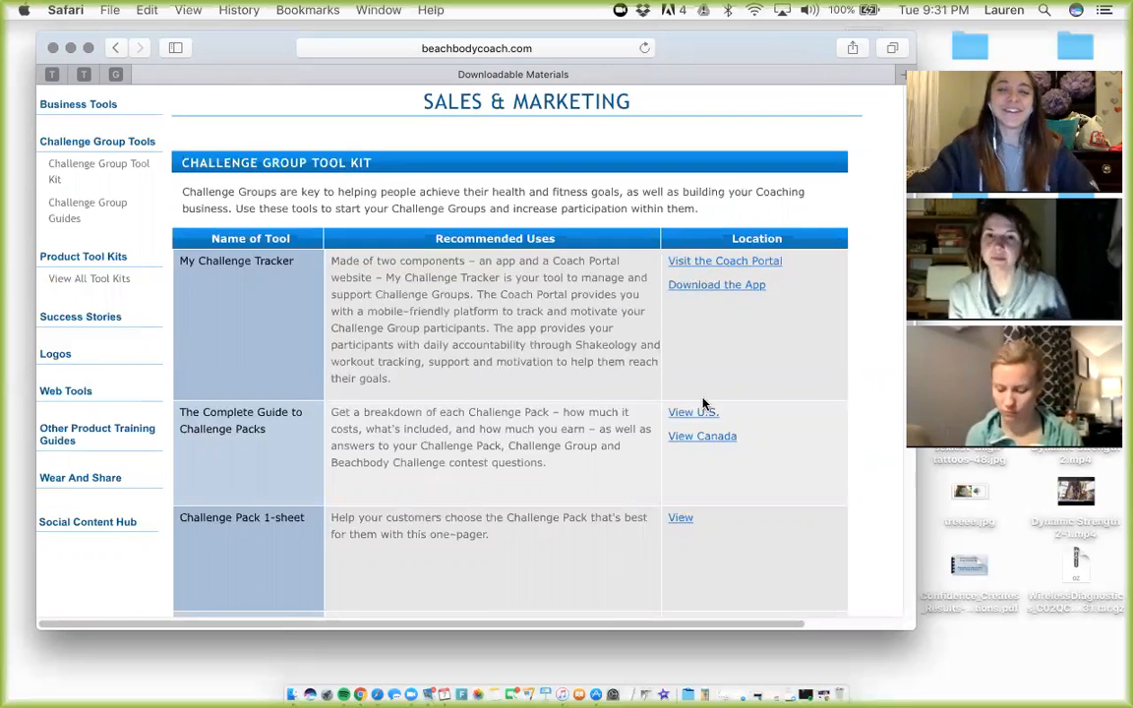
scroll("down", 3)
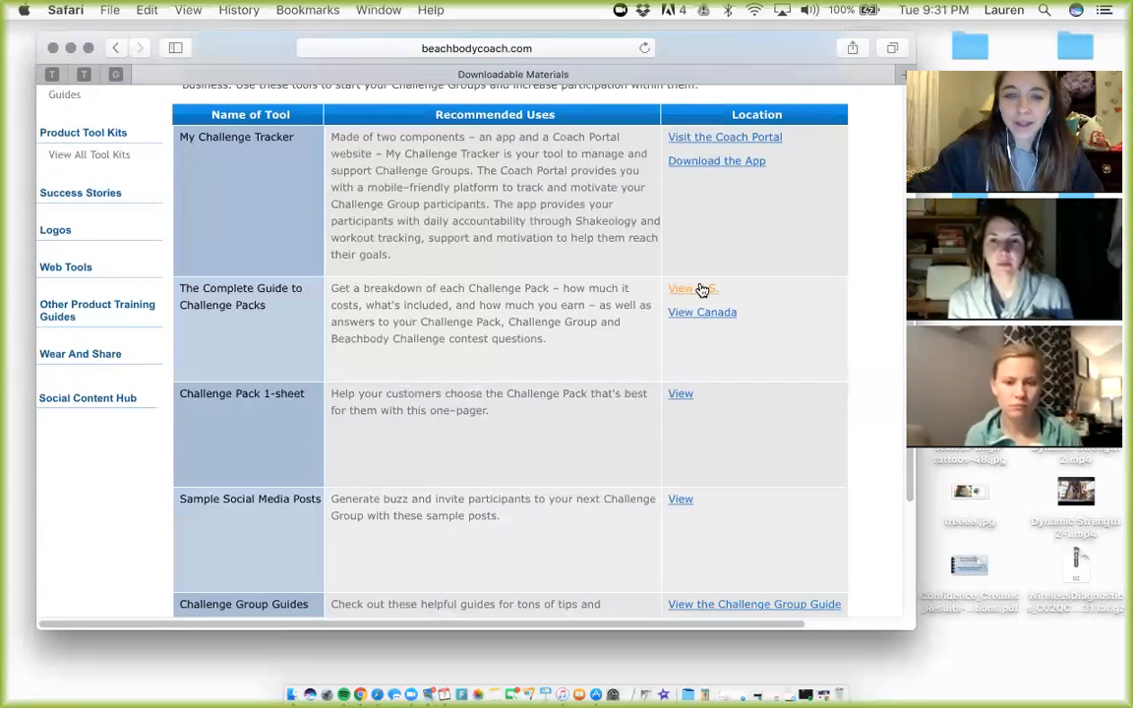
- View the U.S. Complete Guide to Challenge Packs PDF and the Challenge Group Guides list
left_click(681, 288)
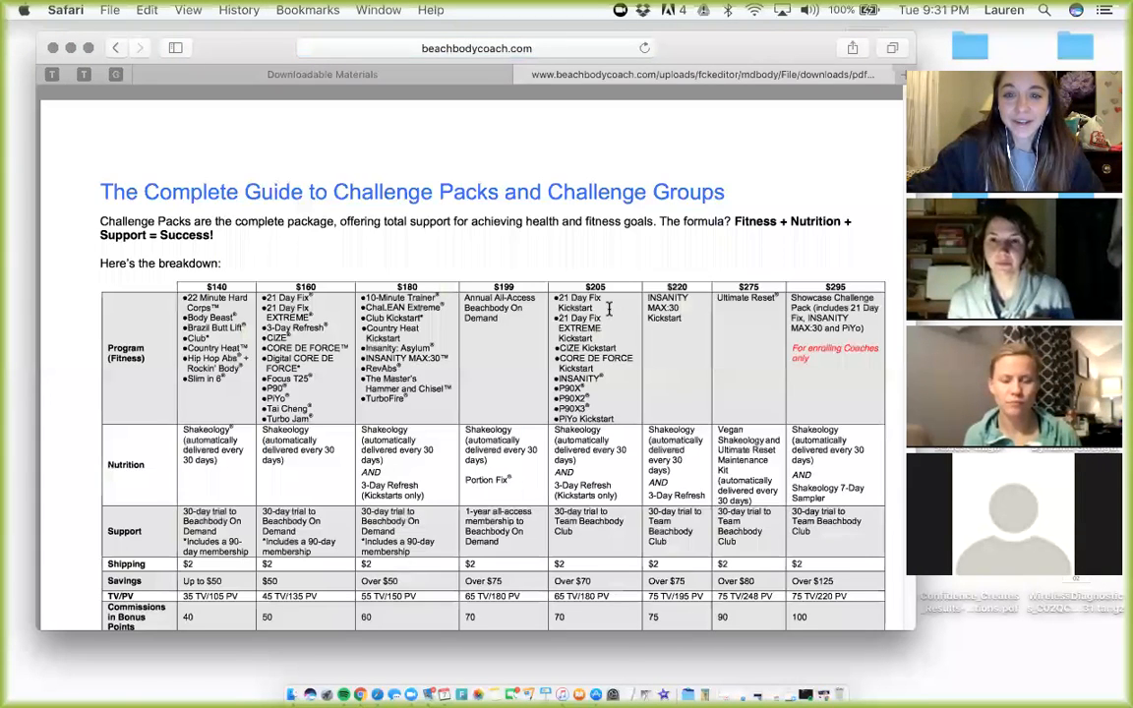
scroll("down", 3)
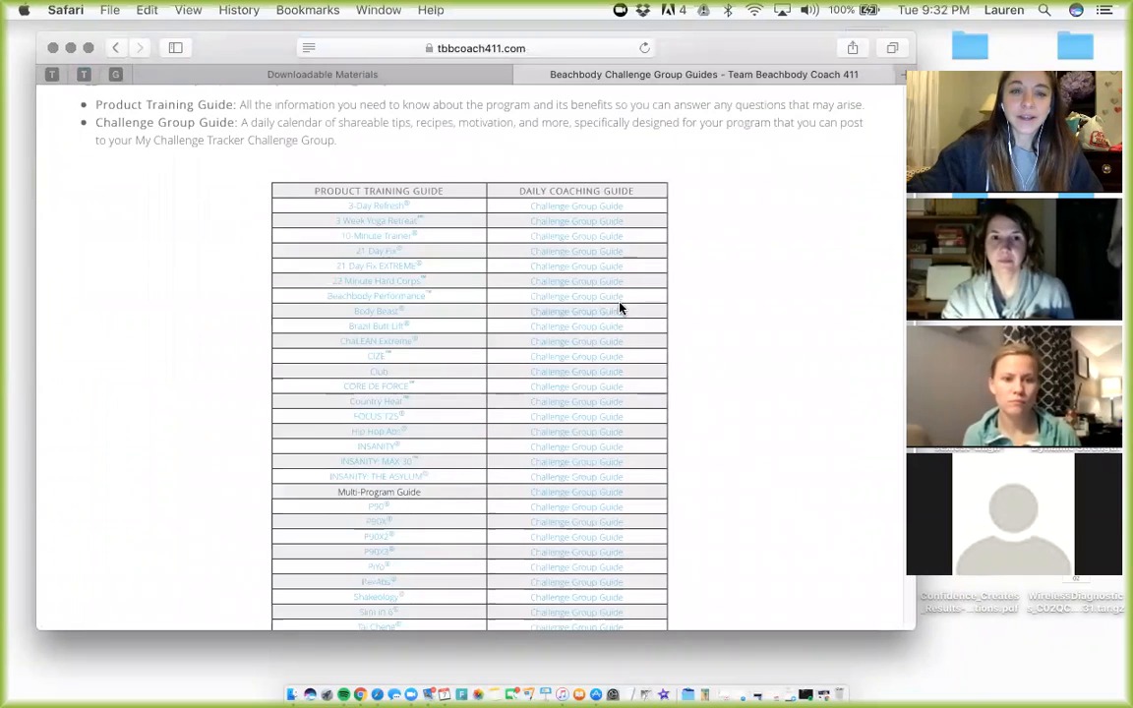
scroll("down", 3)
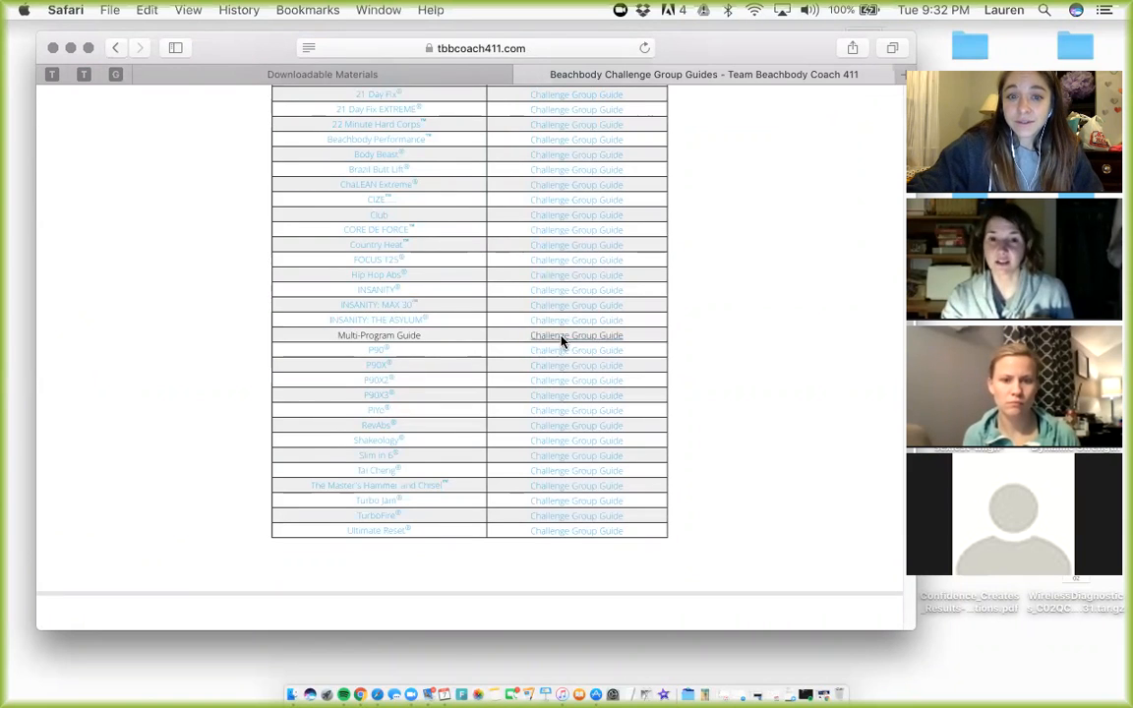
- Load the Multi-Program Challenge Group Guide and expand its Topics filter, leaving Week collapsed
left_click(576, 335)
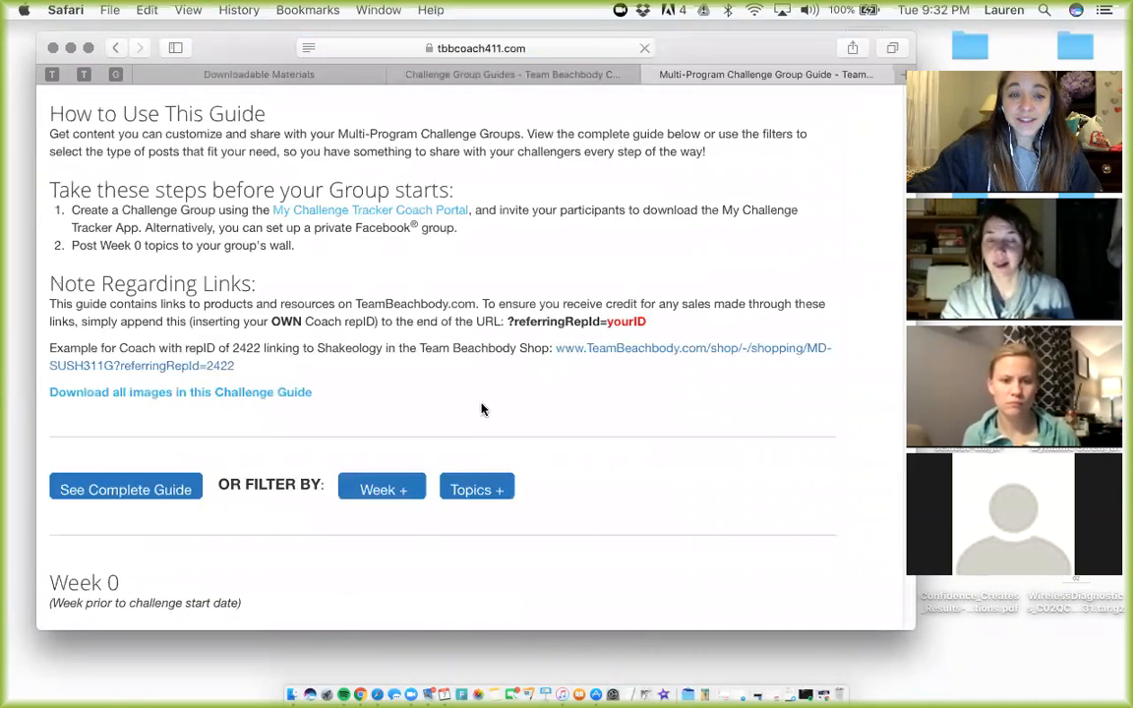
scroll("down", 3)
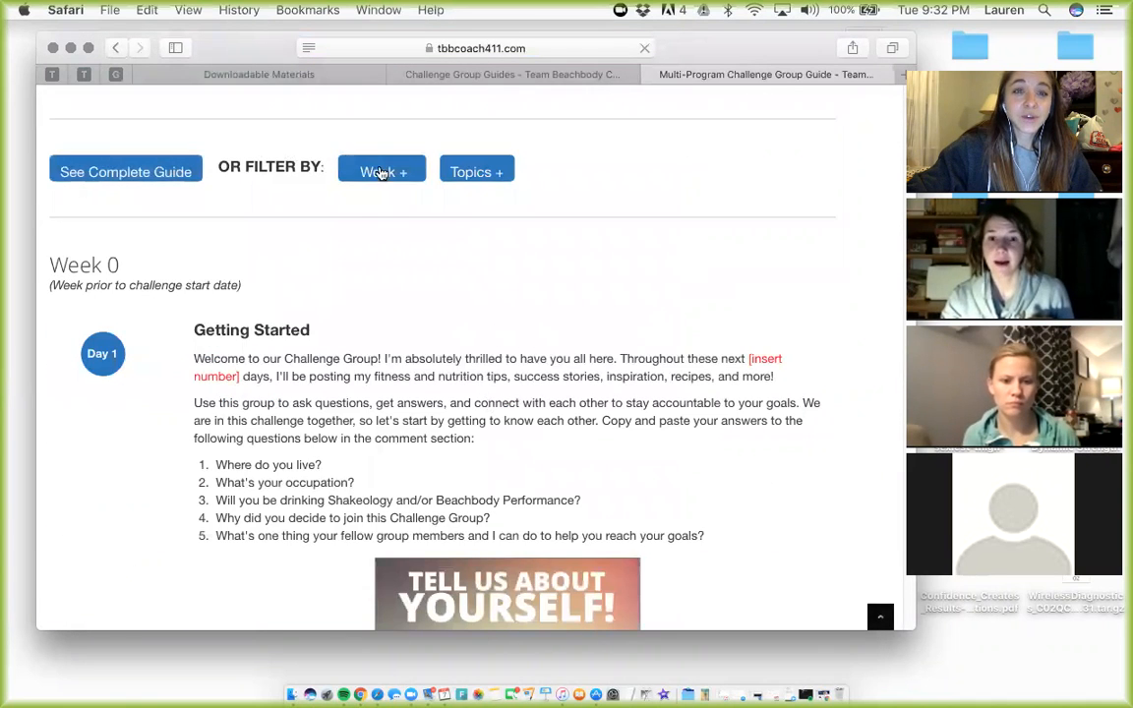
left_click(382, 171)
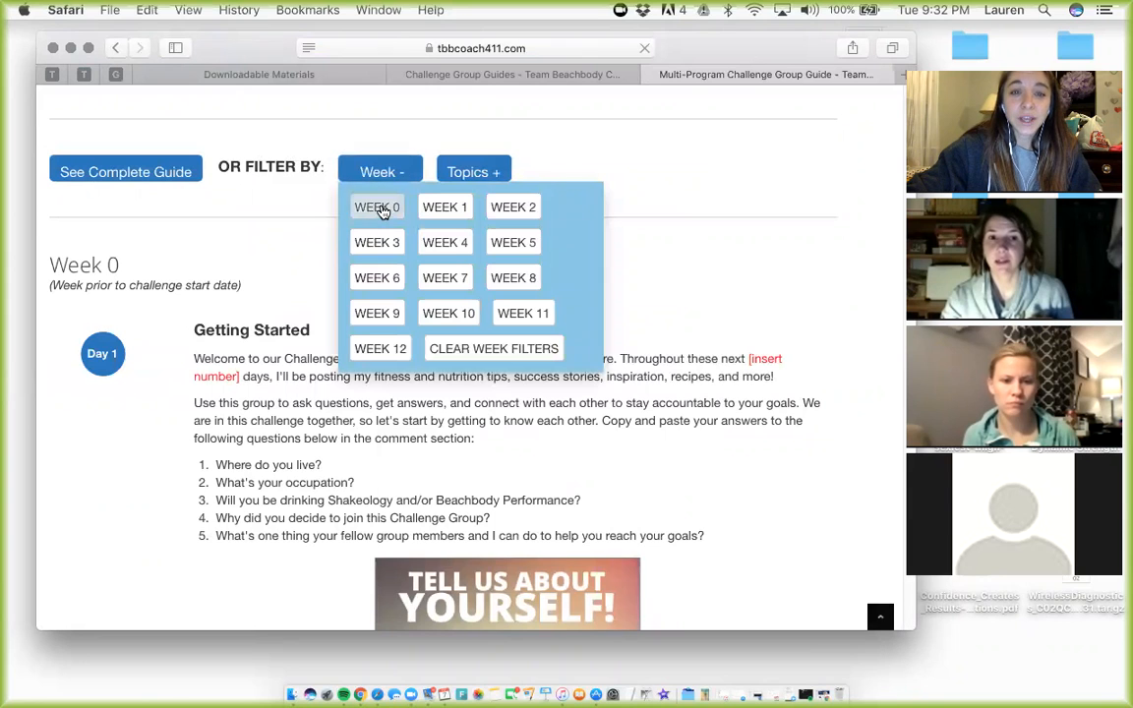
left_click(473, 172)
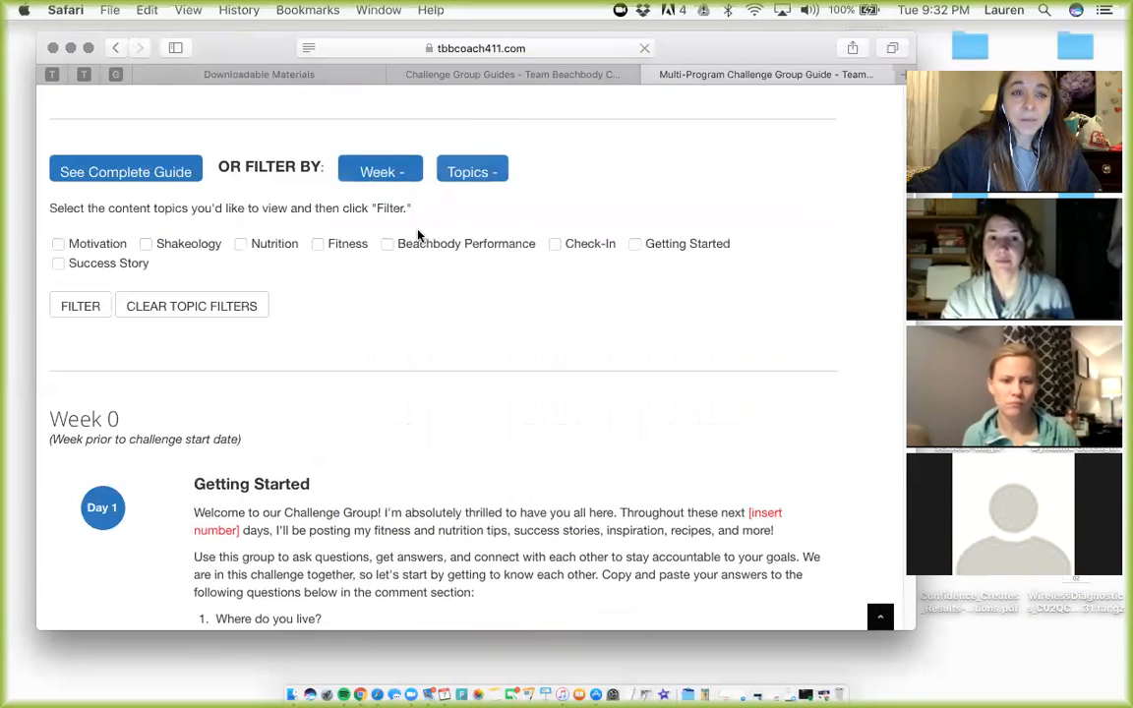
left_click(378, 171)
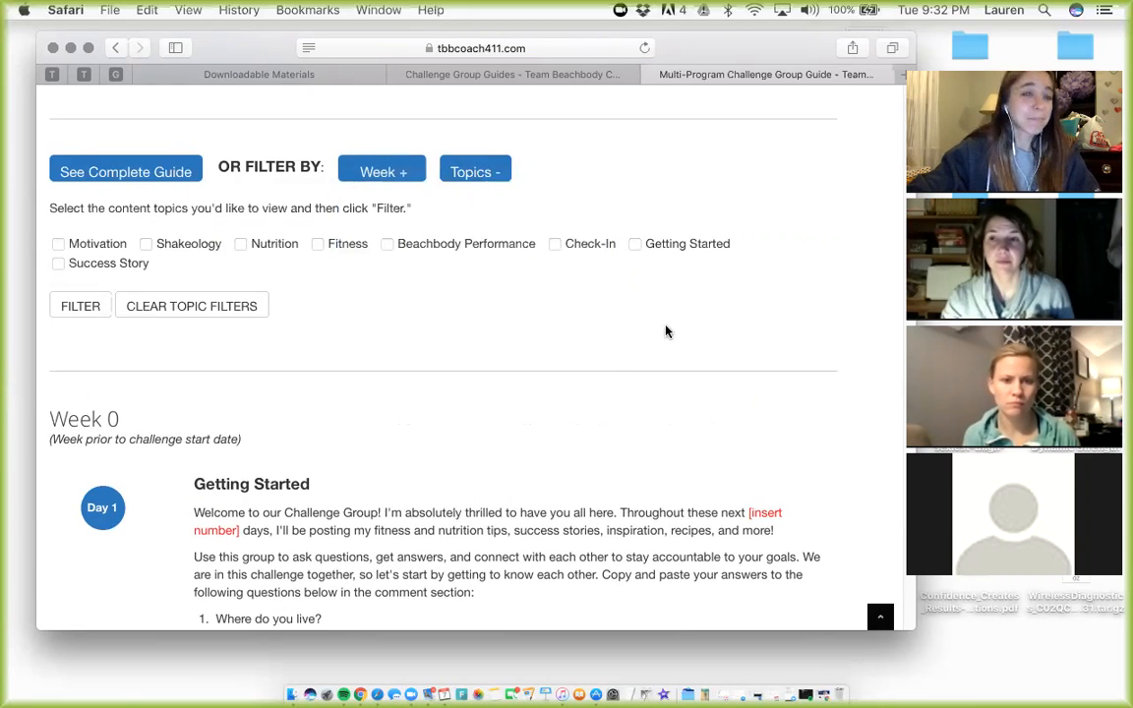
mouse_move(658, 335)
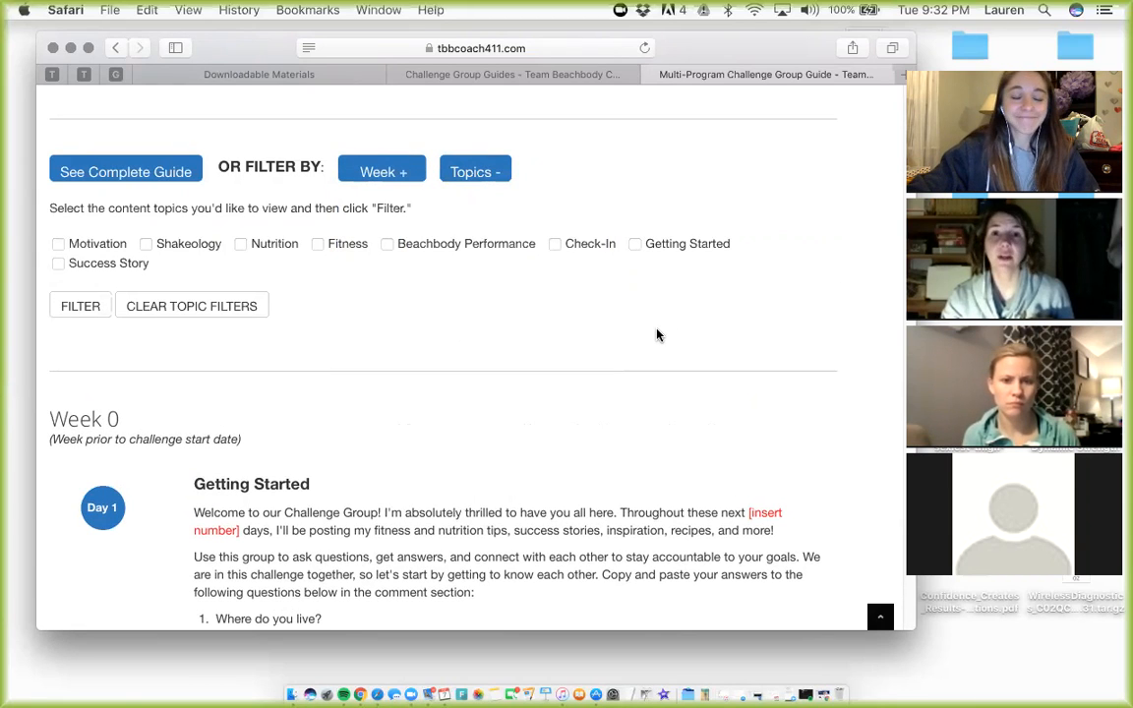
scroll("down", 3)
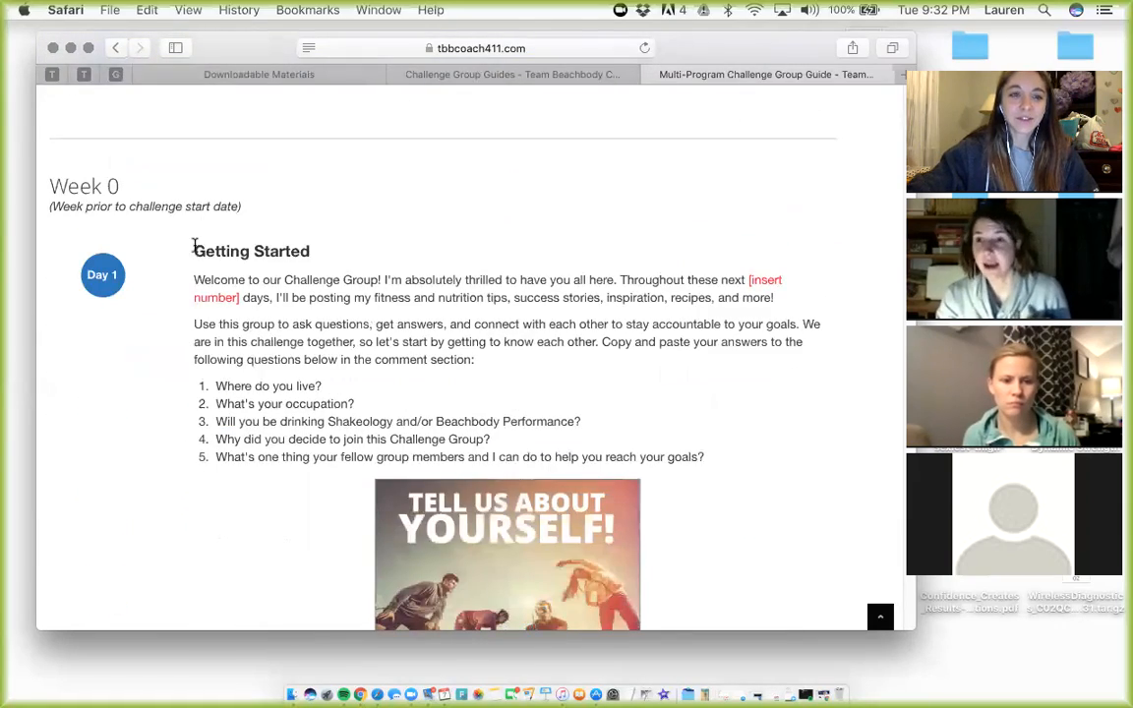
scroll("down", 3)
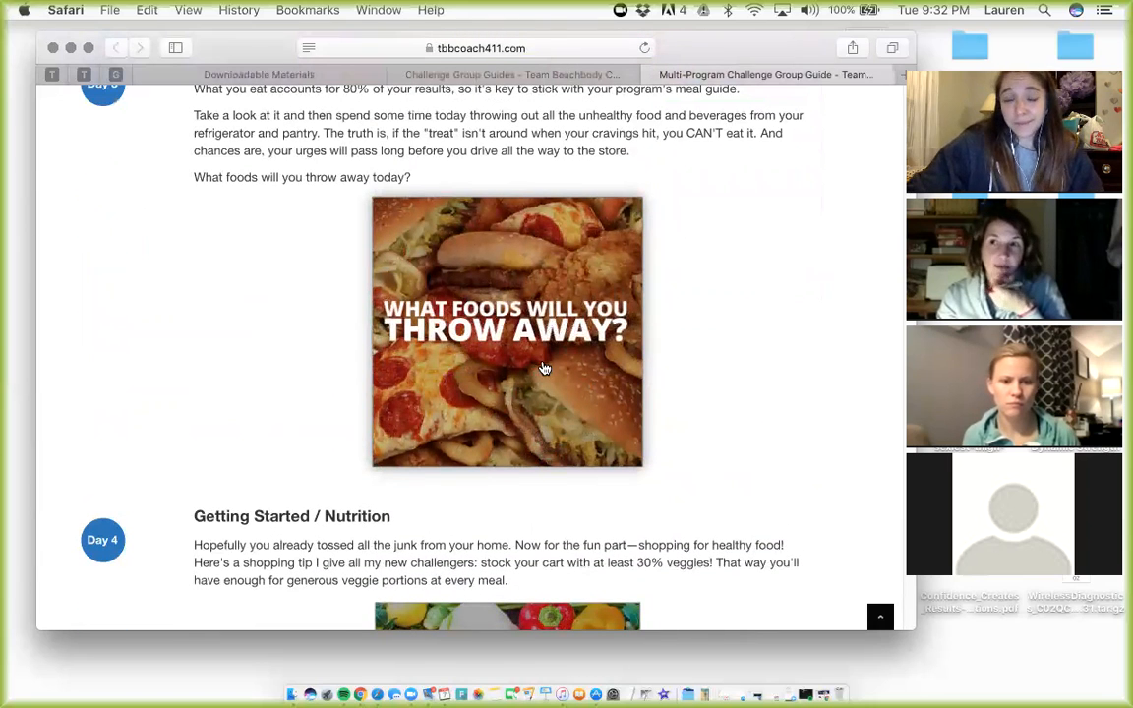
mouse_move(610, 363)
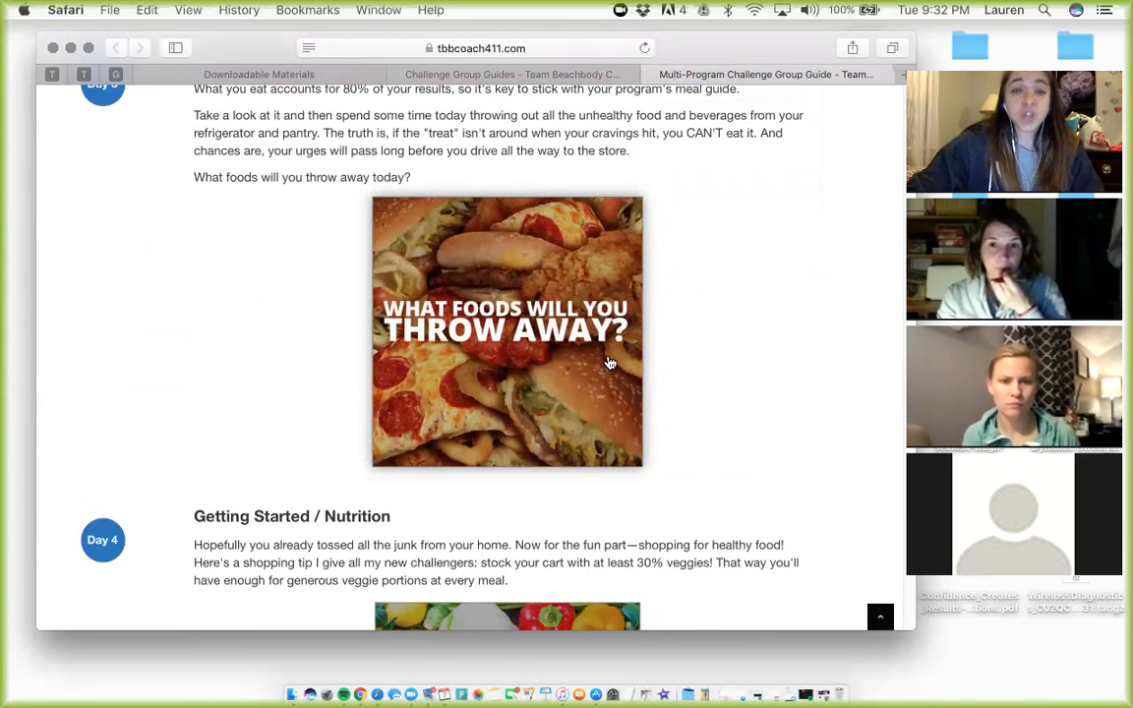
mouse_move(507, 459)
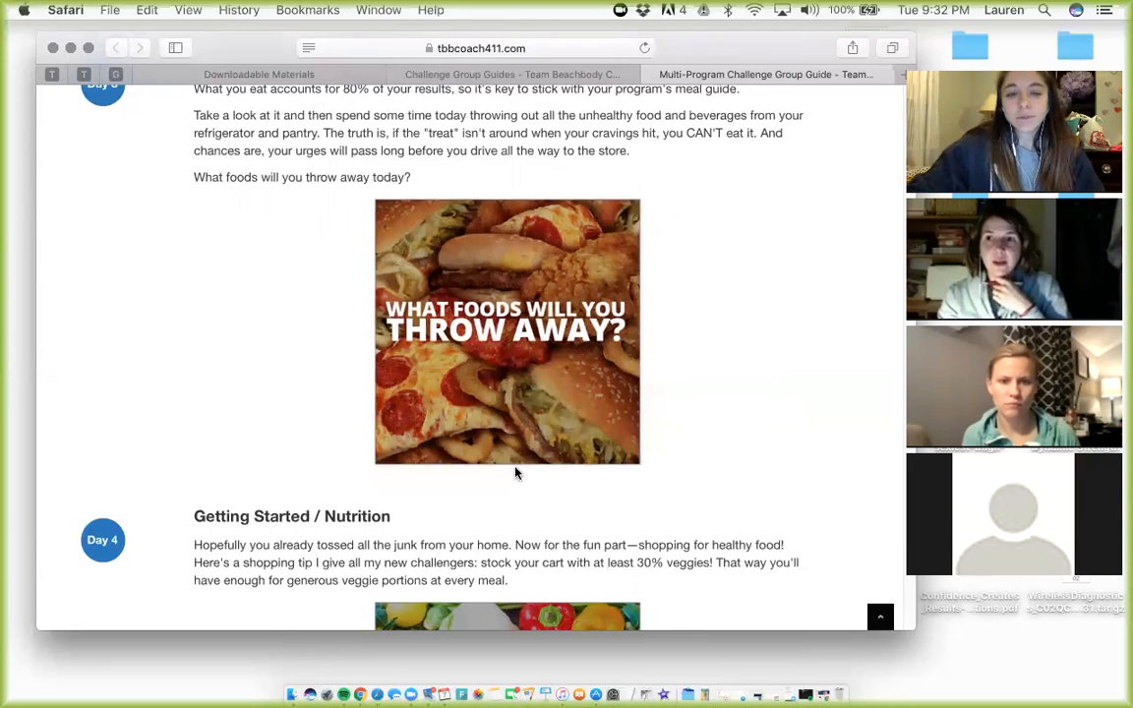
mouse_move(283, 315)
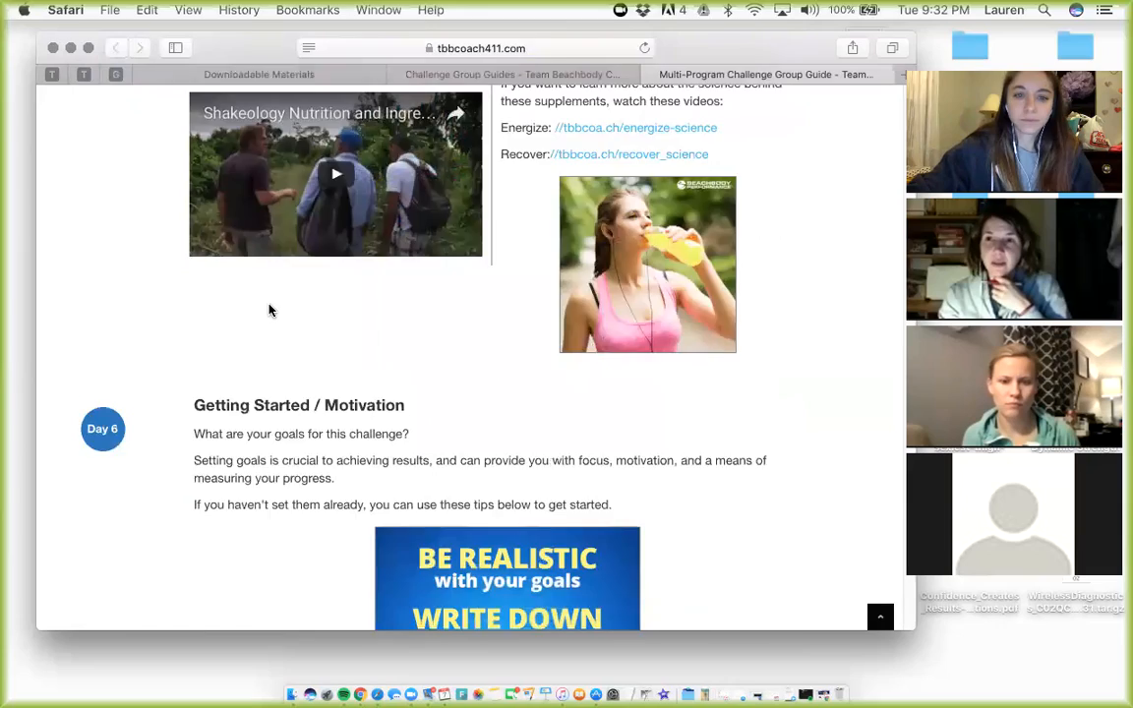
scroll("down", 3)
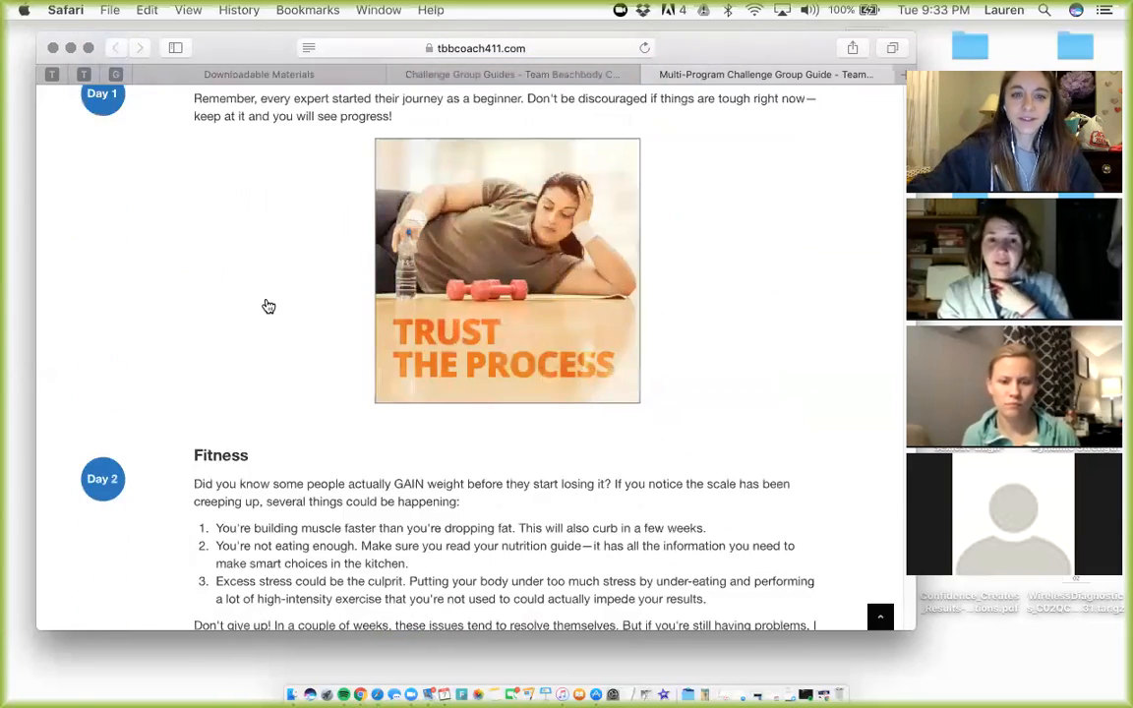
scroll("down", 3)
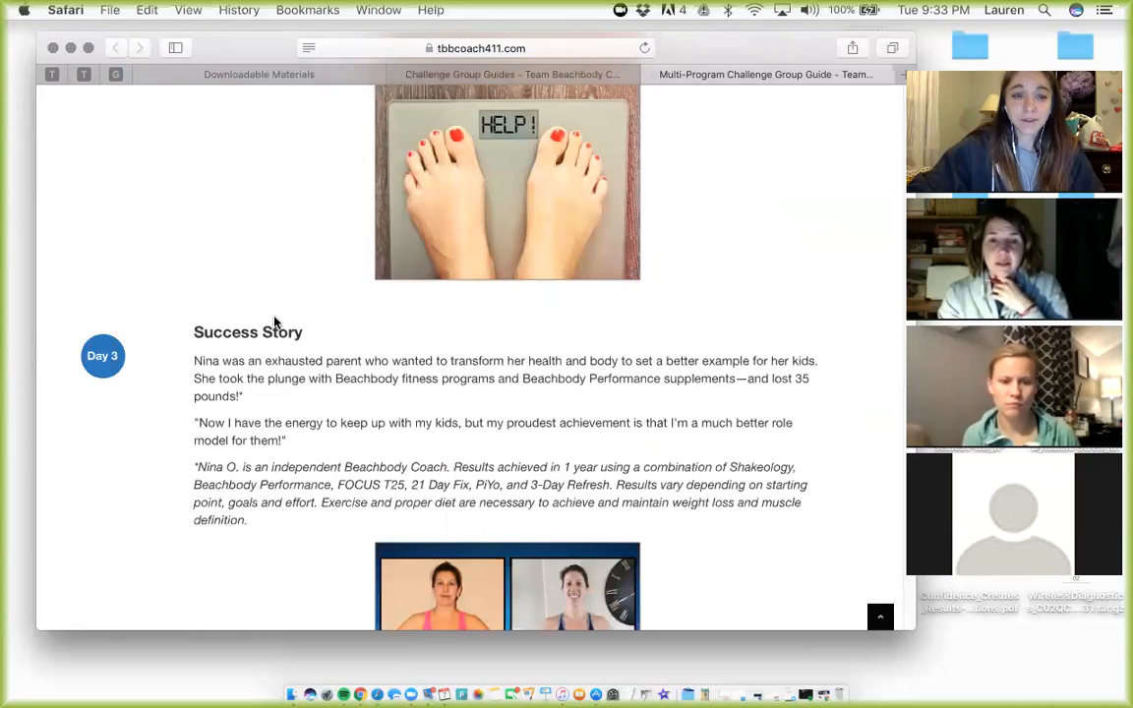
scroll("down", 3)
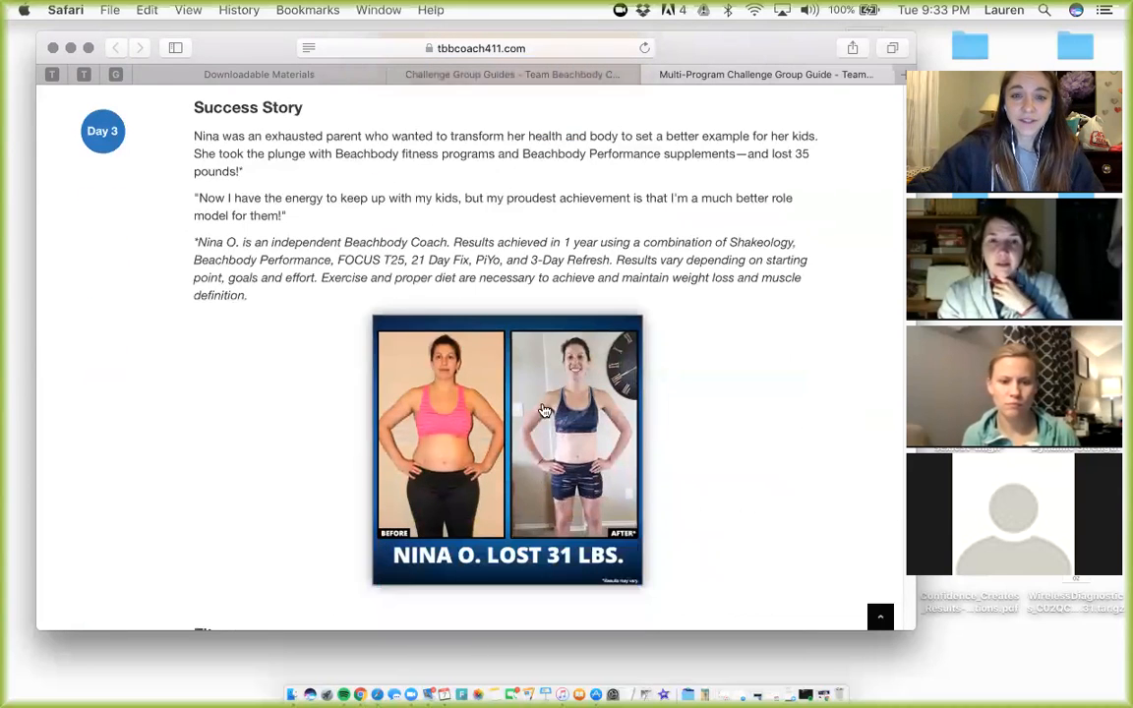
scroll("down", 3)
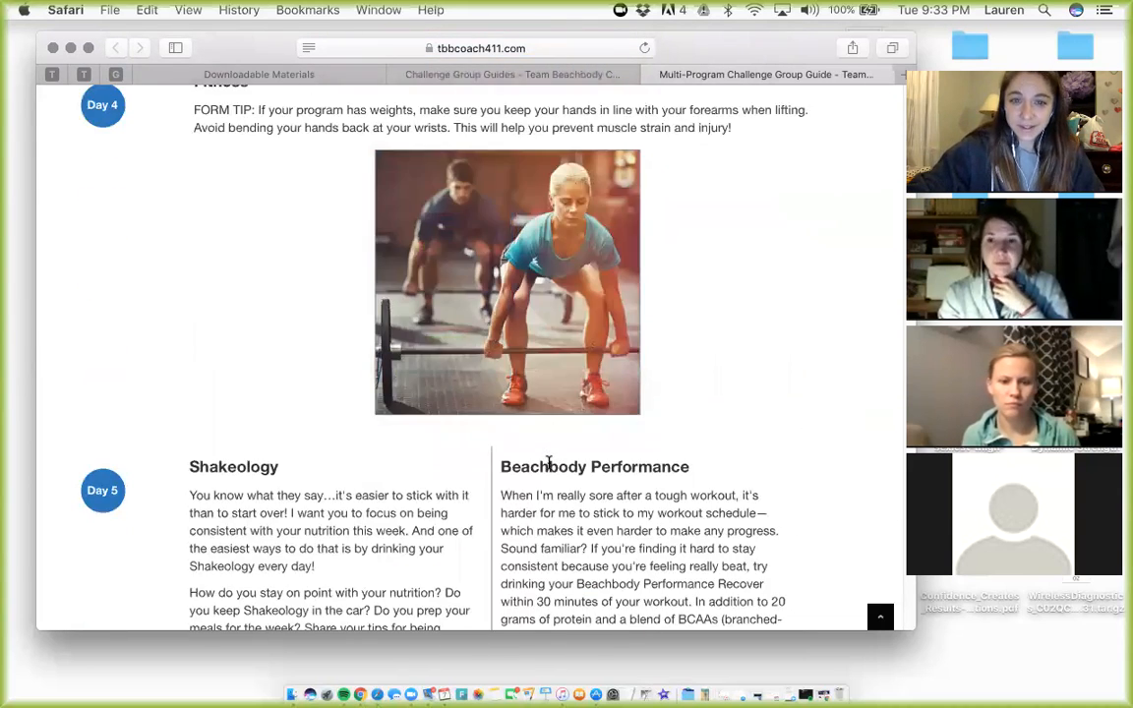
scroll("down", 3)
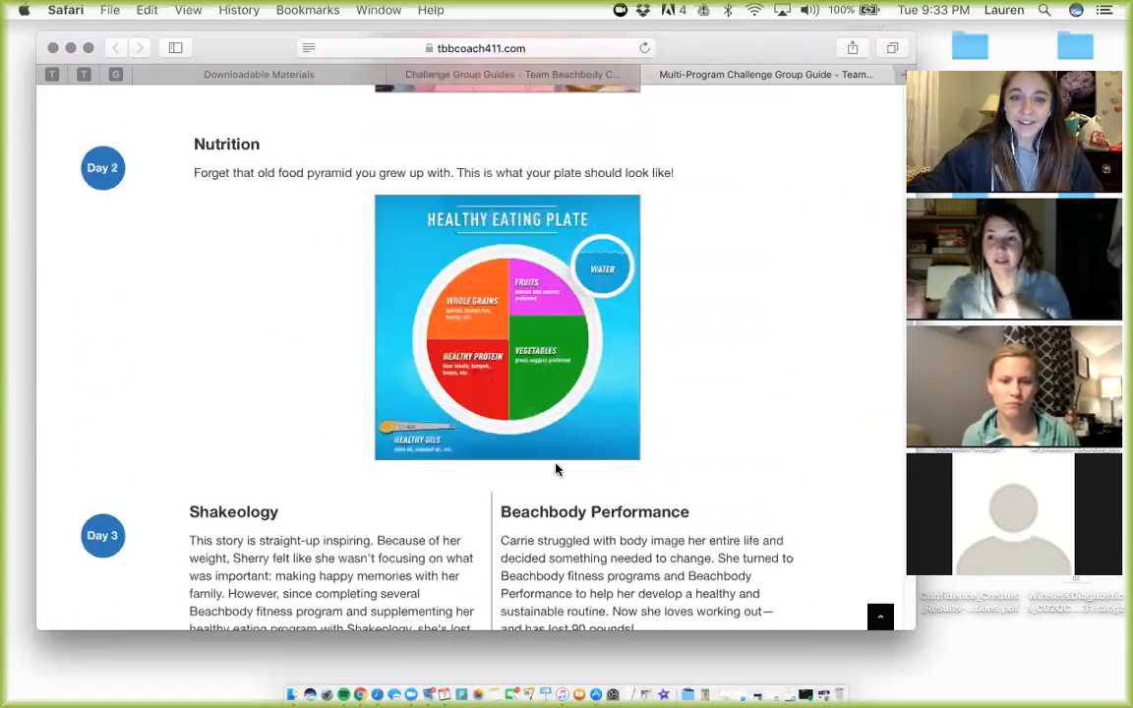
scroll("down", 3)
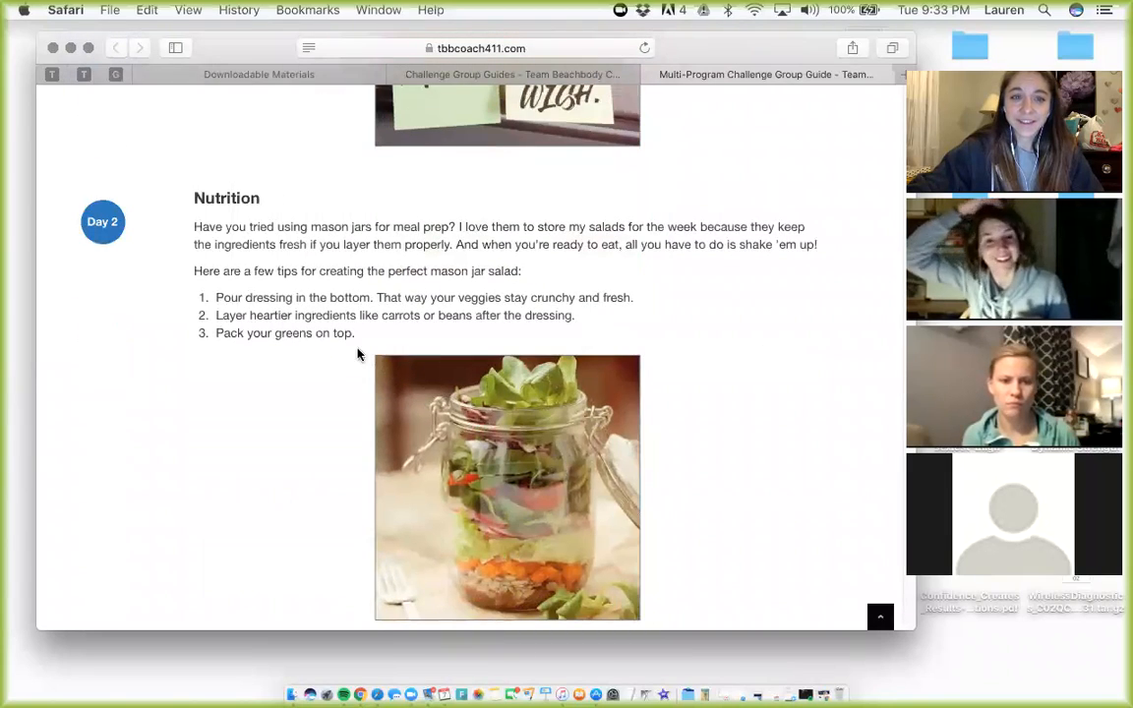
scroll("down", 3)
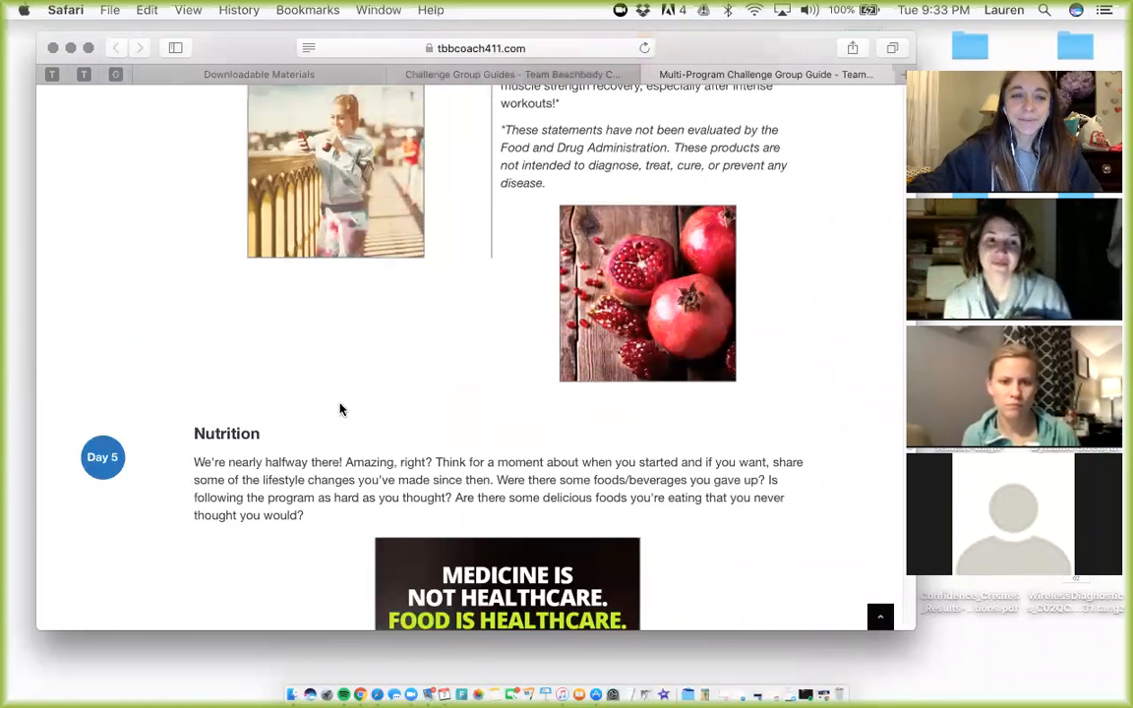
mouse_move(344, 494)
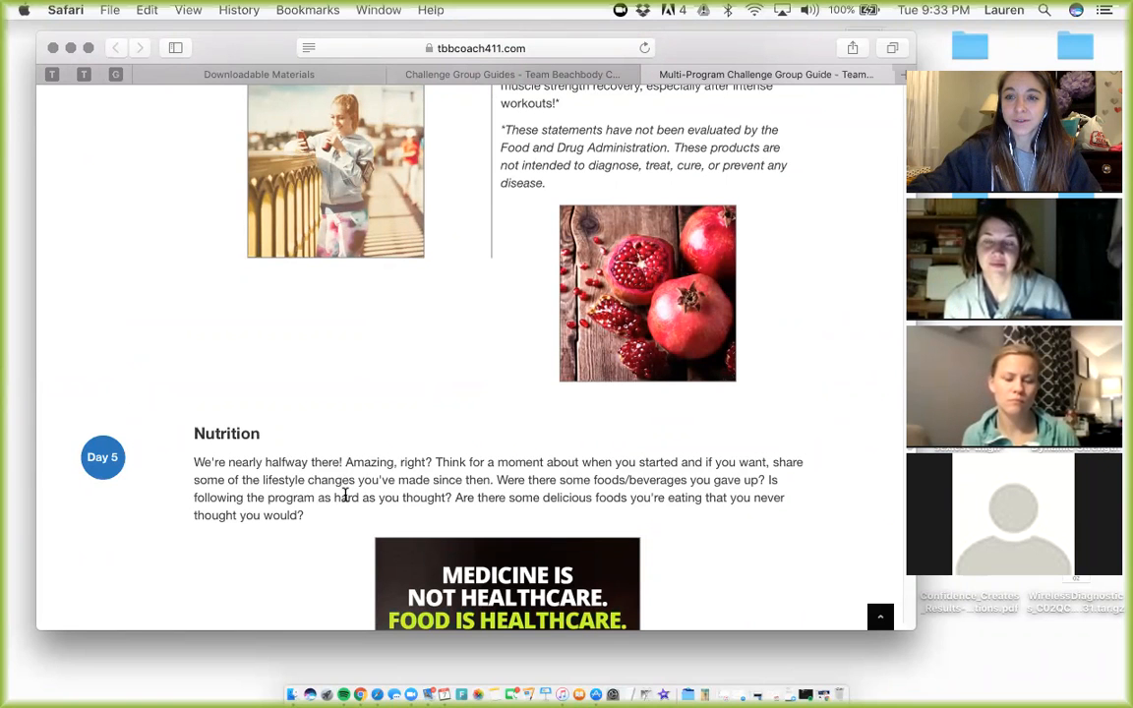
scroll("down", 3)
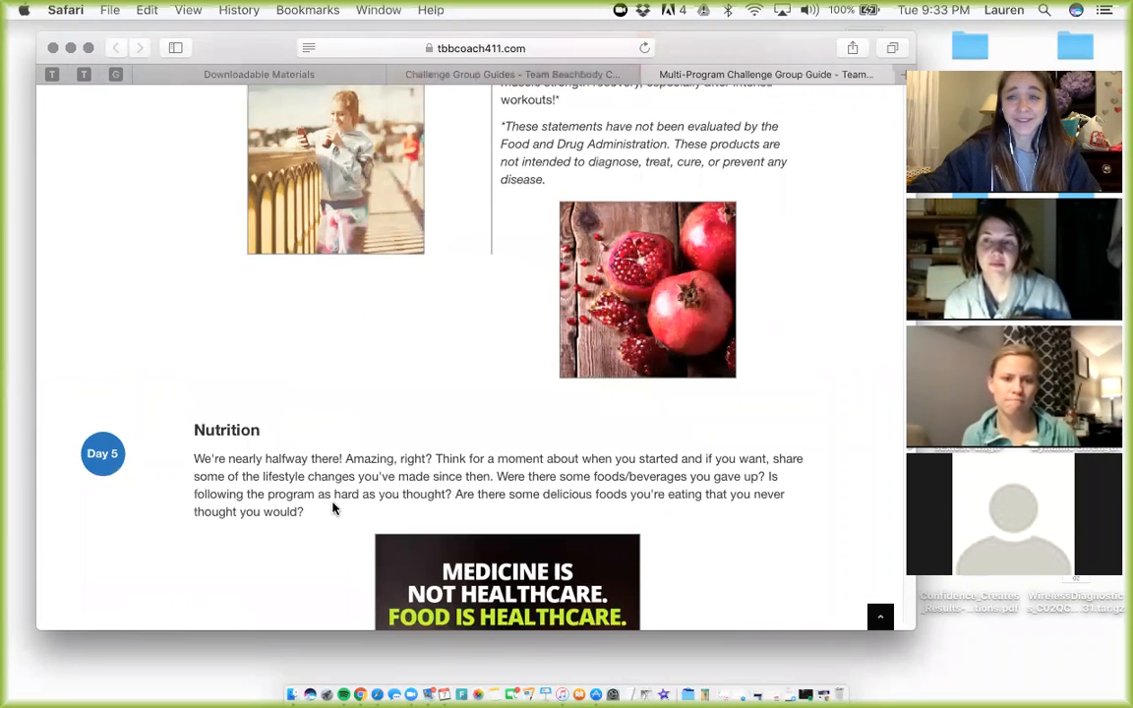
scroll("down", 3)
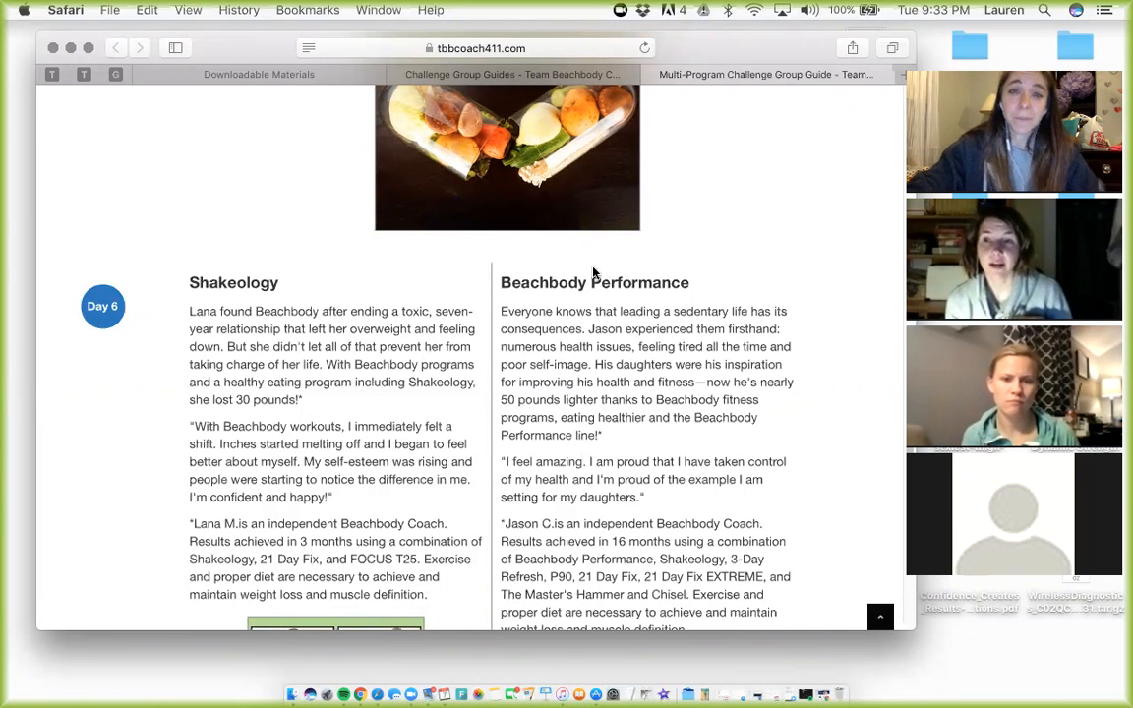
scroll("down", 3)
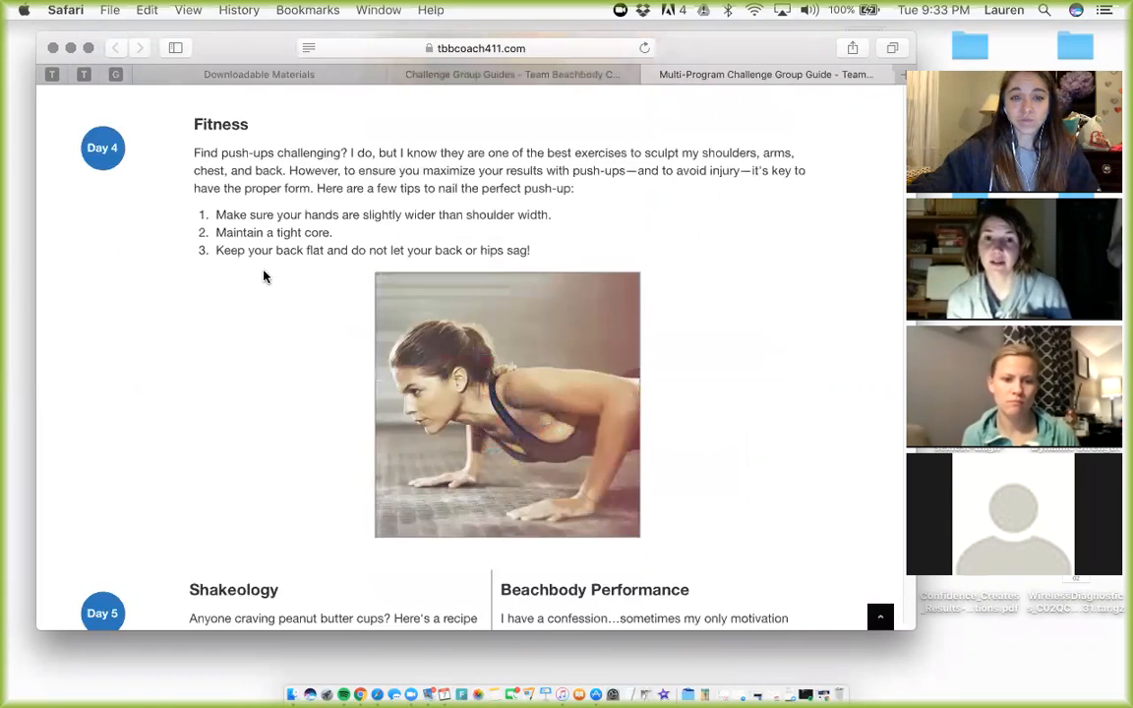
scroll("down", 3)
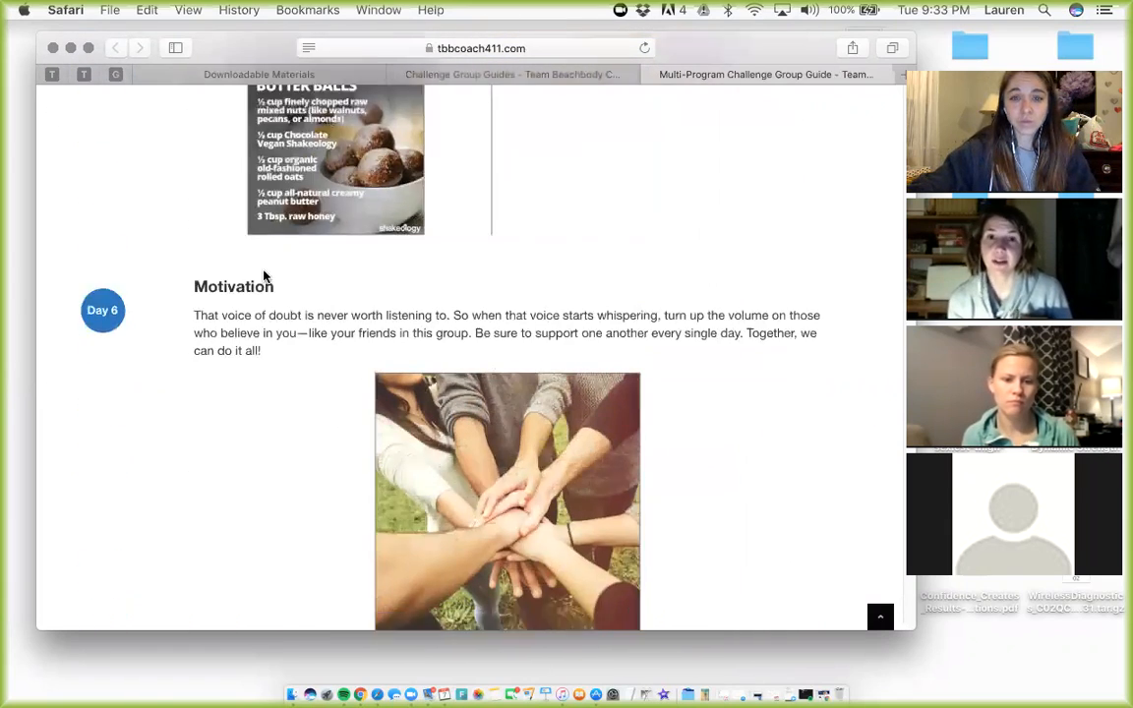
scroll("down", 3)
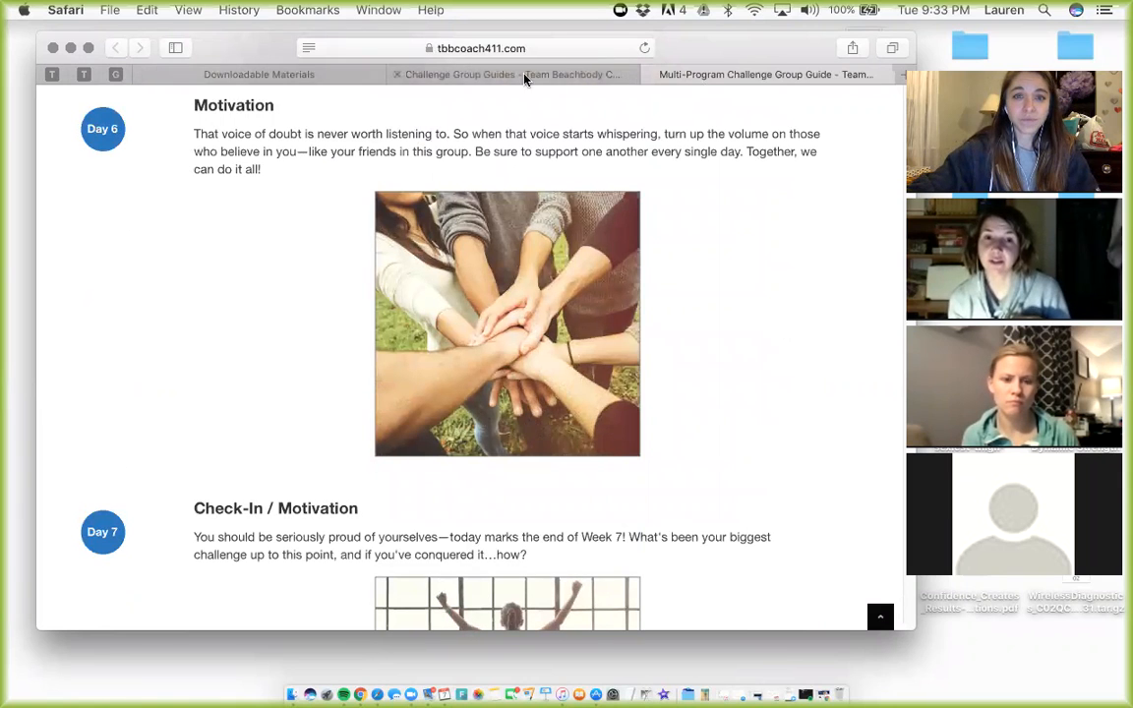
- Switch back to the Challenge Group Guides tab with the program-to-guide table
left_click(512, 74)
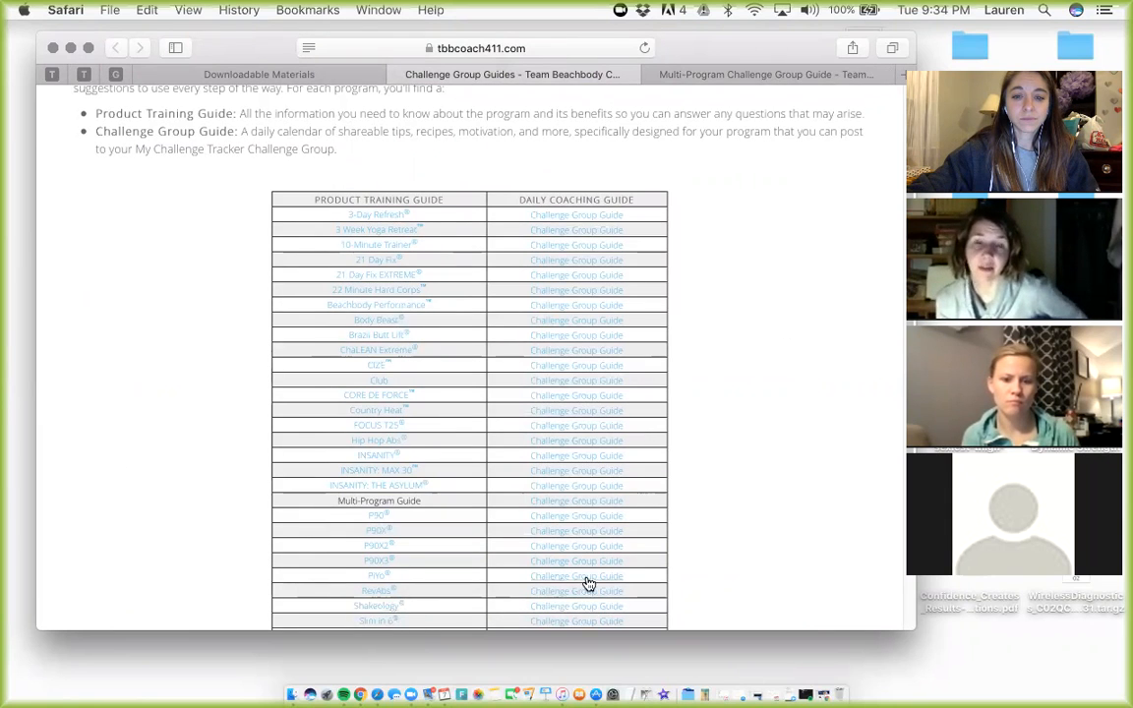
mouse_move(528, 607)
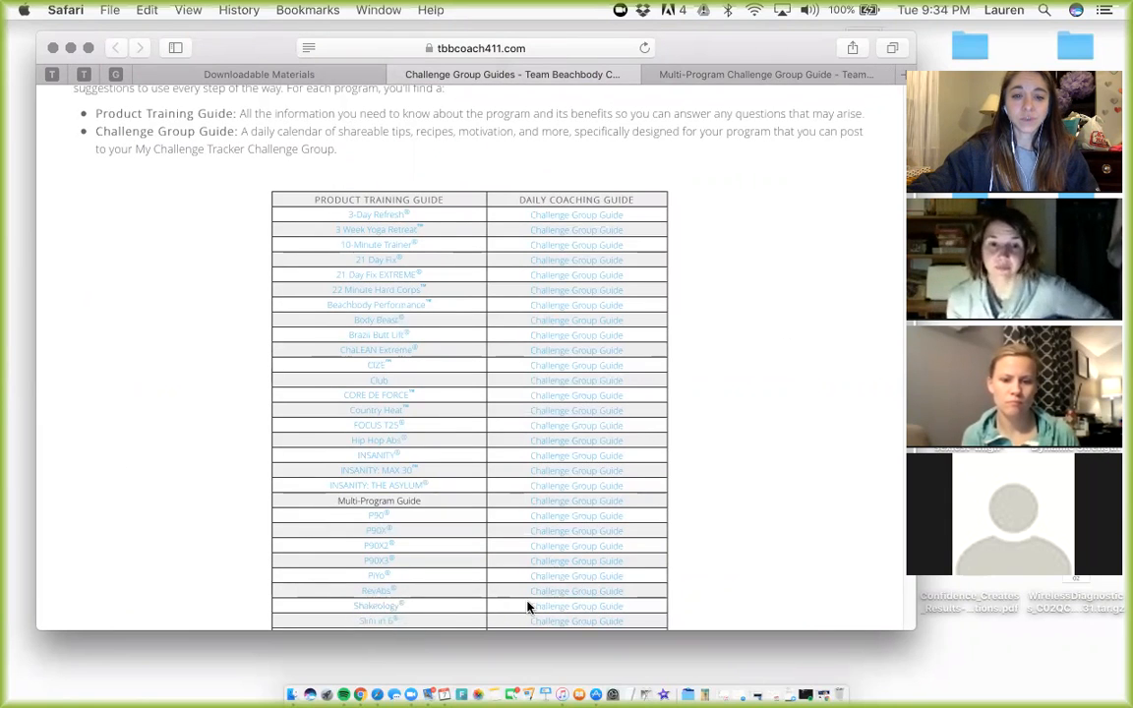
mouse_move(757, 111)
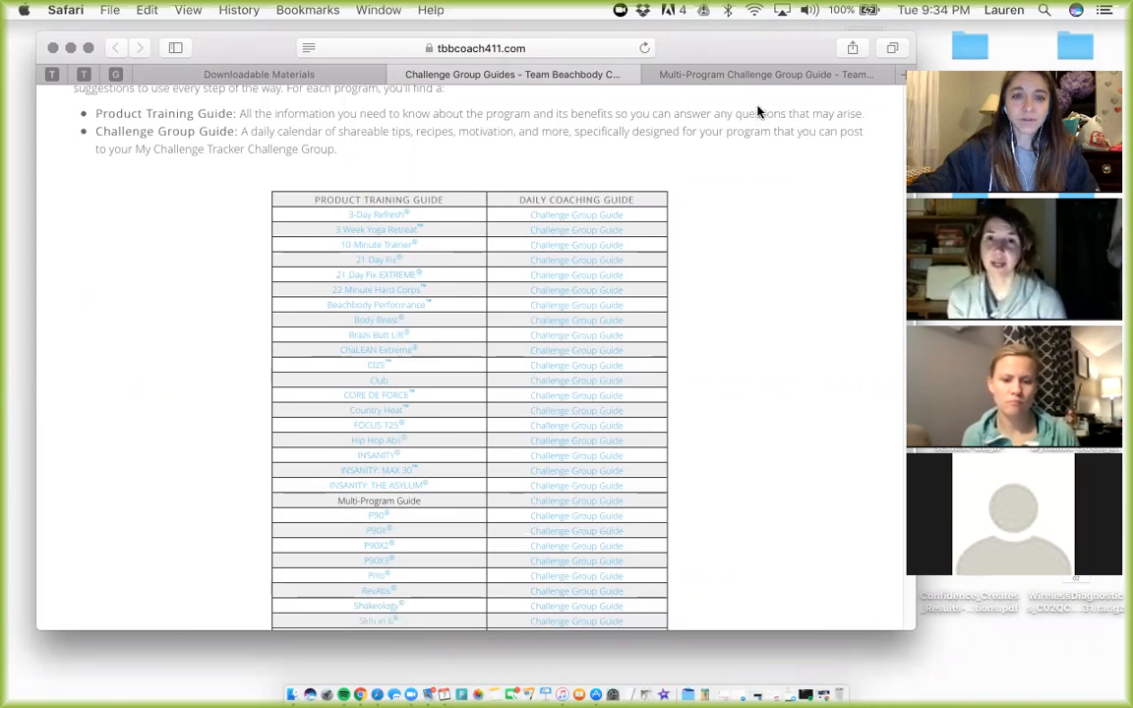